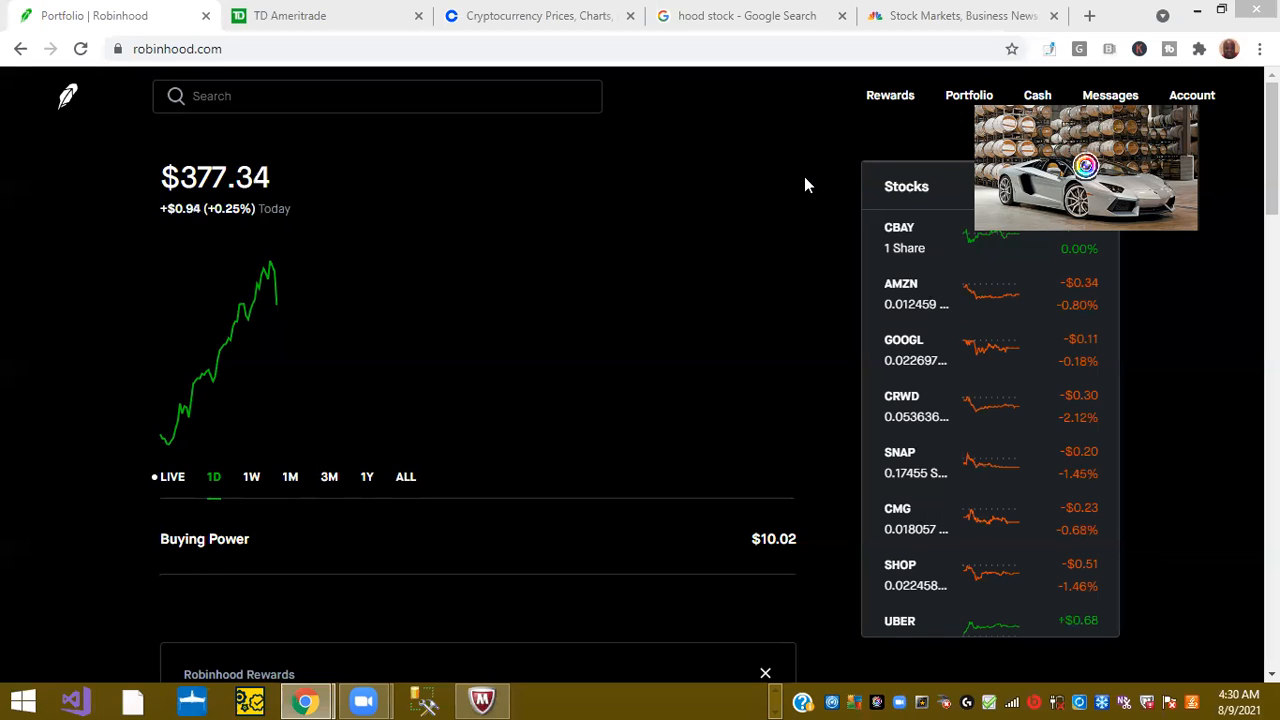
mouse_move(818, 344)
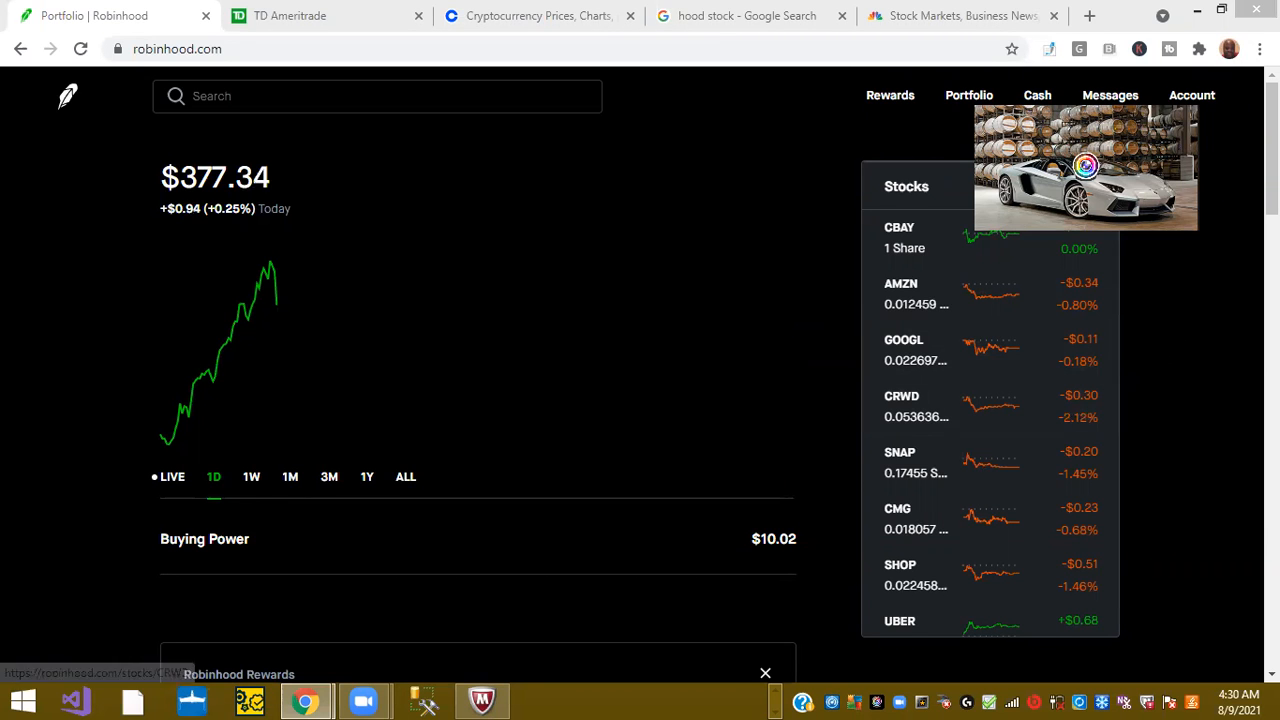
Scroll the page, then open a new tab with Coinbase Global's 'coin stock' summary (258.26 USD).
scroll("down", 3)
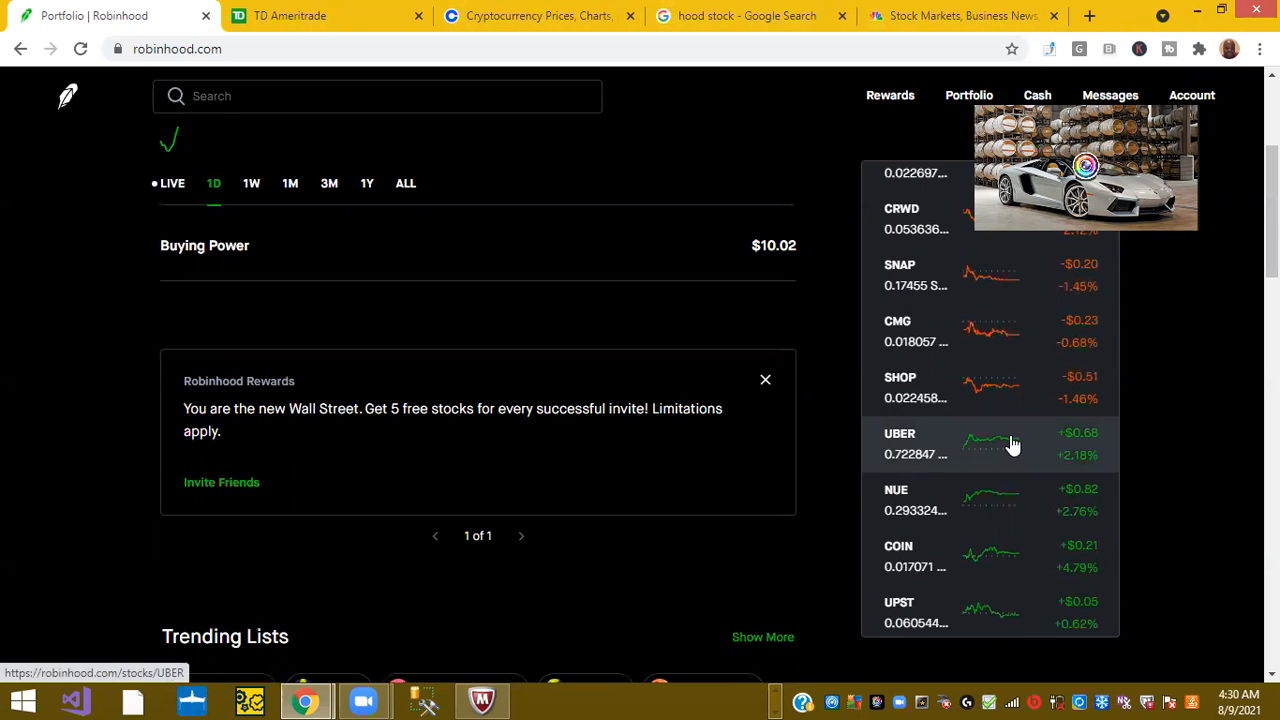
mouse_move(1072, 471)
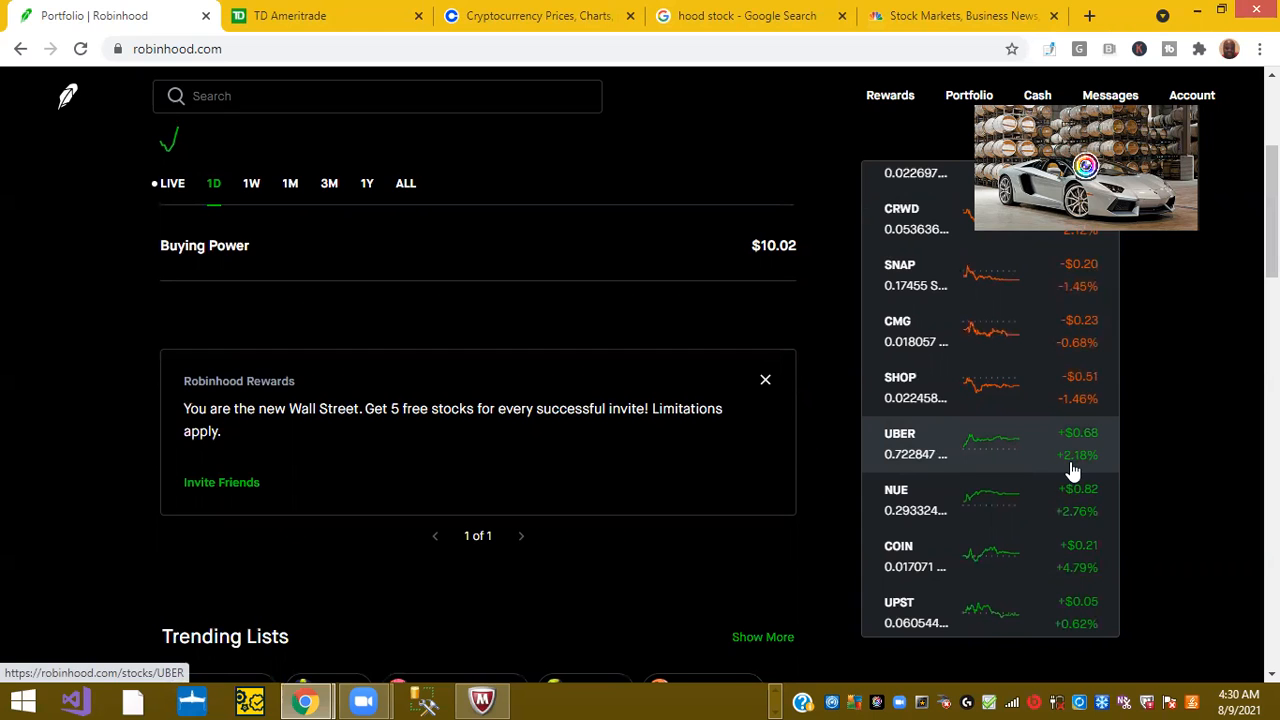
scroll("down", 3)
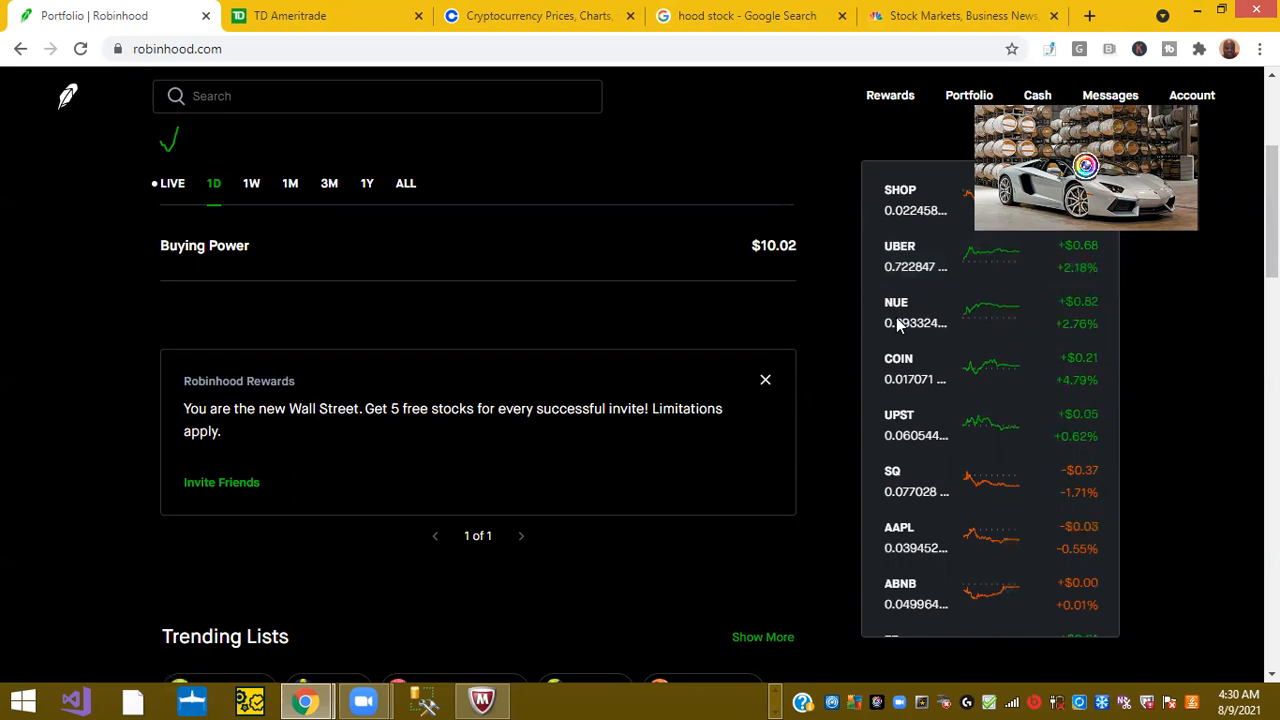
mouse_move(1067, 323)
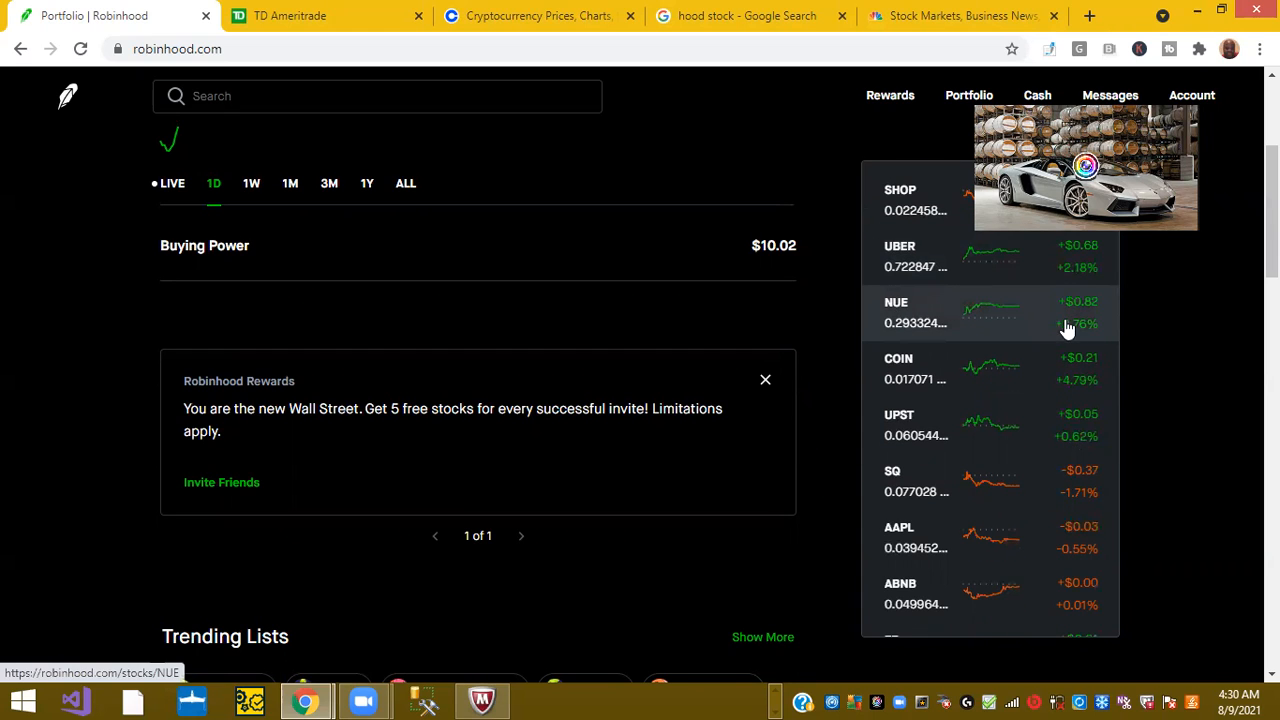
mouse_move(1058, 345)
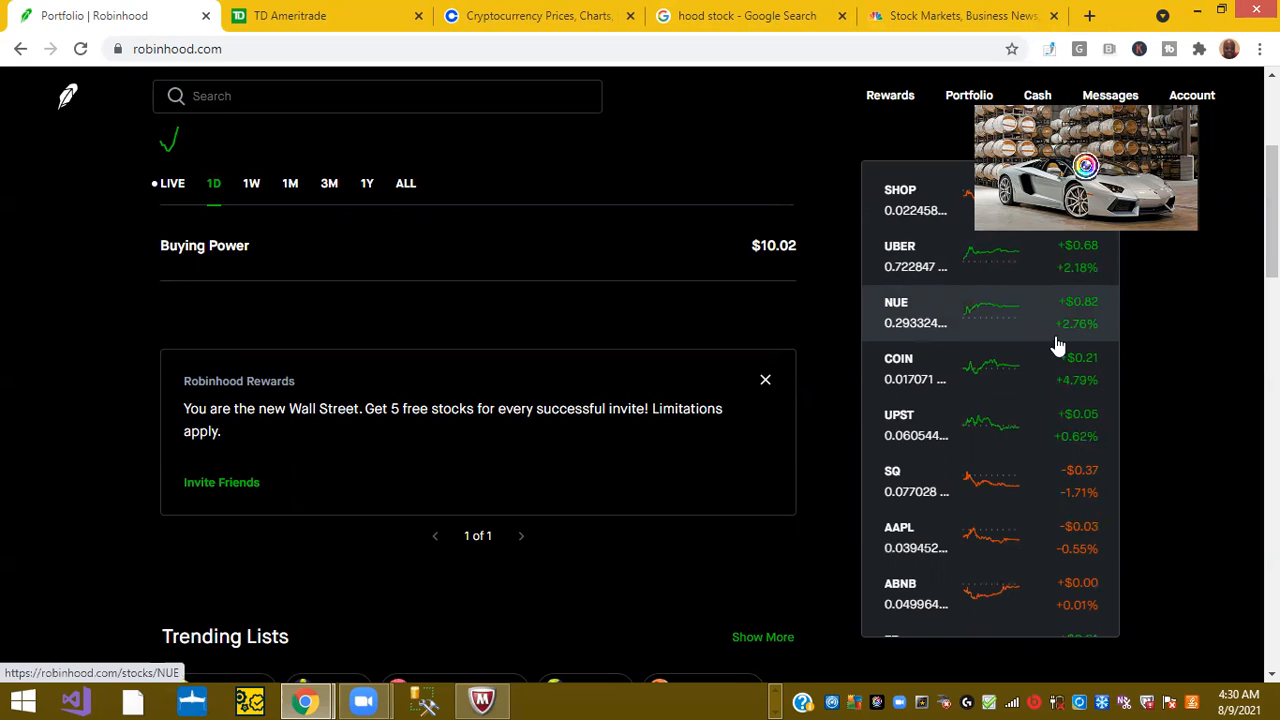
mouse_move(900, 375)
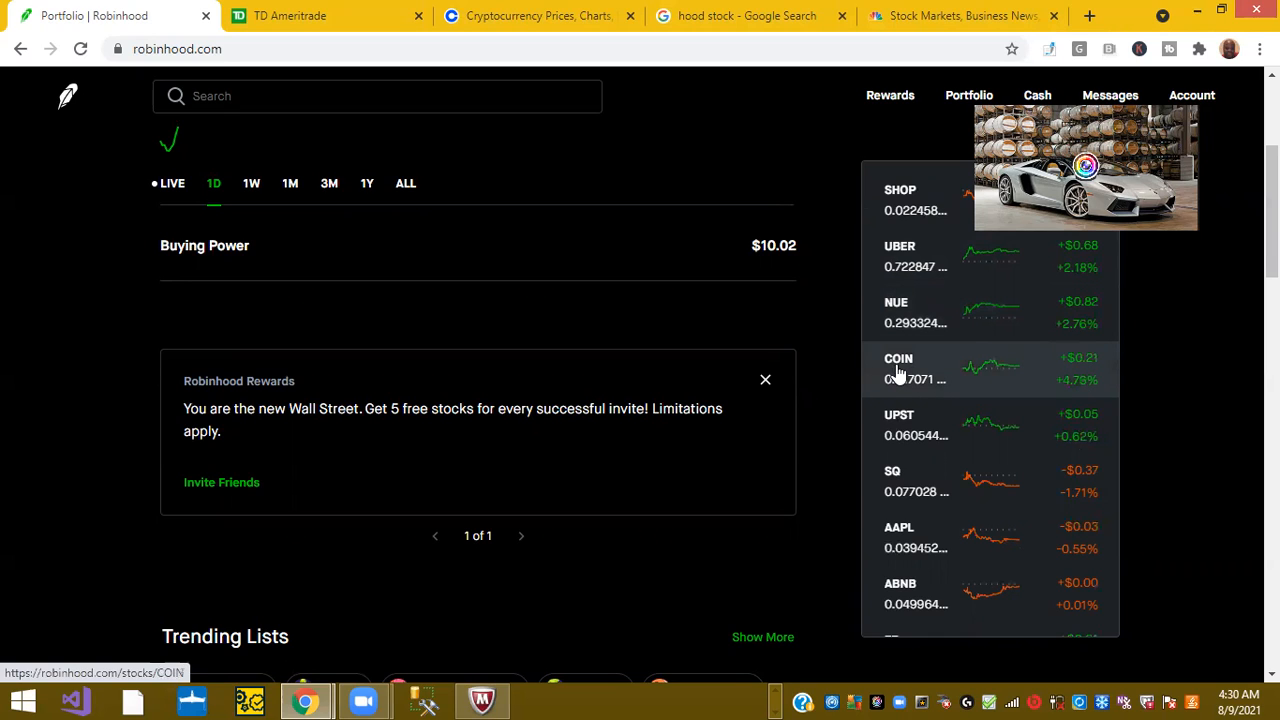
mouse_move(1085, 392)
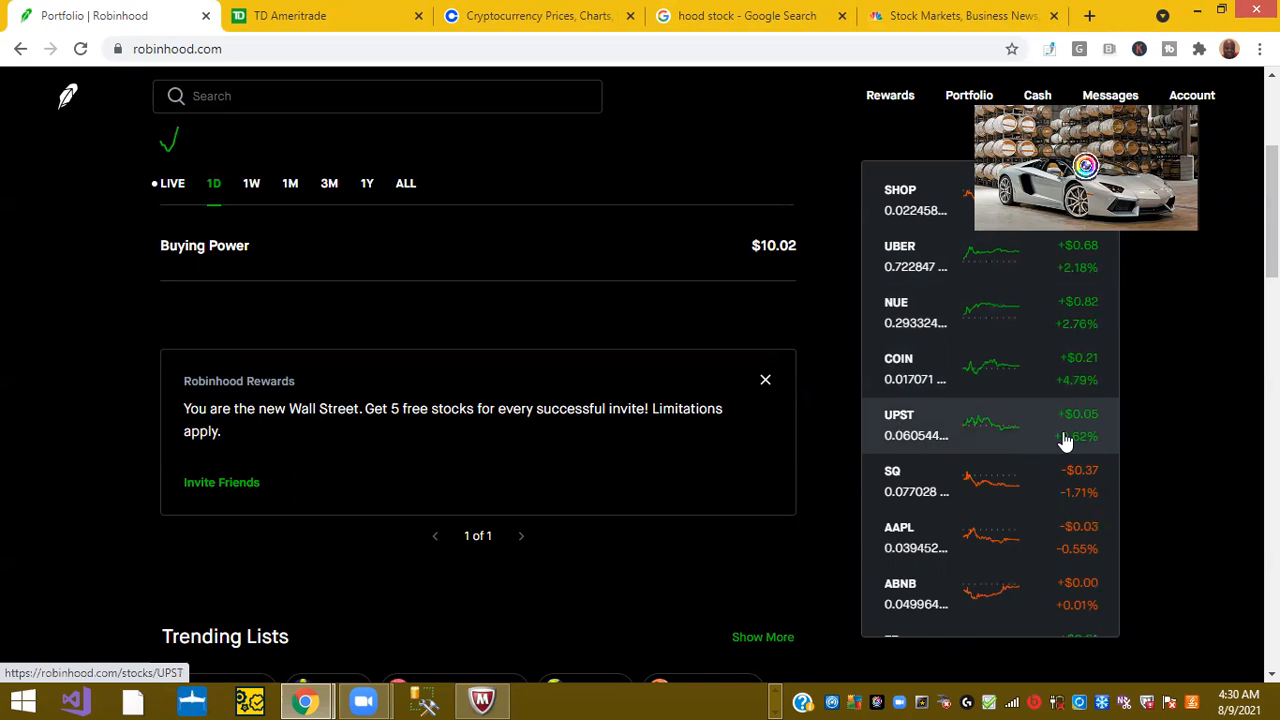
scroll("down", 3)
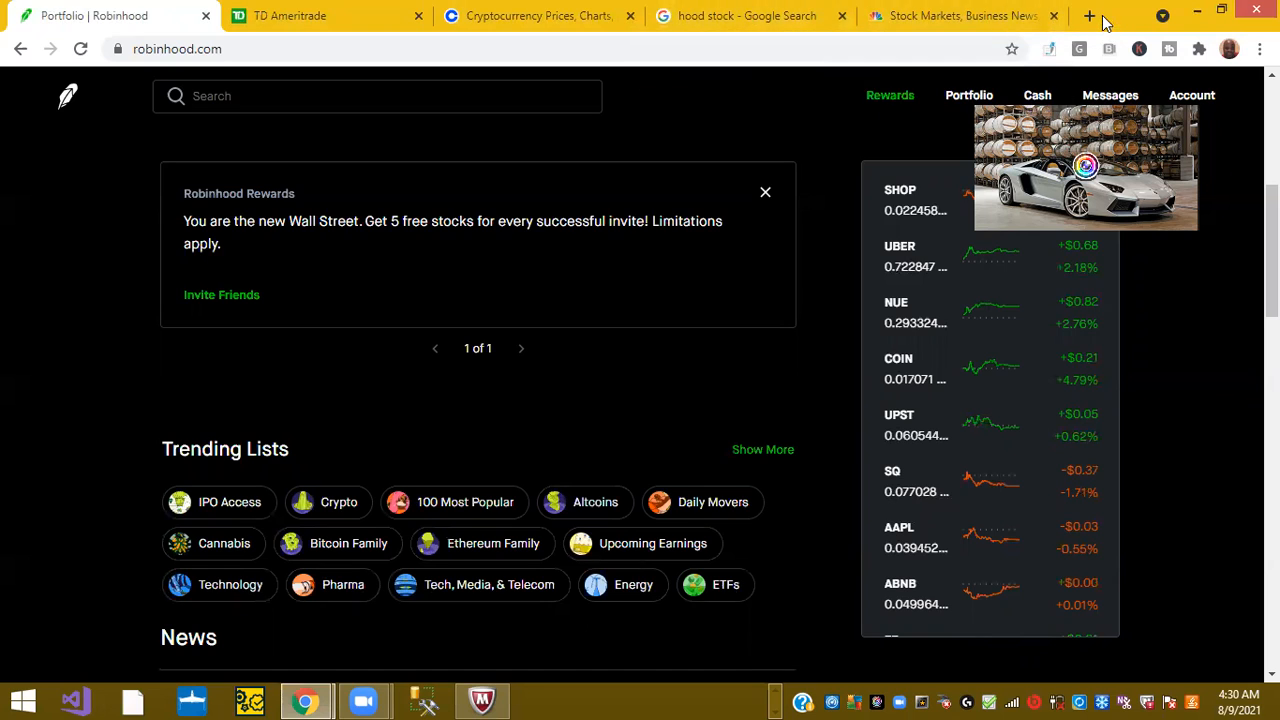
left_click(1089, 15)
type("coin stock")
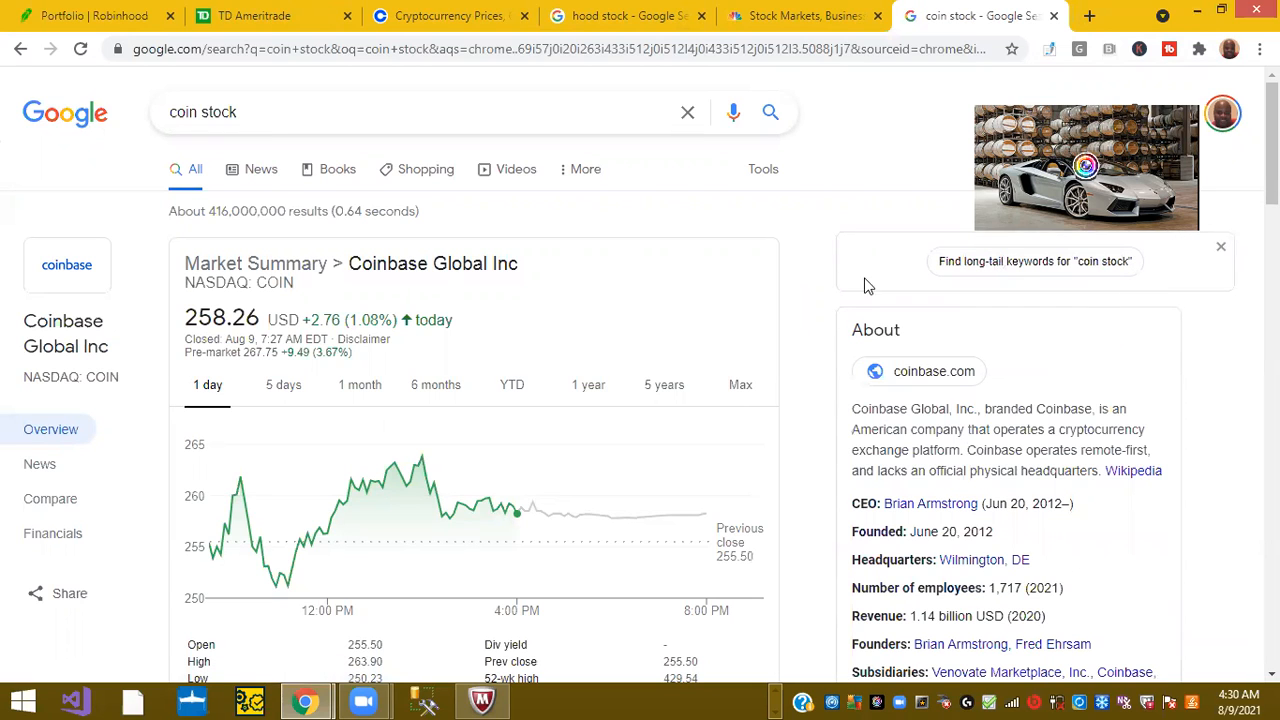
mouse_move(673, 291)
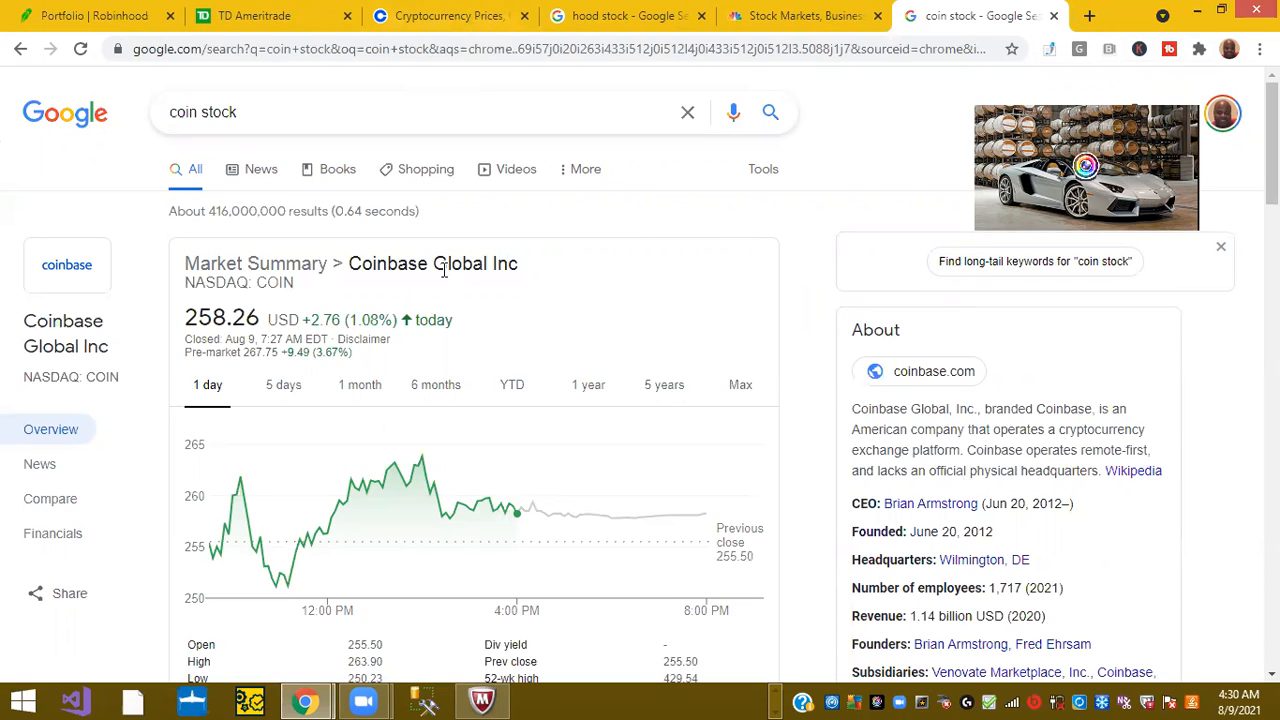
Switch to Coinbase's Cryptocurrency Prices tab listing Cardano, Dogecoin, Polkadot and Solana.
left_click(445, 16)
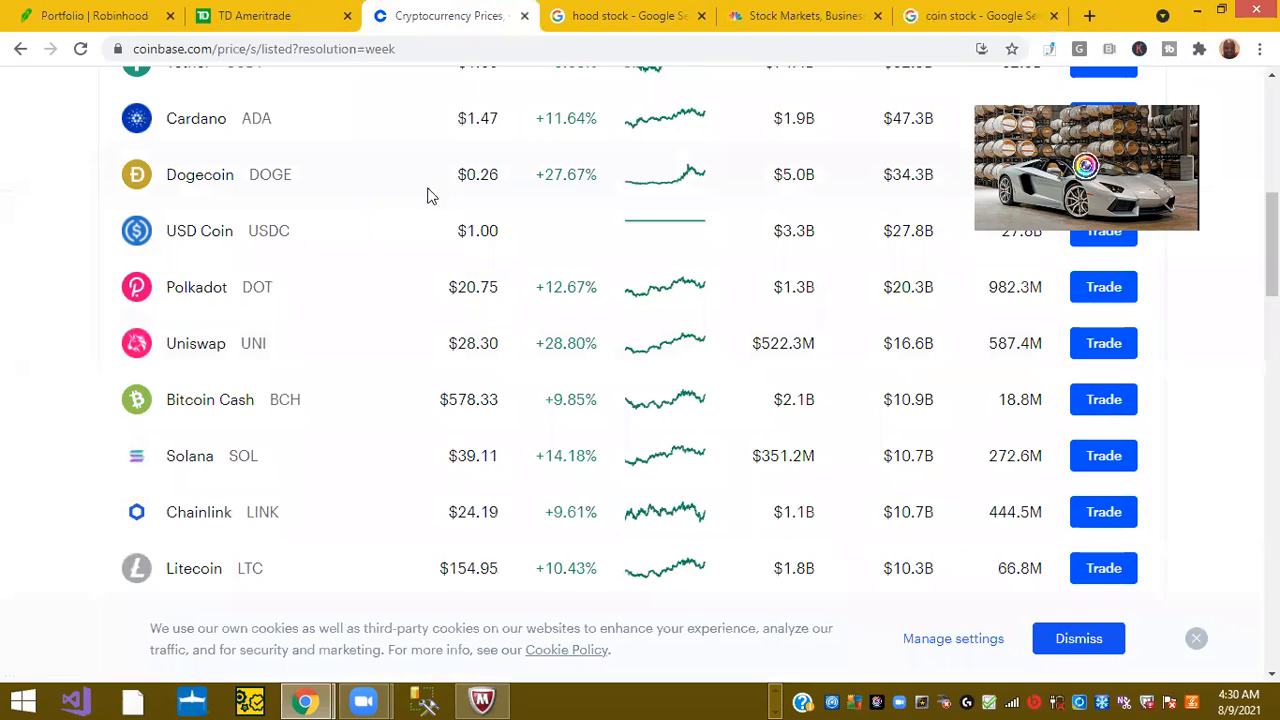
mouse_move(575, 190)
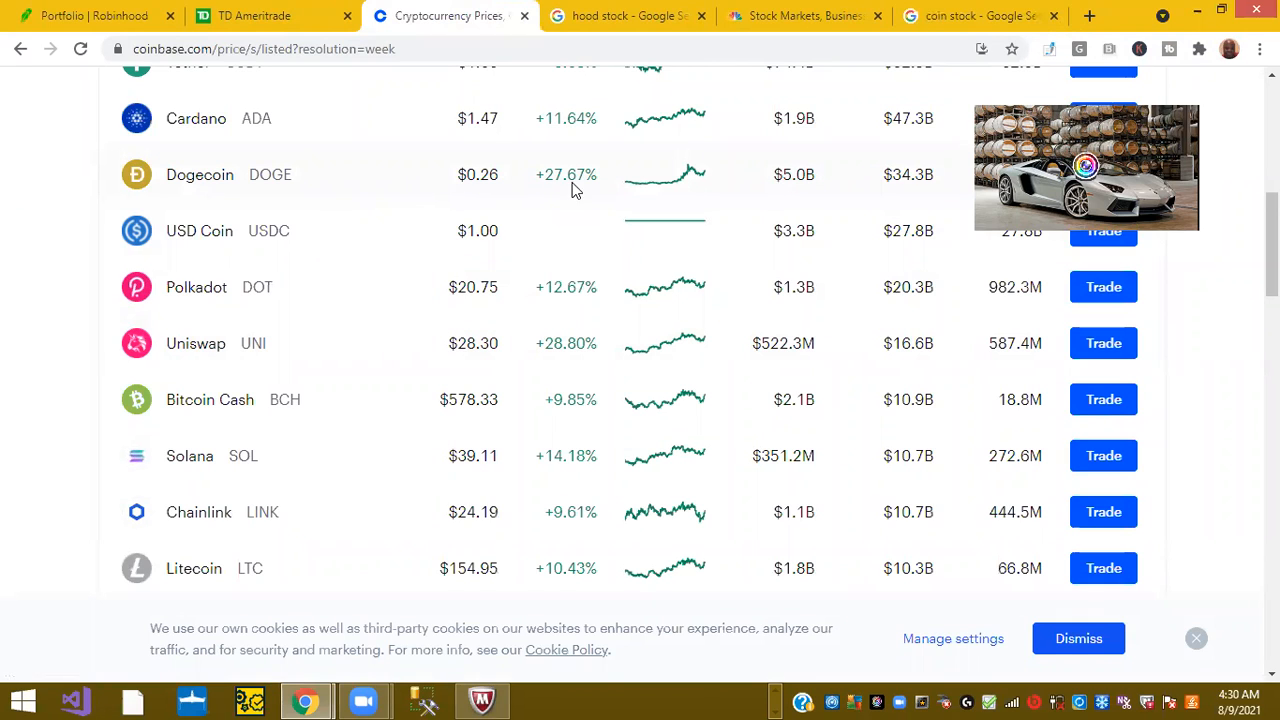
mouse_move(632, 193)
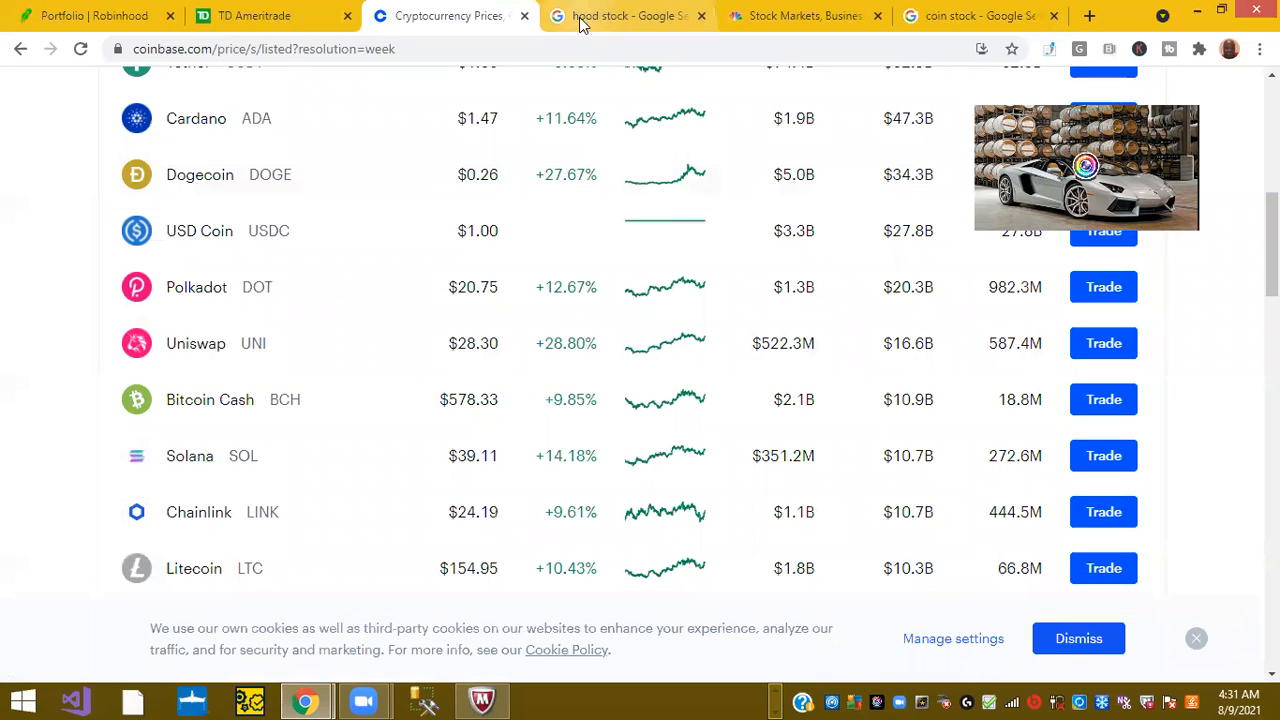
mouse_move(805, 16)
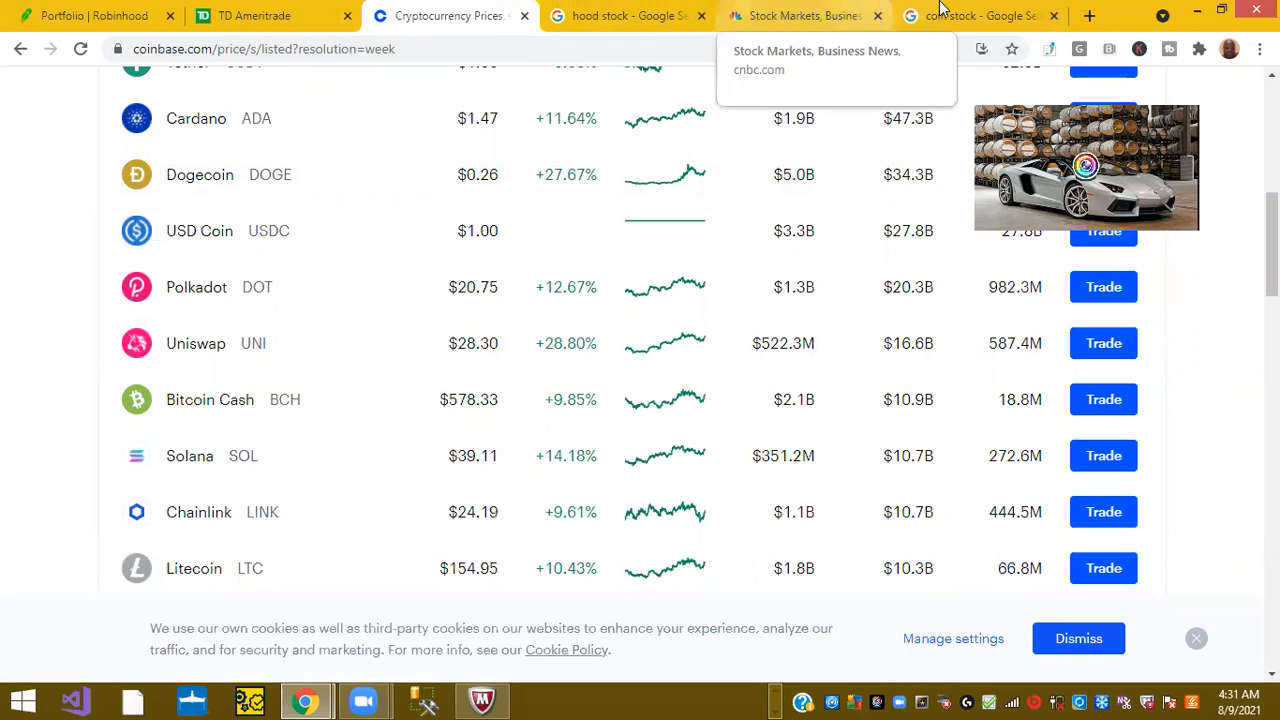
Return to the 'coin stock' results and scroll to Coinbase's open, high, low, market cap and P/E.
left_click(980, 15)
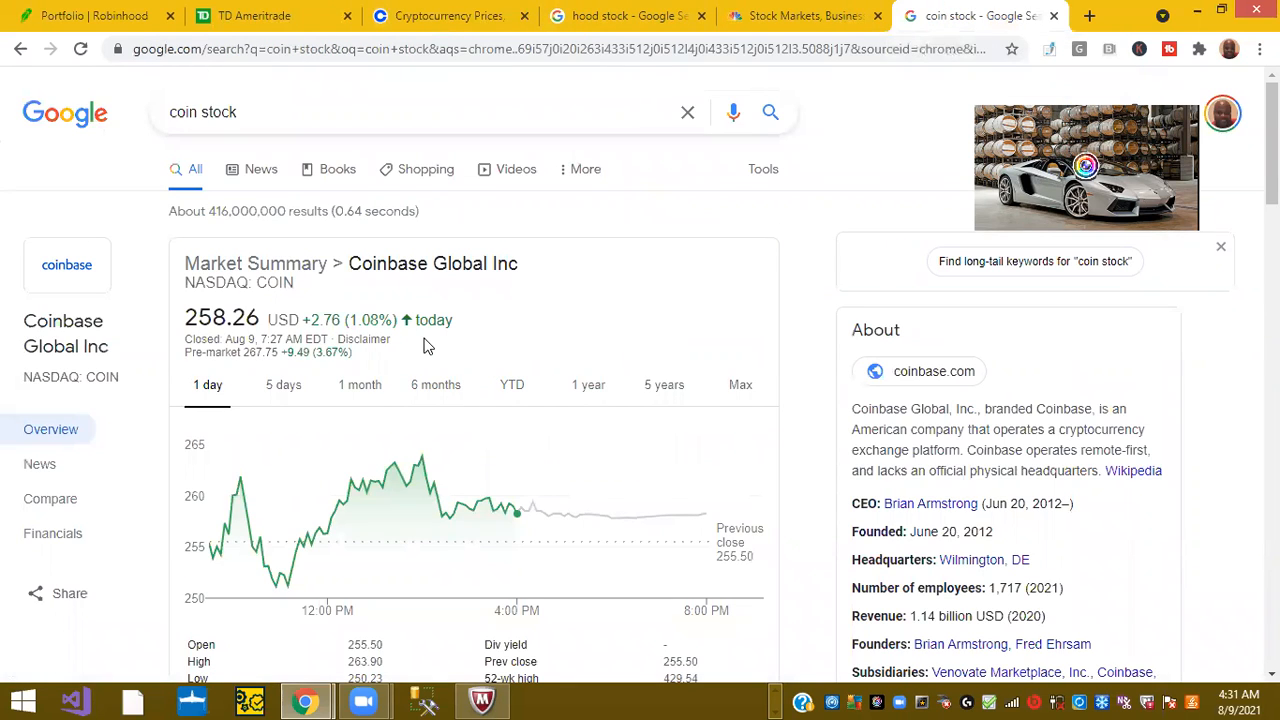
mouse_move(512, 308)
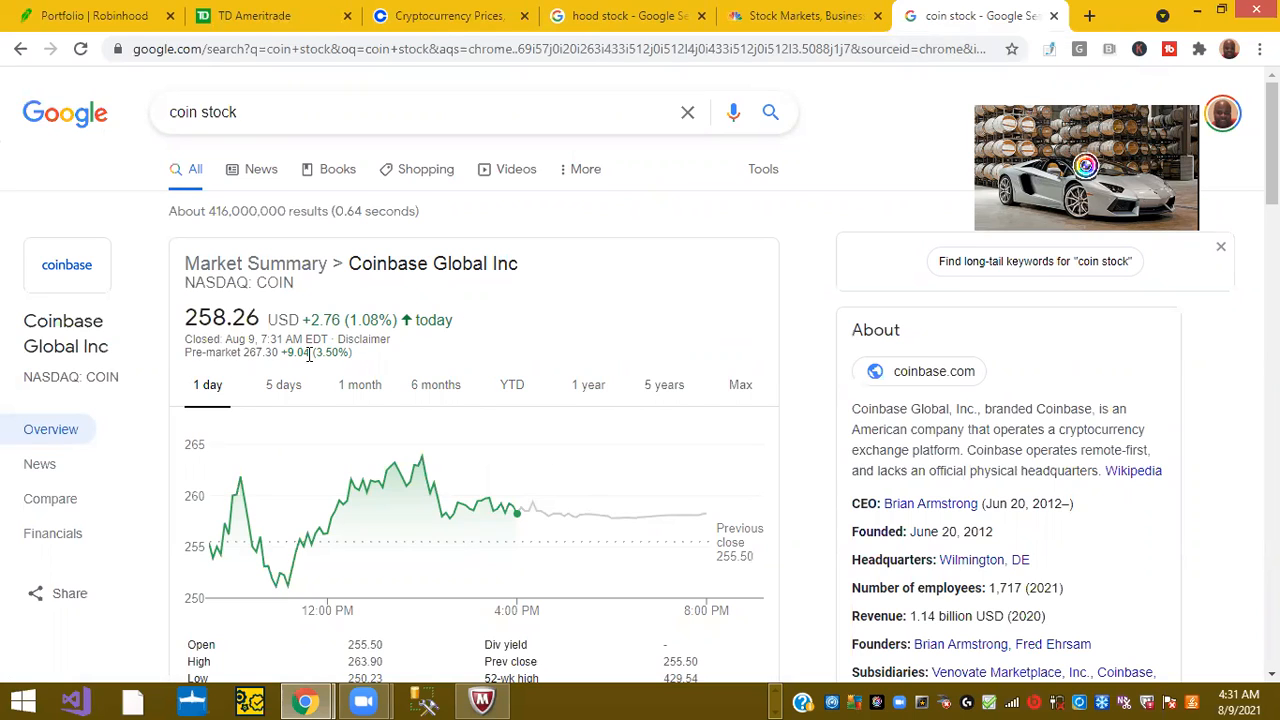
mouse_move(625, 344)
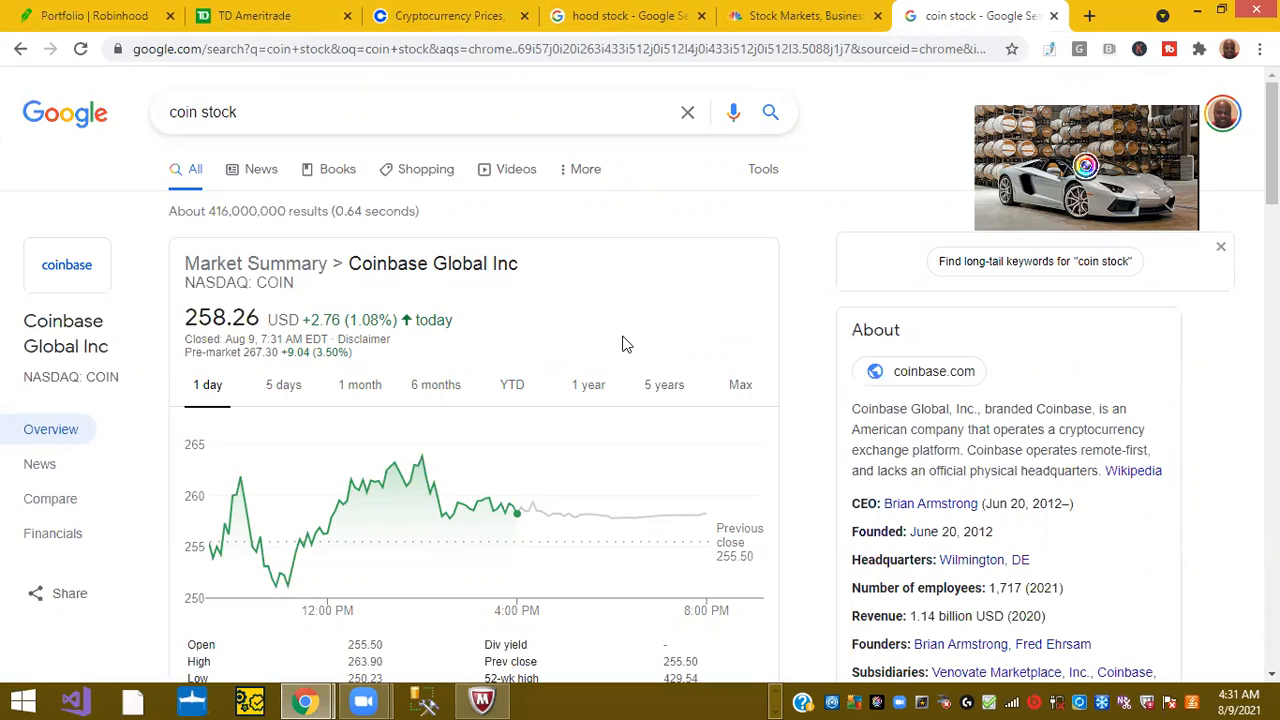
scroll("down", 3)
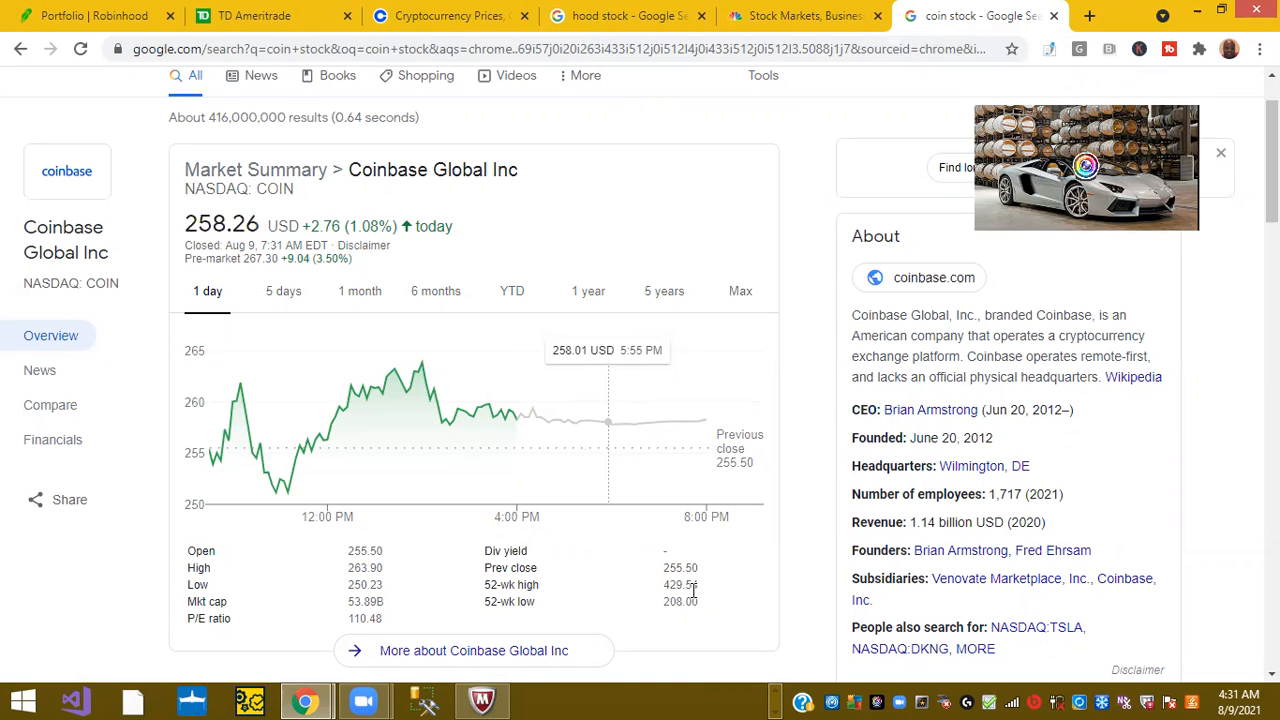
mouse_move(697, 589)
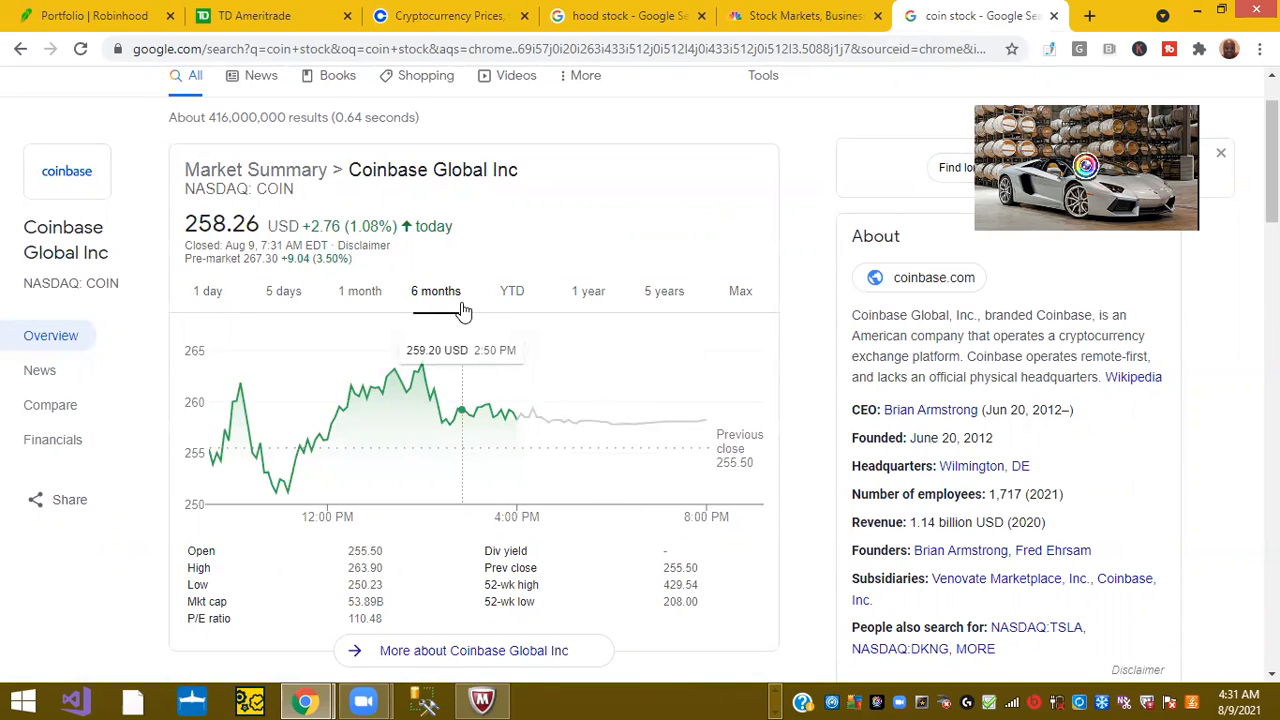
Set the Coinbase Global chart range to 6 months, showing a 21.33% decline.
left_click(435, 291)
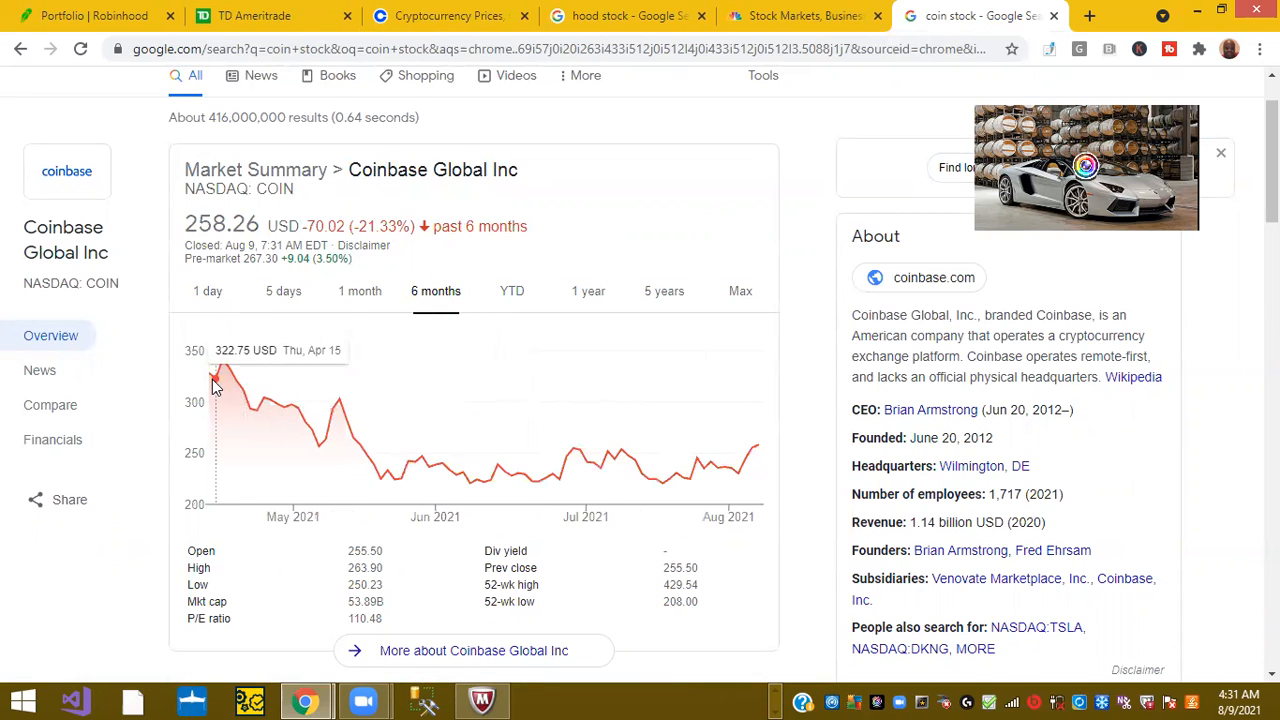
mouse_move(222, 375)
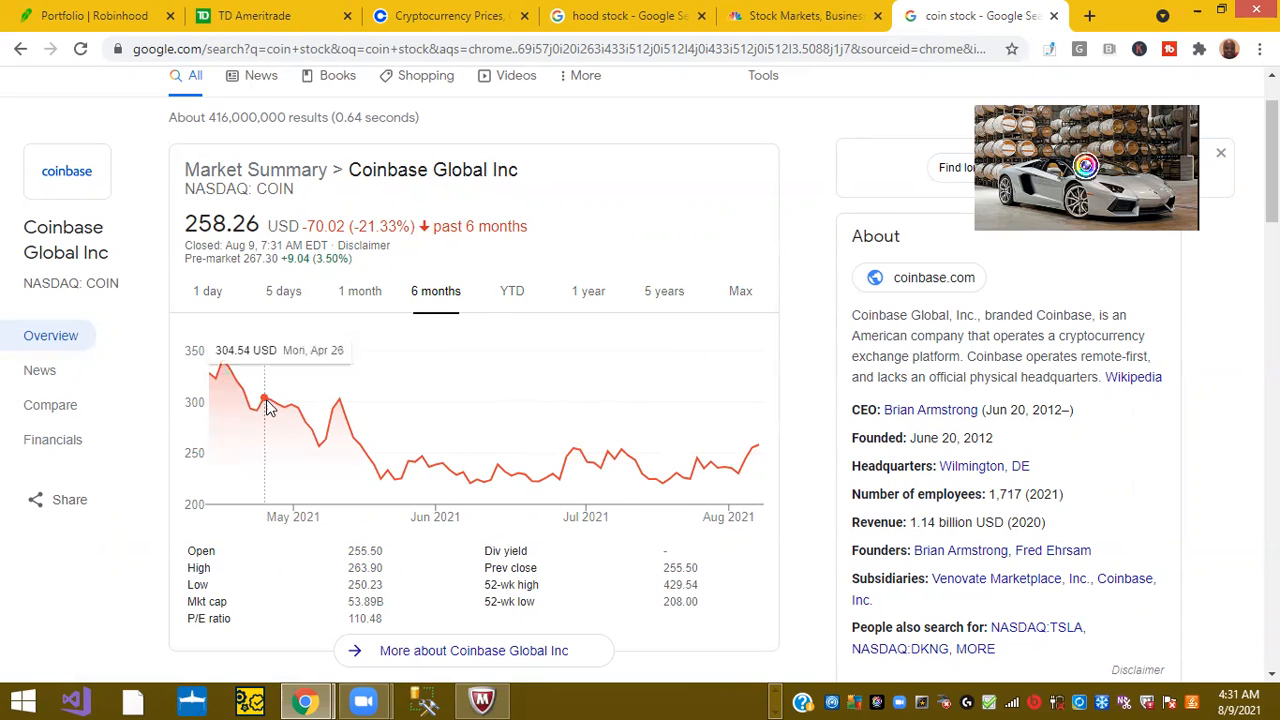
mouse_move(735, 460)
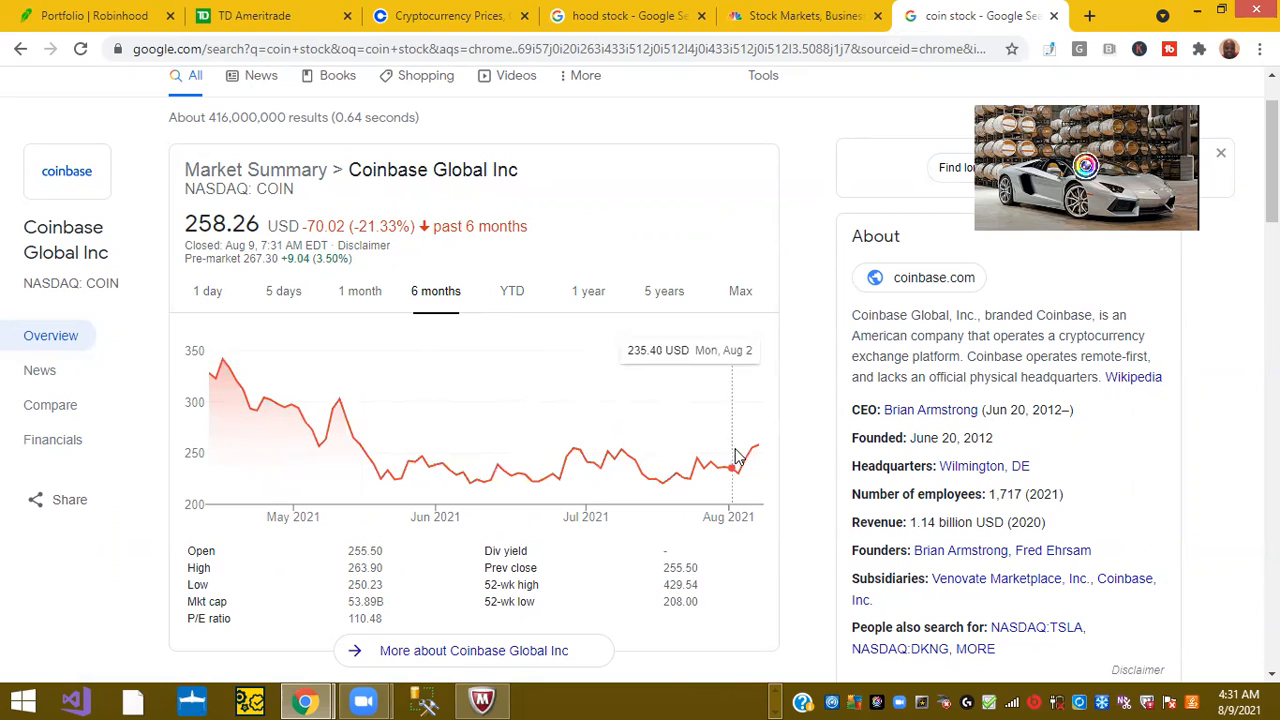
mouse_move(748, 456)
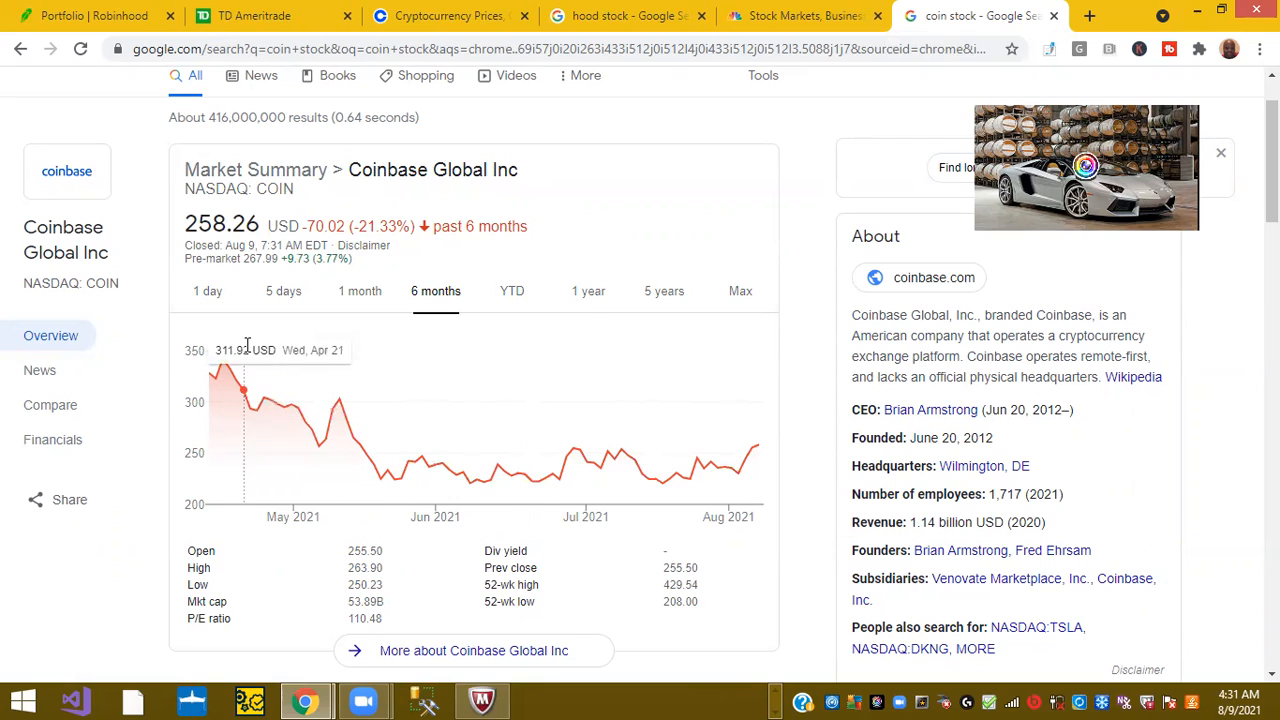
mouse_move(669, 448)
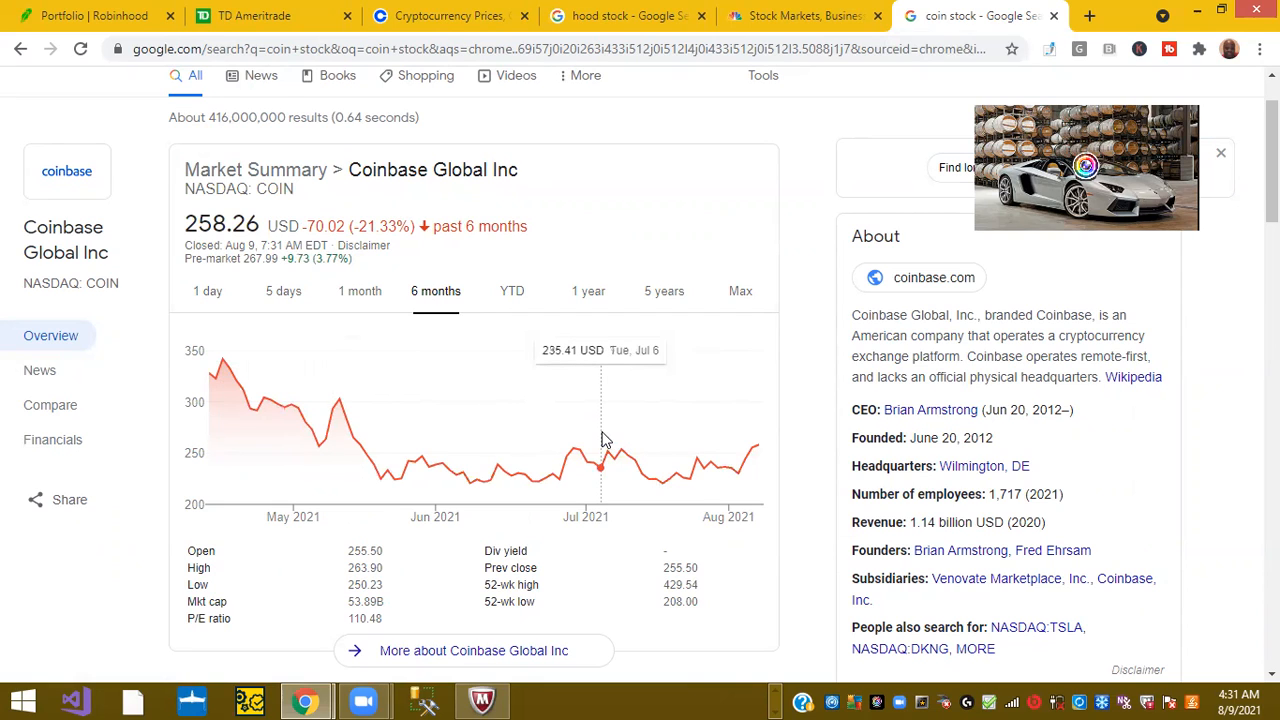
mouse_move(634, 461)
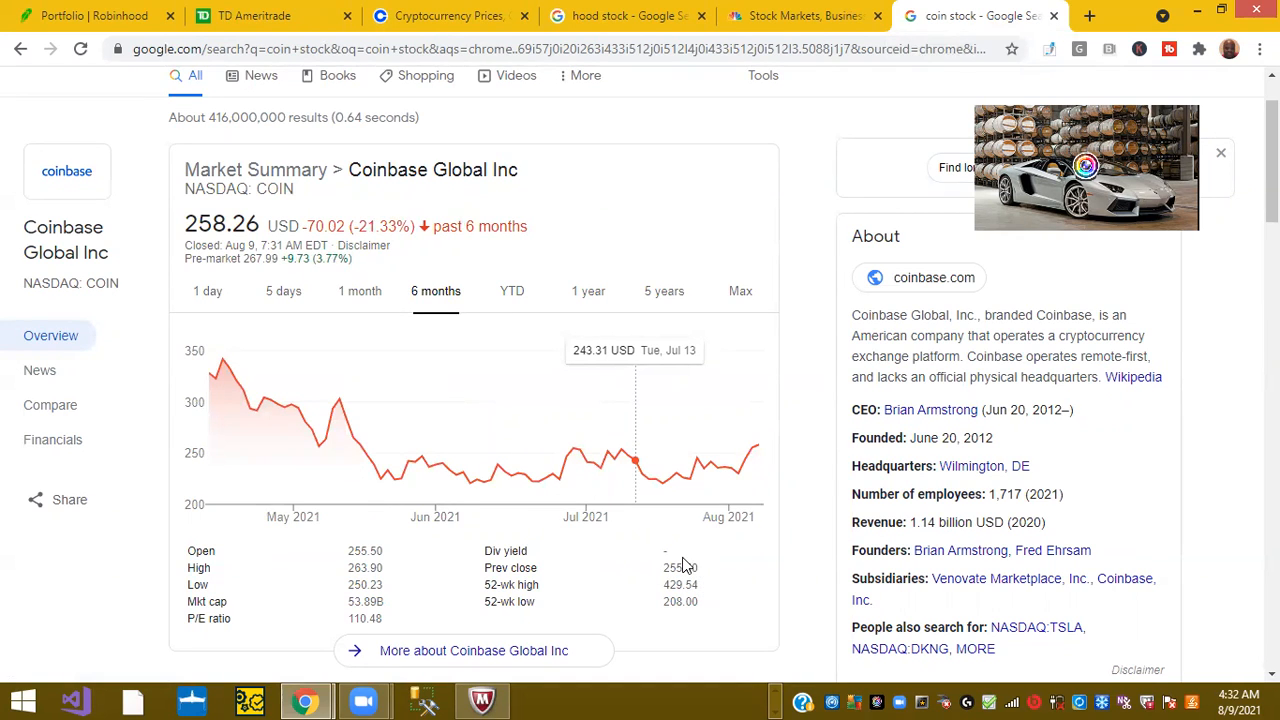
mouse_move(655, 480)
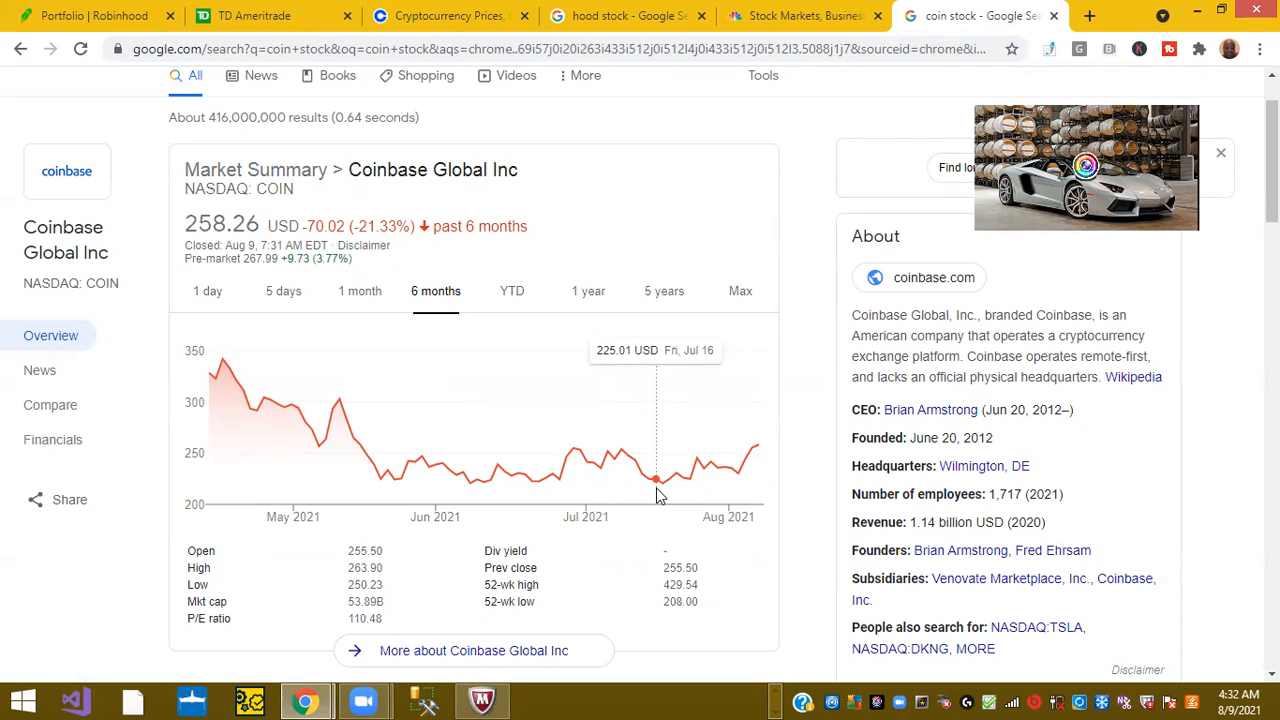
Switch to Coinbase's crypto prices and scroll to the top, with Bitcoin at $45,673.86.
left_click(450, 15)
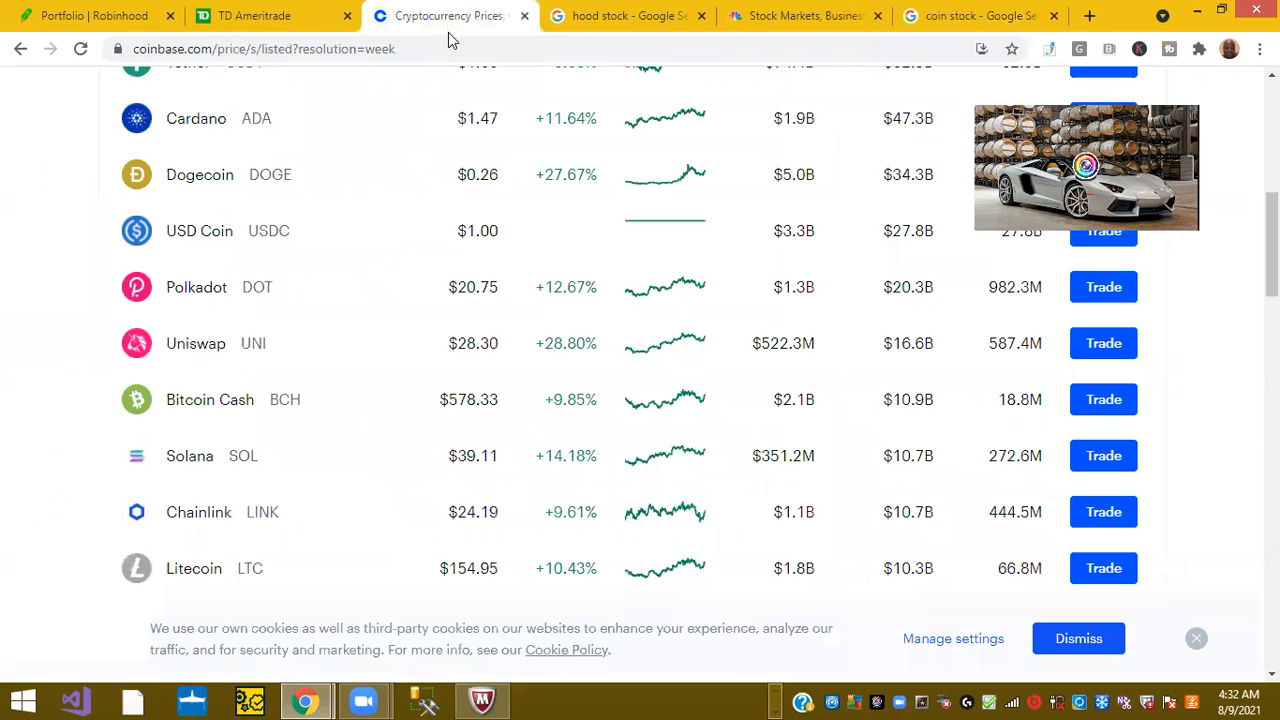
scroll("up", 3)
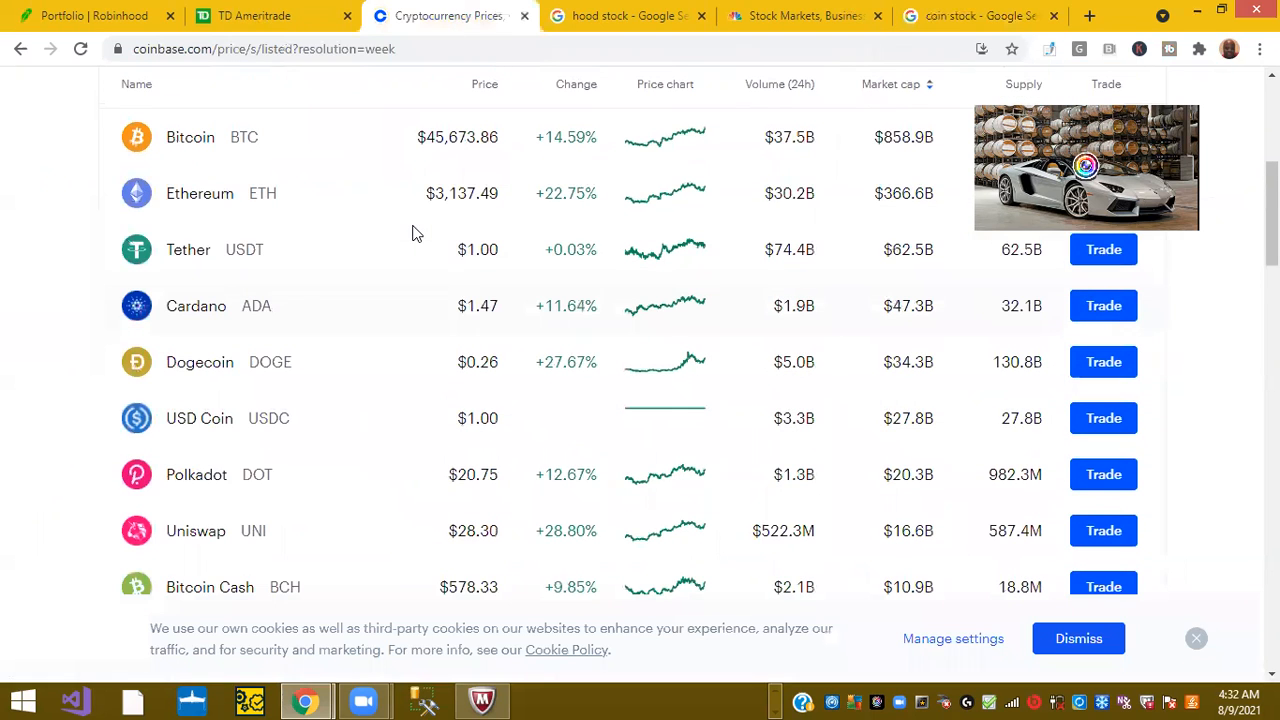
mouse_move(407, 233)
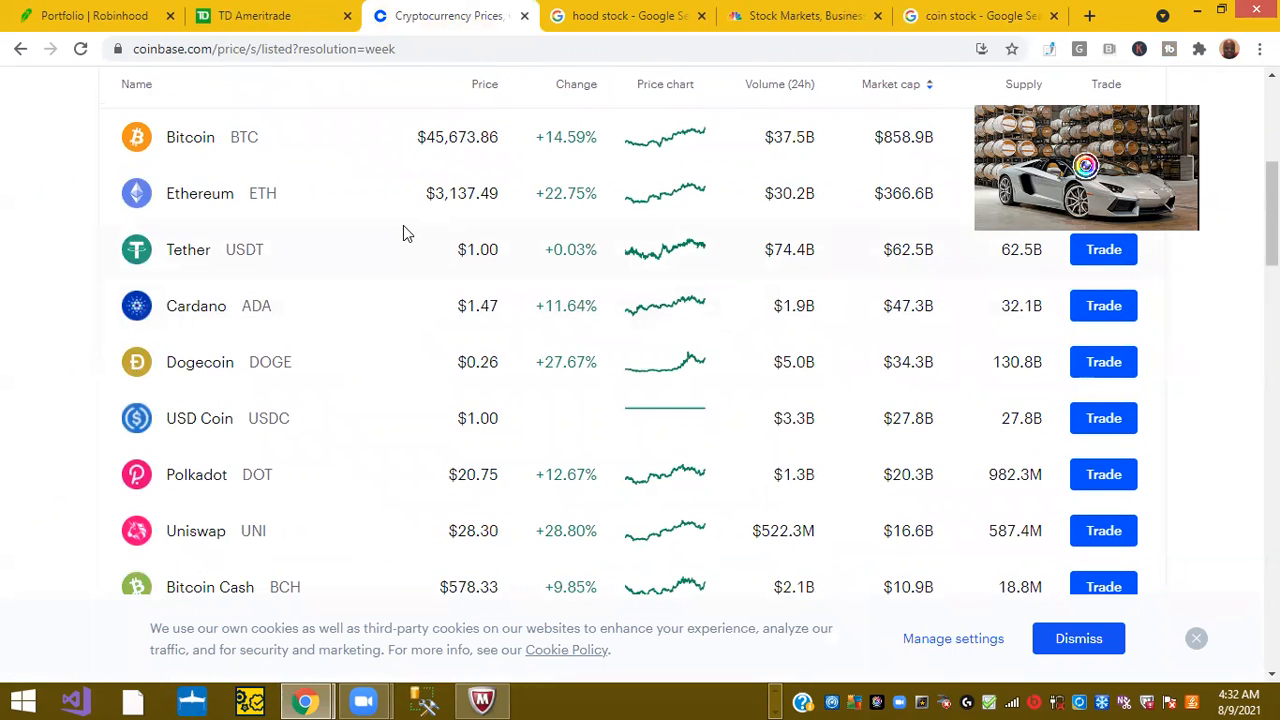
mouse_move(156, 137)
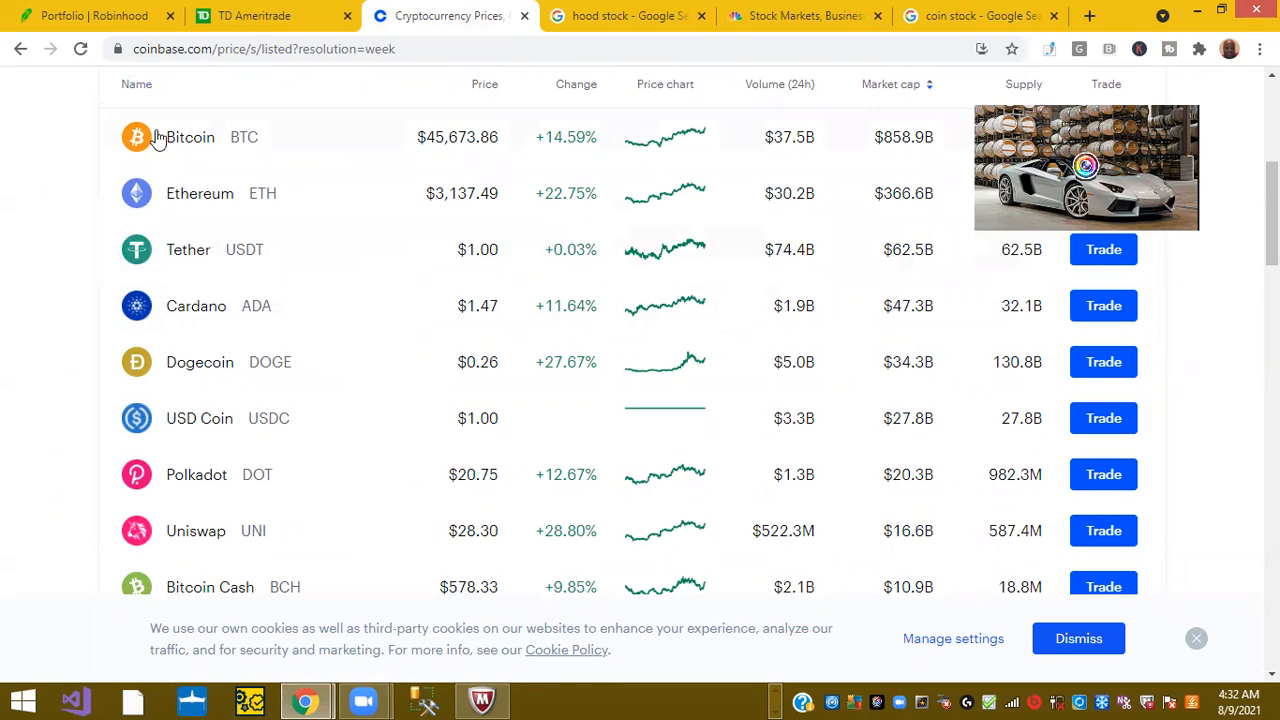
mouse_move(600, 205)
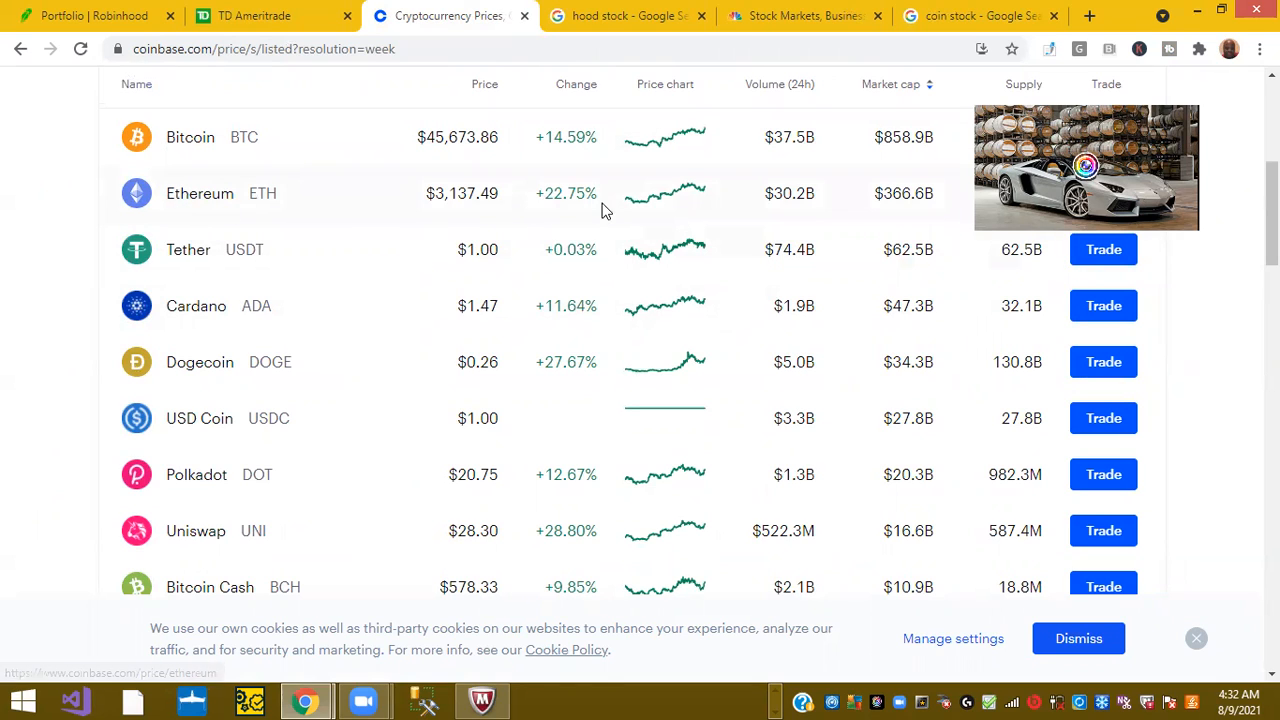
mouse_move(549, 161)
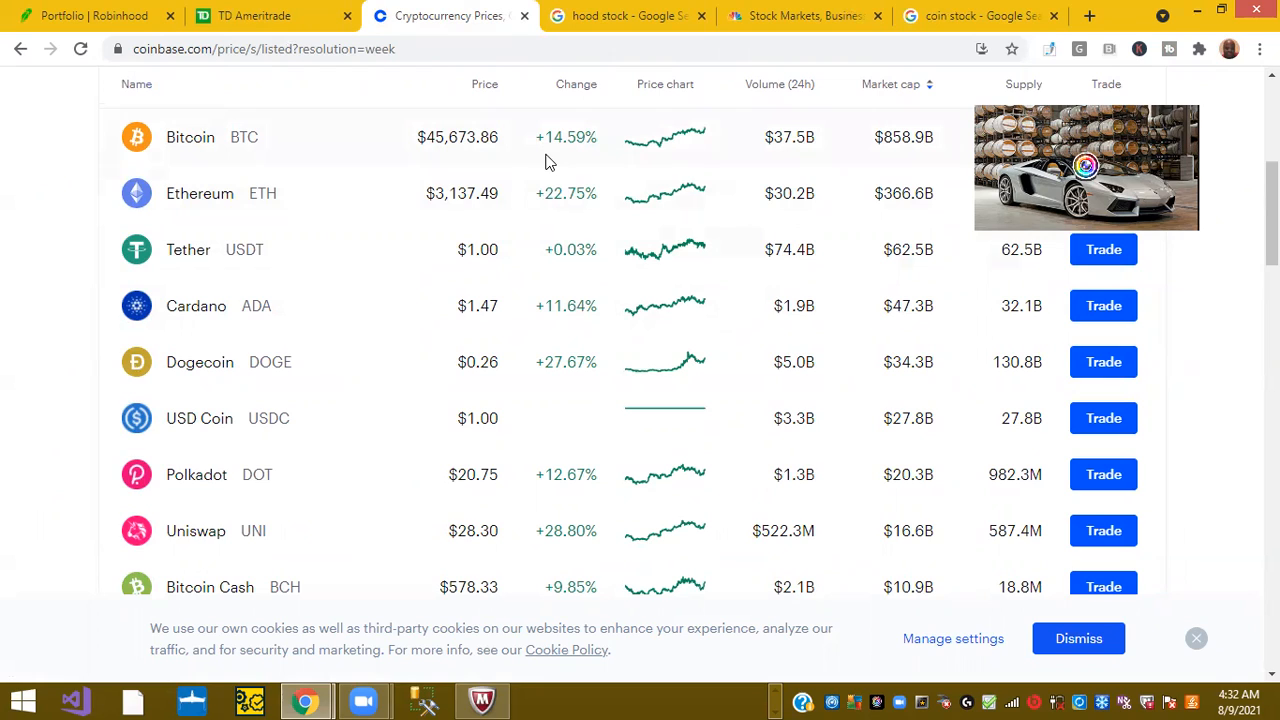
mouse_move(223, 148)
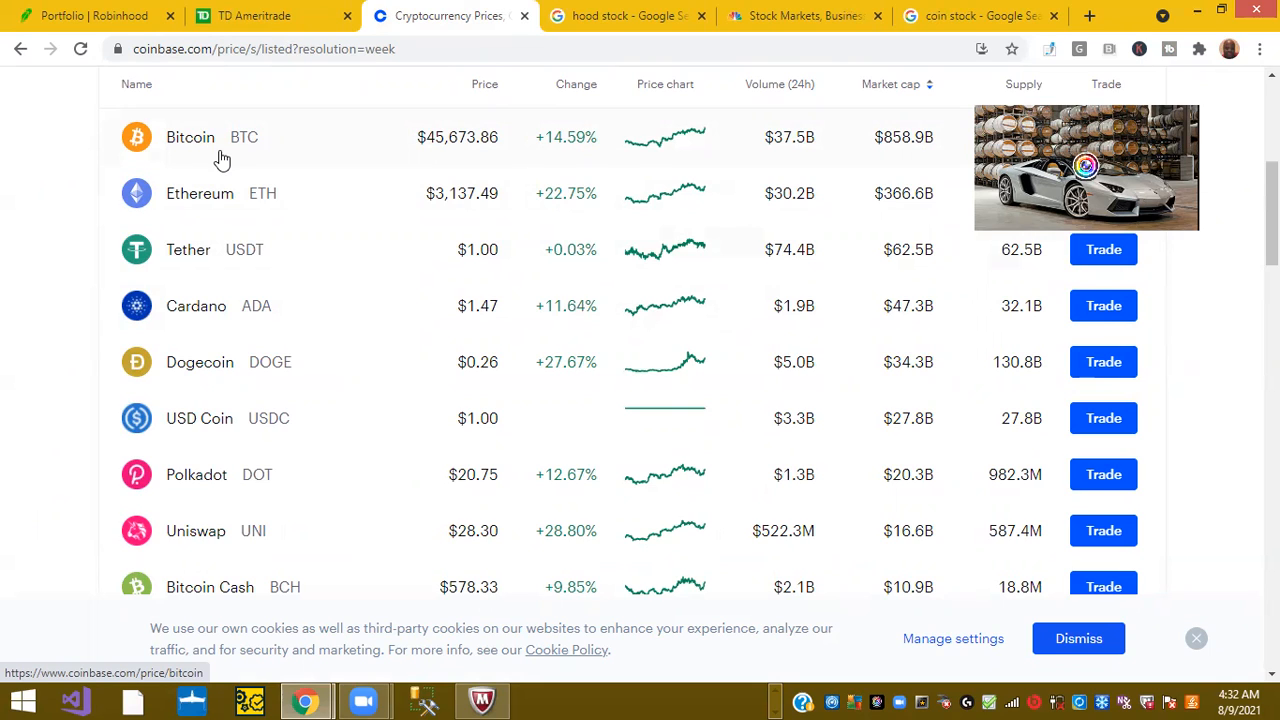
mouse_move(463, 158)
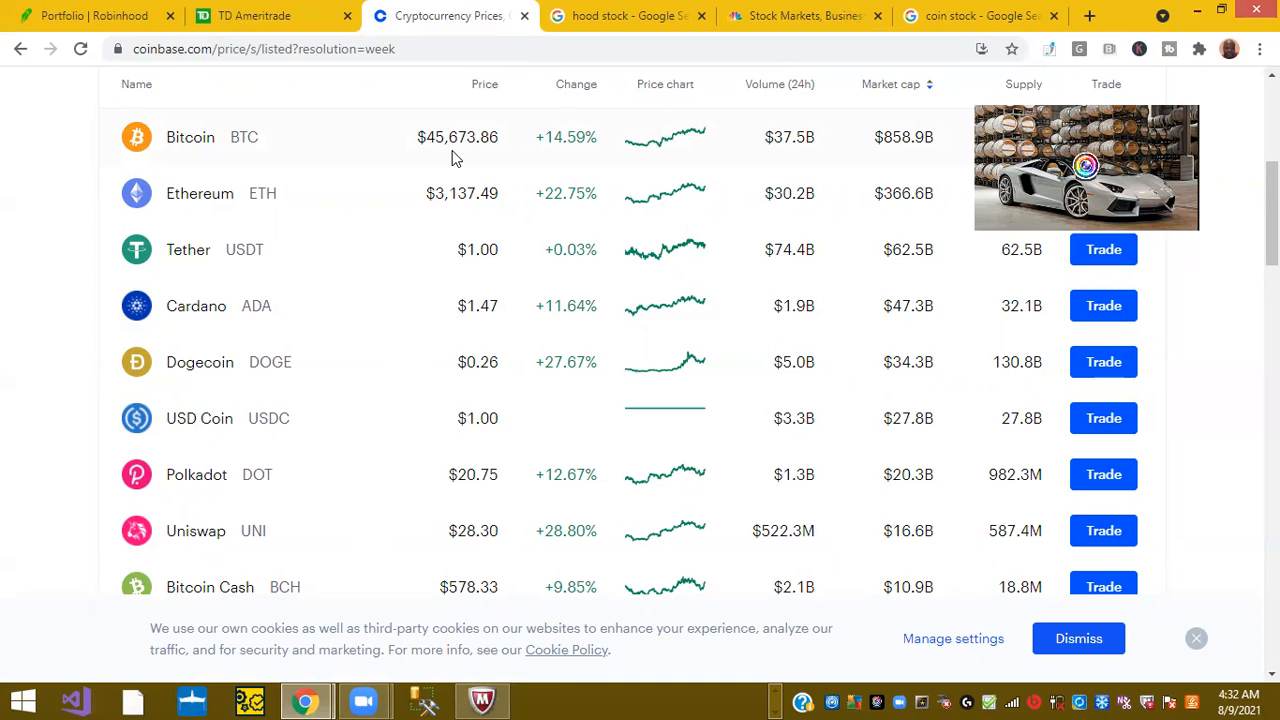
mouse_move(433, 153)
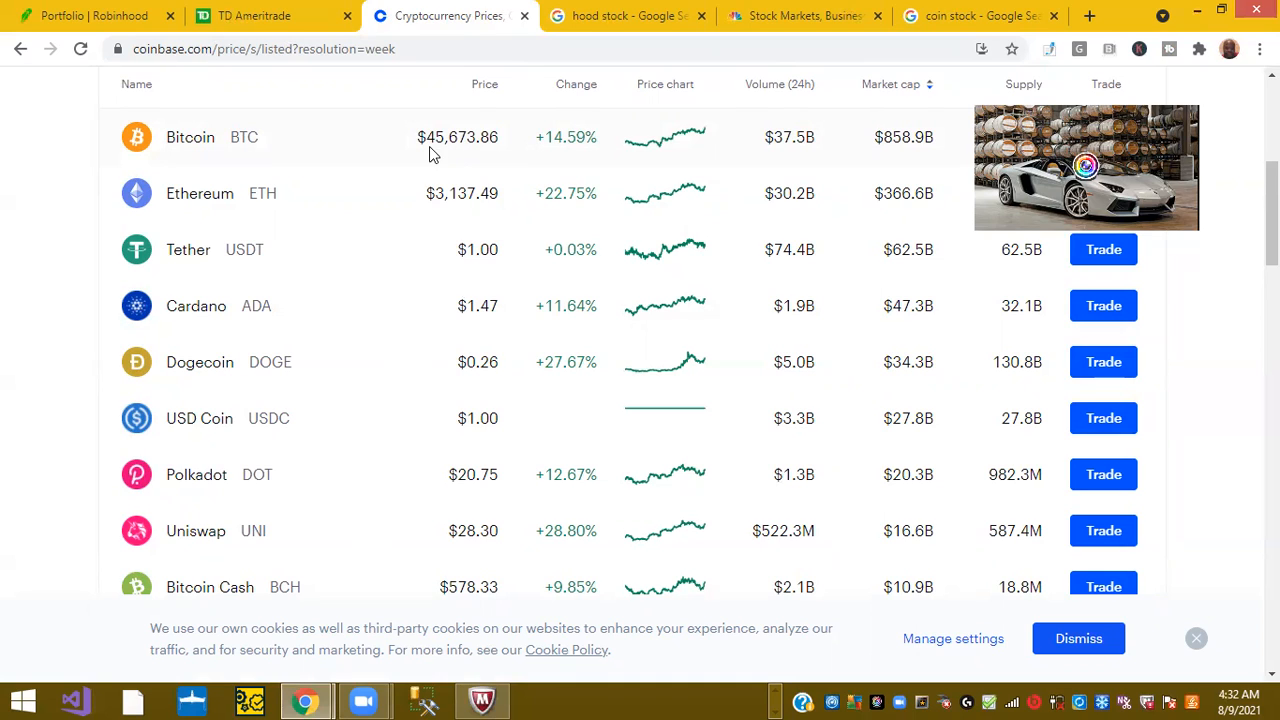
mouse_move(477, 156)
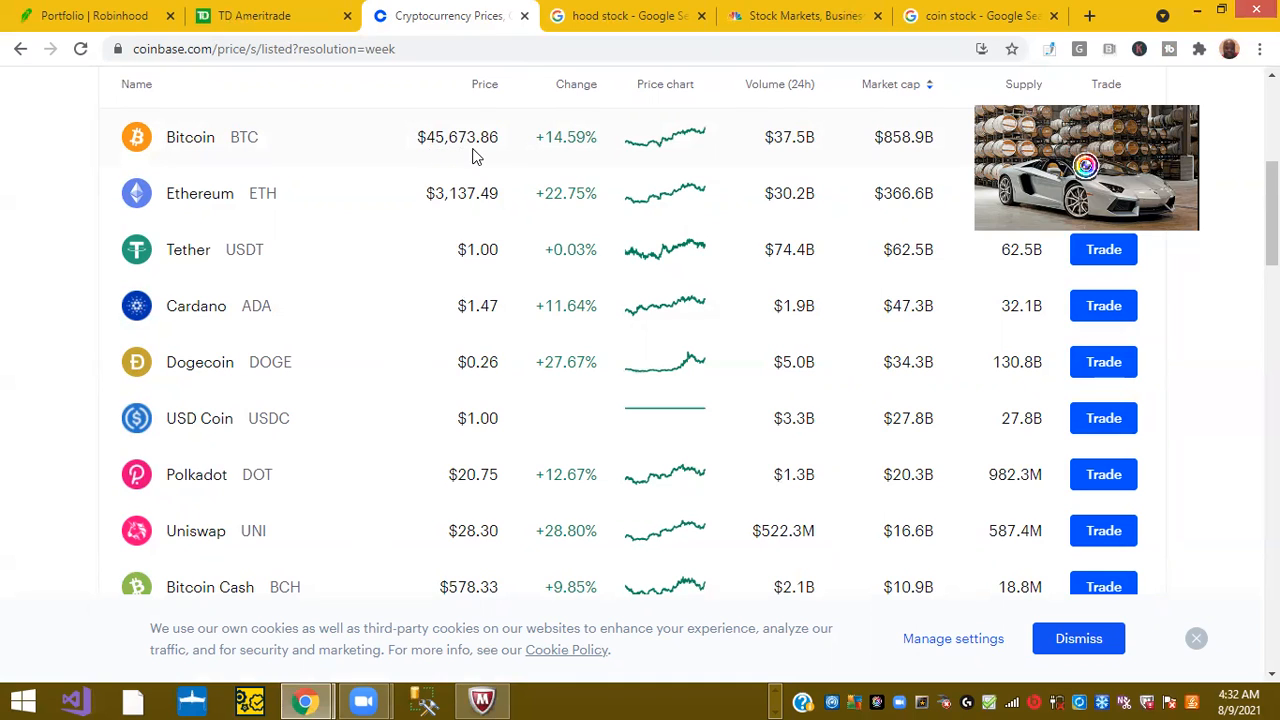
Return to the coin stock results and chart Coinbase for 5 days, then 1 month (up 1.73%).
left_click(980, 15)
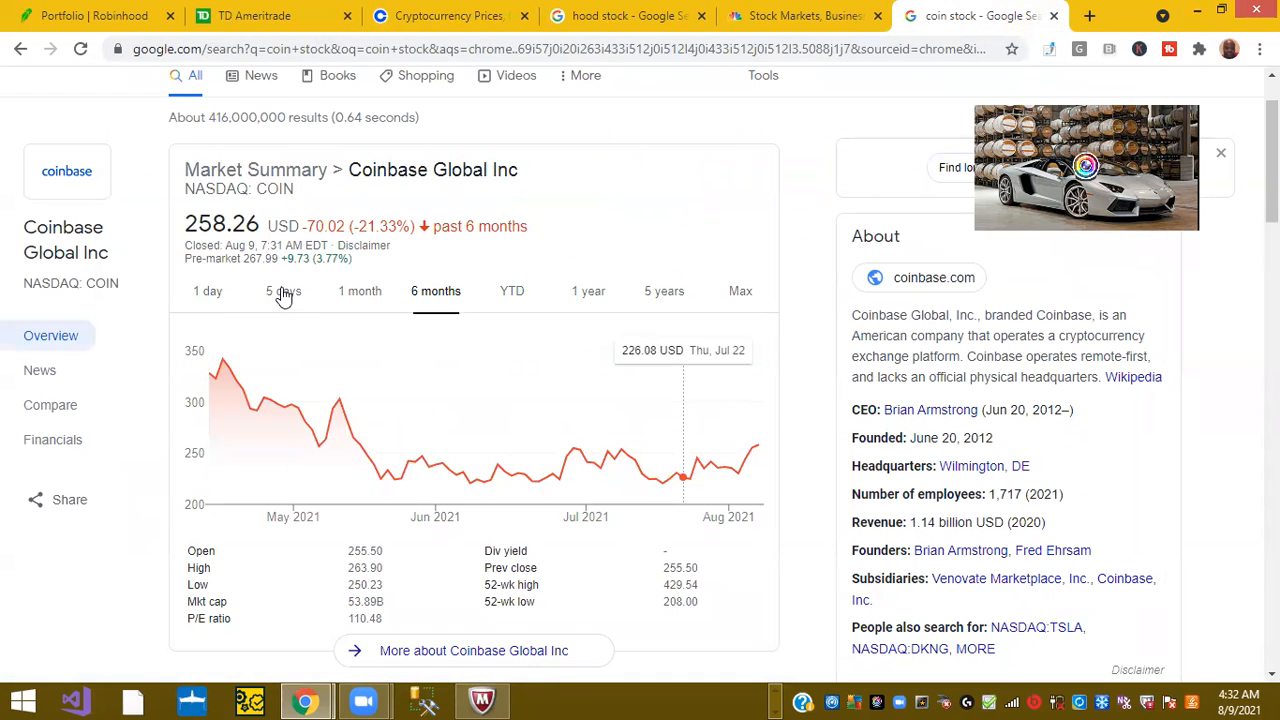
left_click(283, 291)
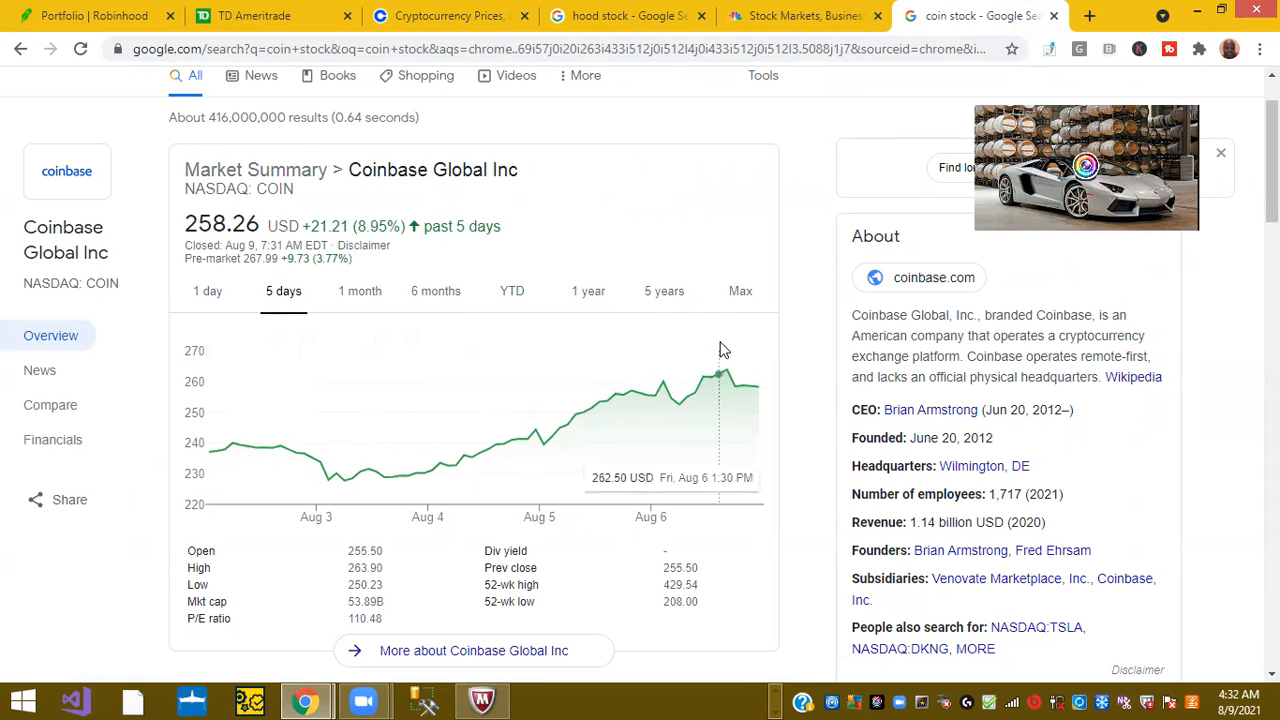
left_click(359, 291)
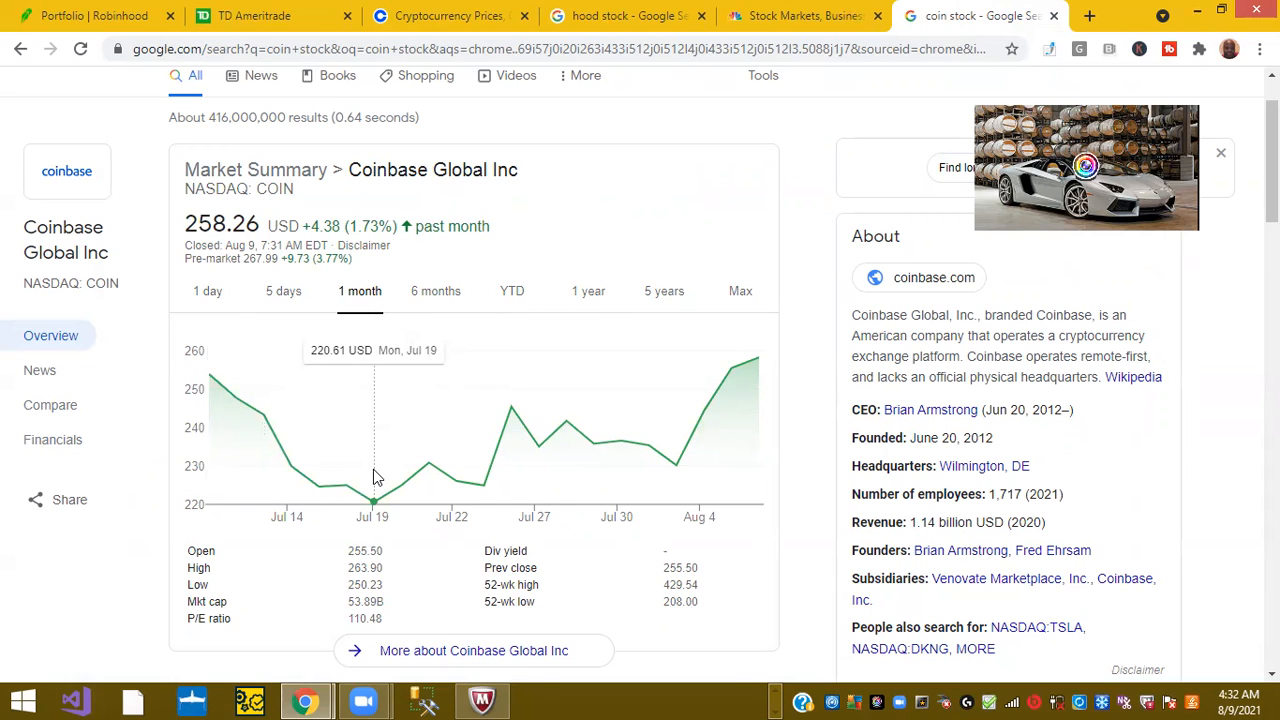
mouse_move(373, 478)
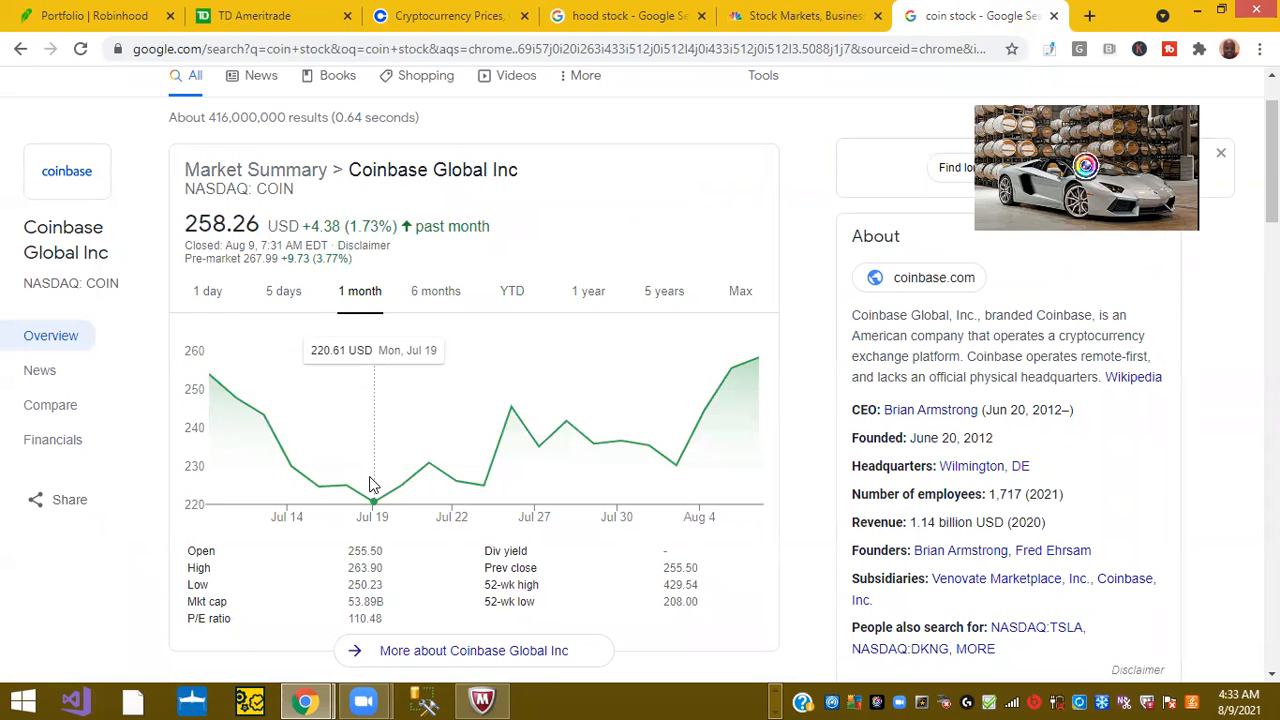
mouse_move(360, 448)
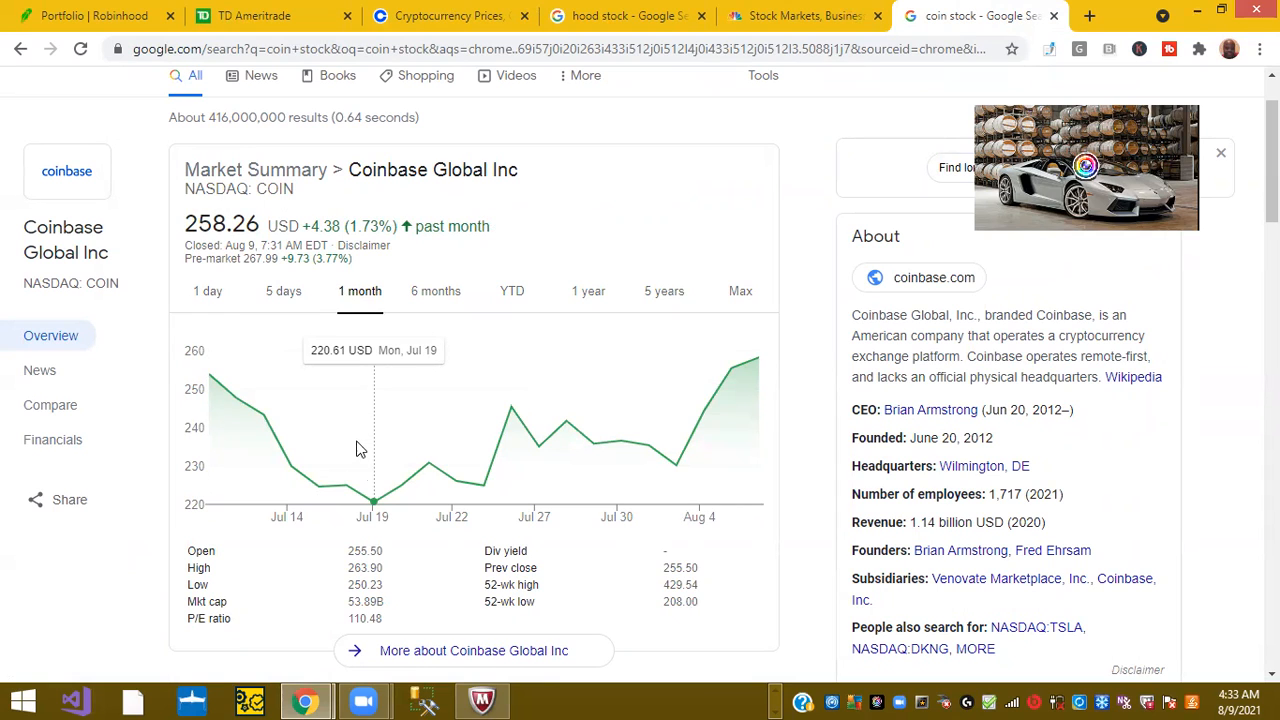
mouse_move(236, 398)
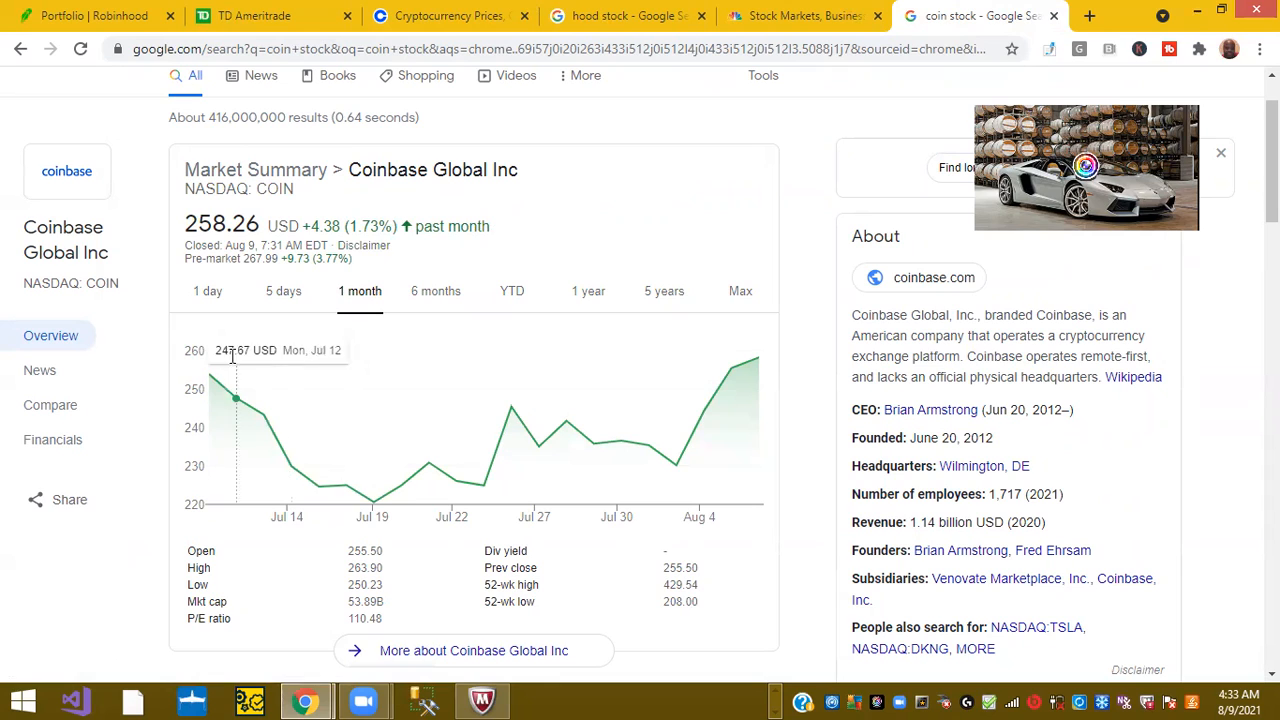
mouse_move(210, 378)
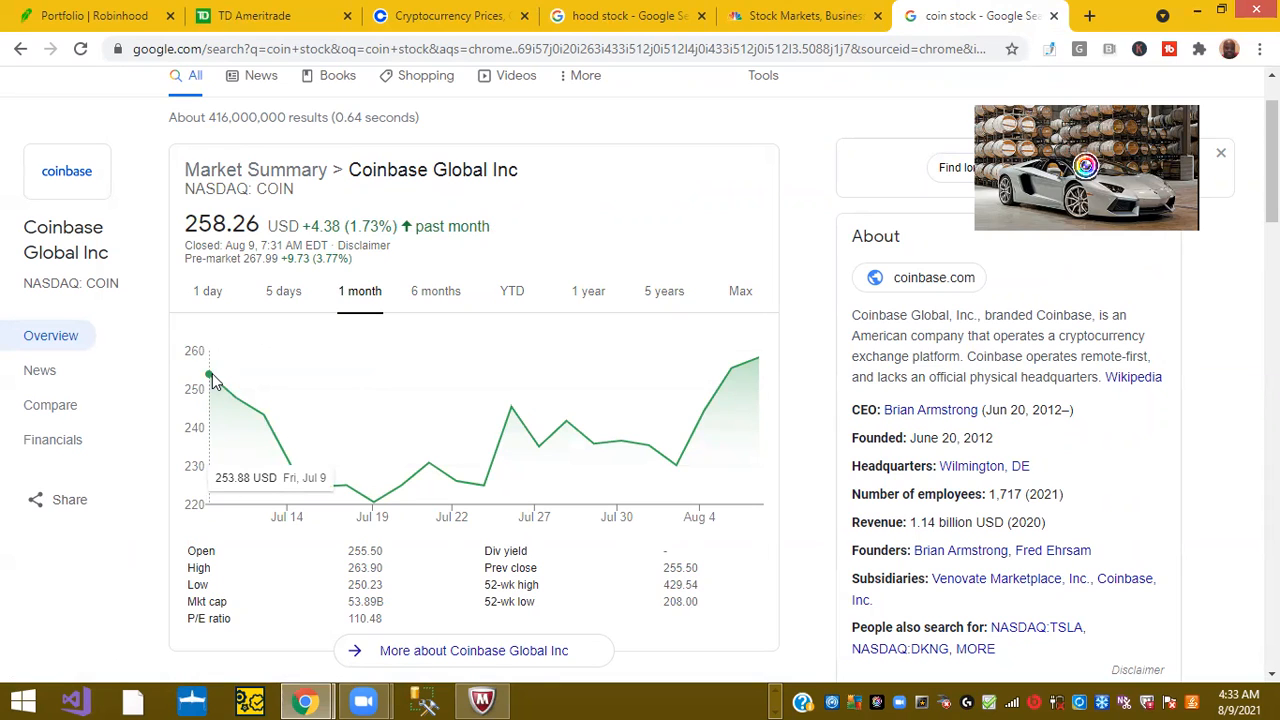
mouse_move(255, 401)
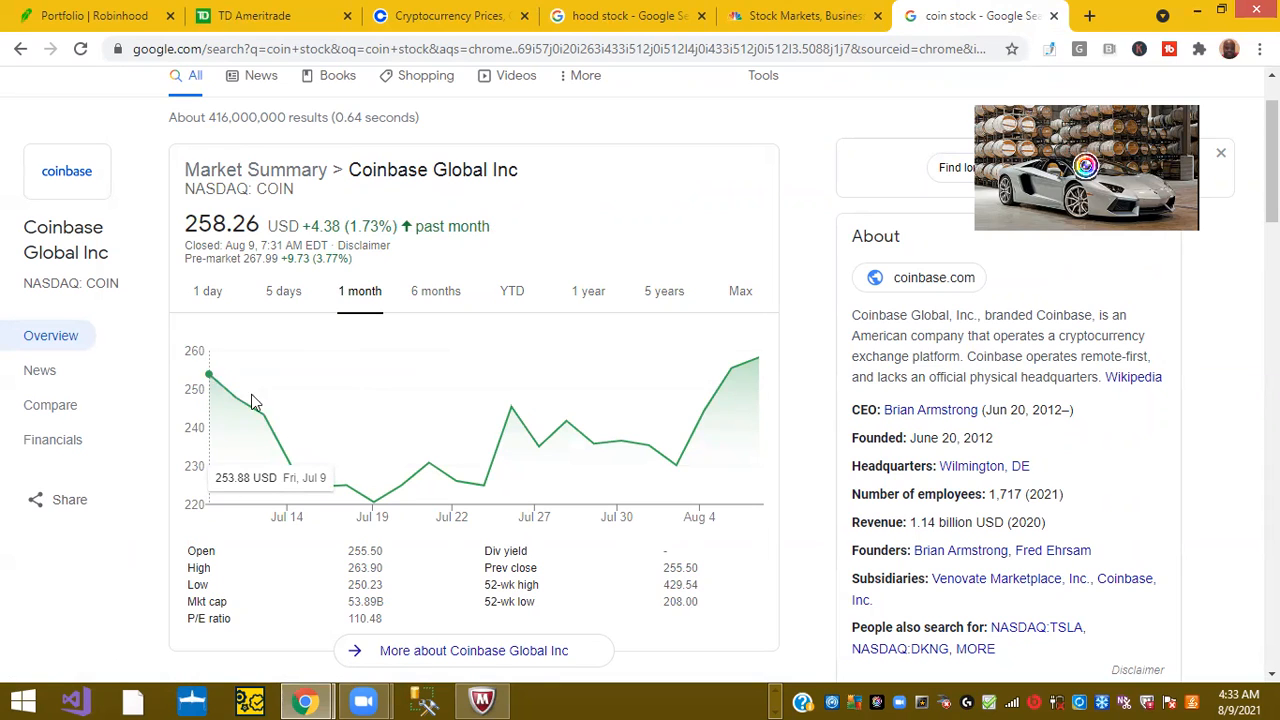
mouse_move(223, 390)
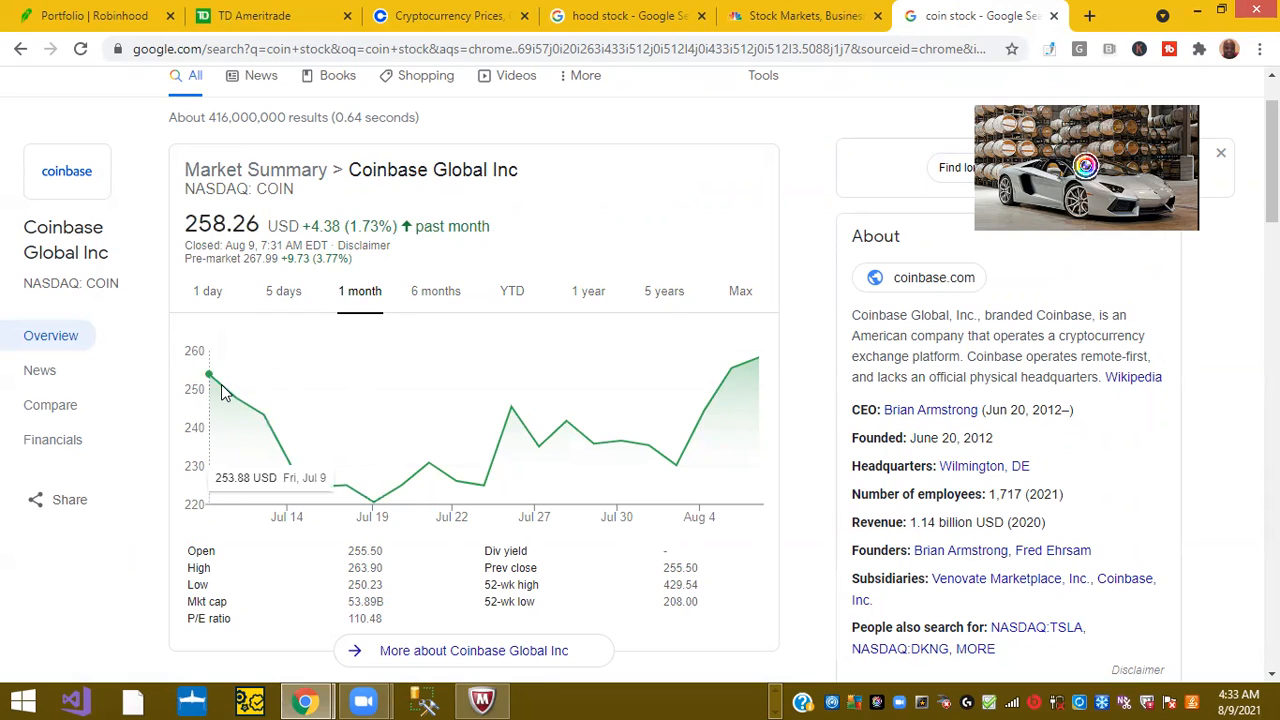
mouse_move(258, 408)
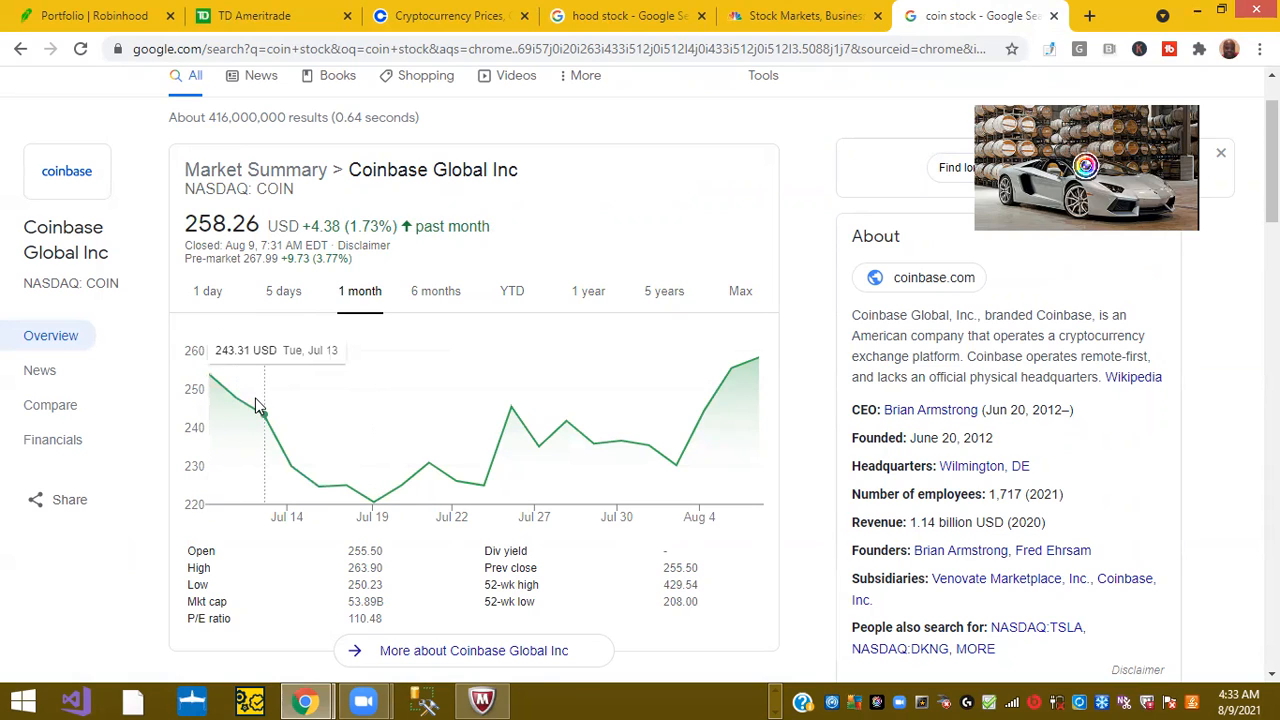
mouse_move(345, 430)
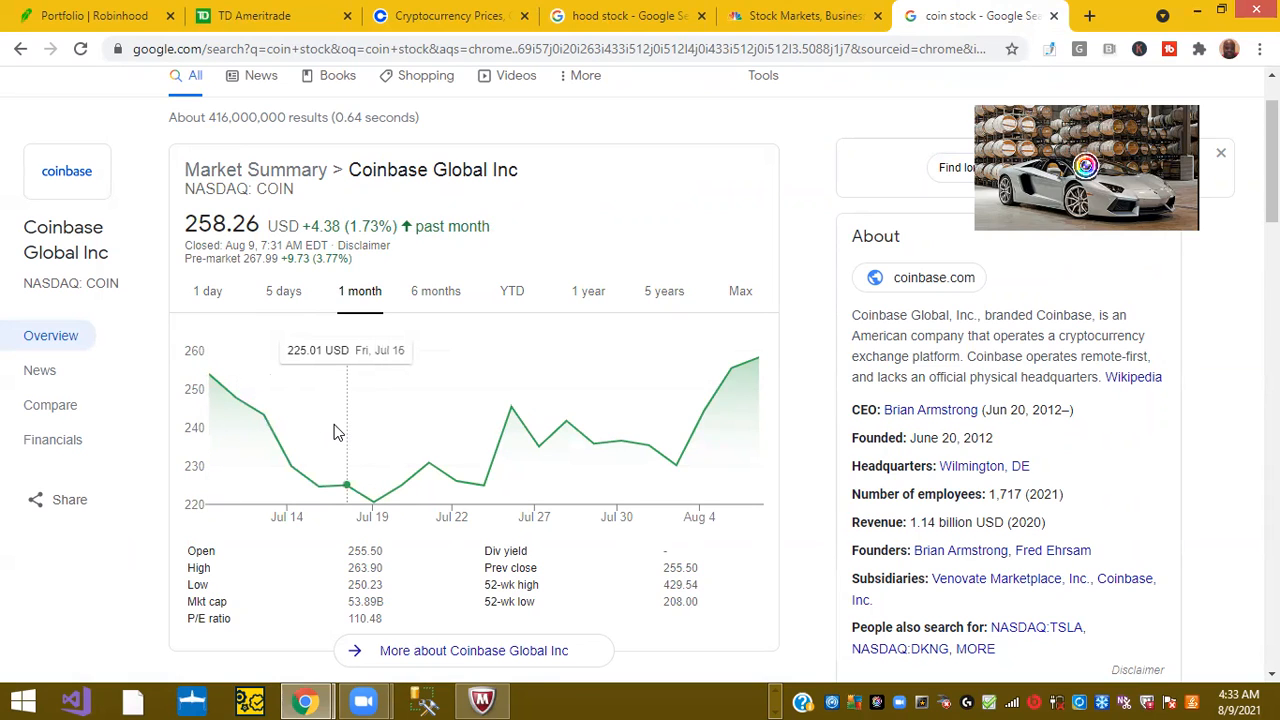
mouse_move(455, 450)
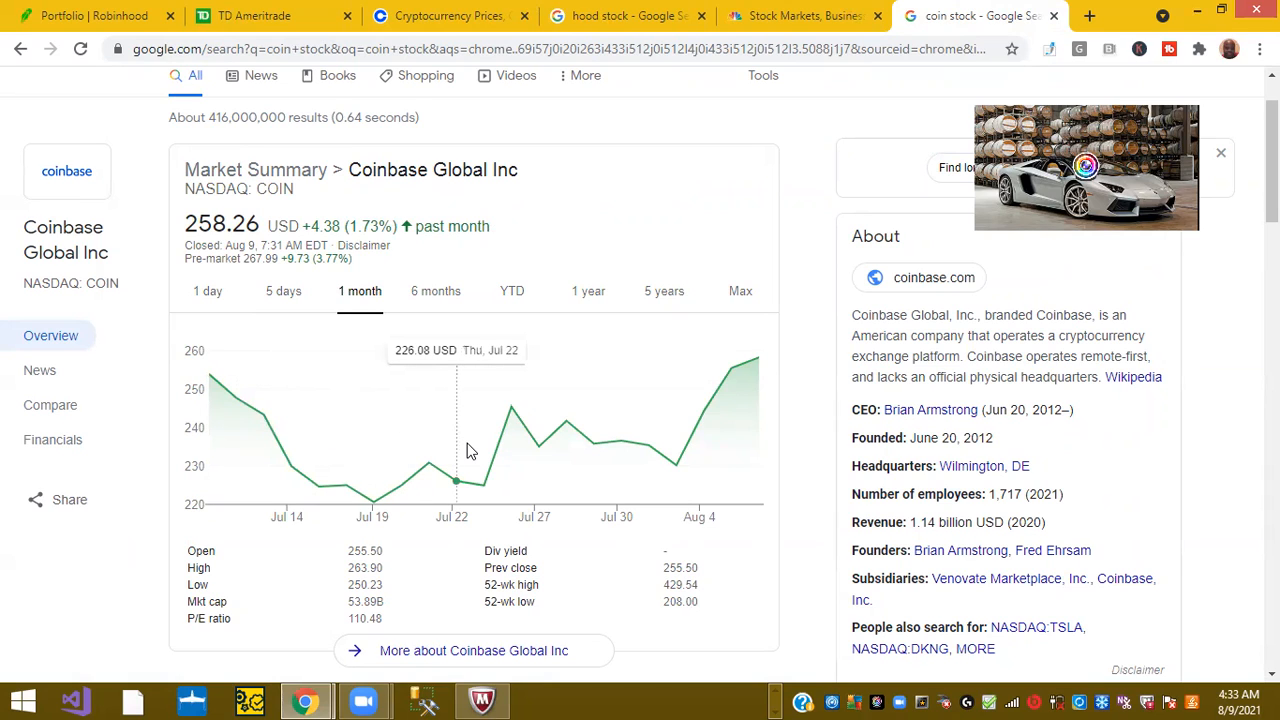
mouse_move(428, 462)
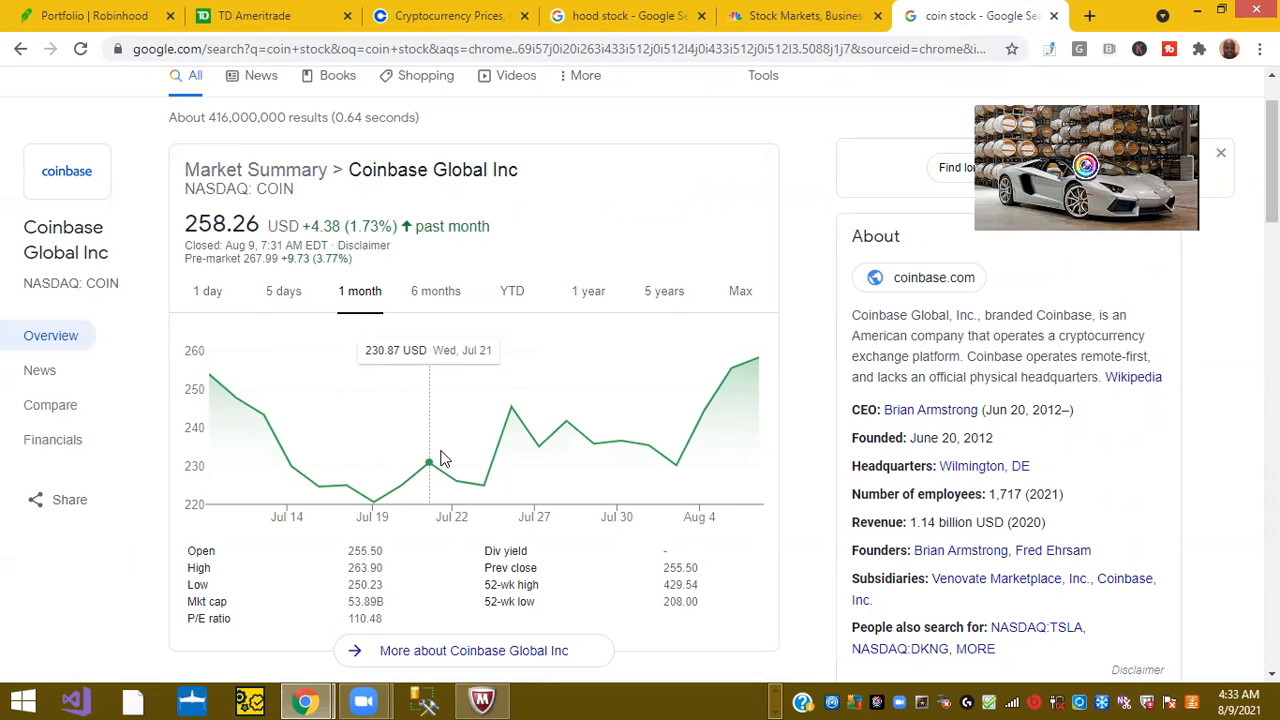
mouse_move(438, 458)
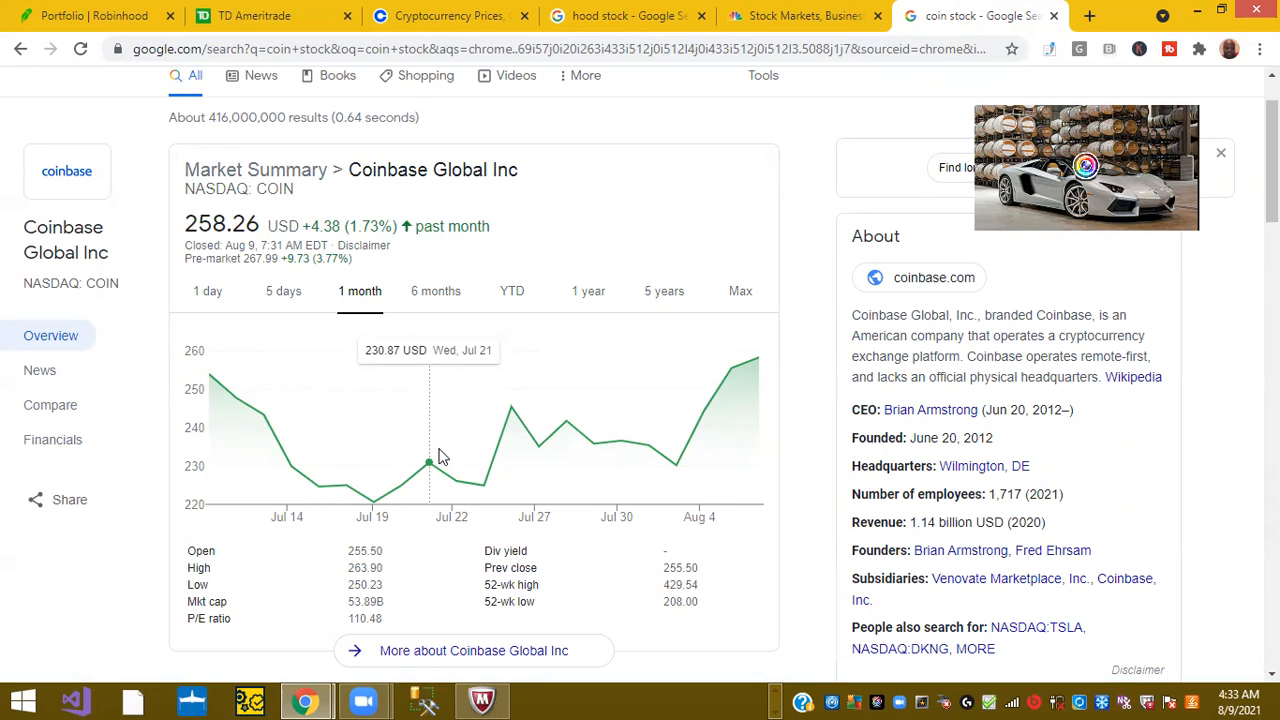
Glance at crypto prices, then chart Coinbase stock for all time and then 1 day (up 1.08%).
left_click(447, 16)
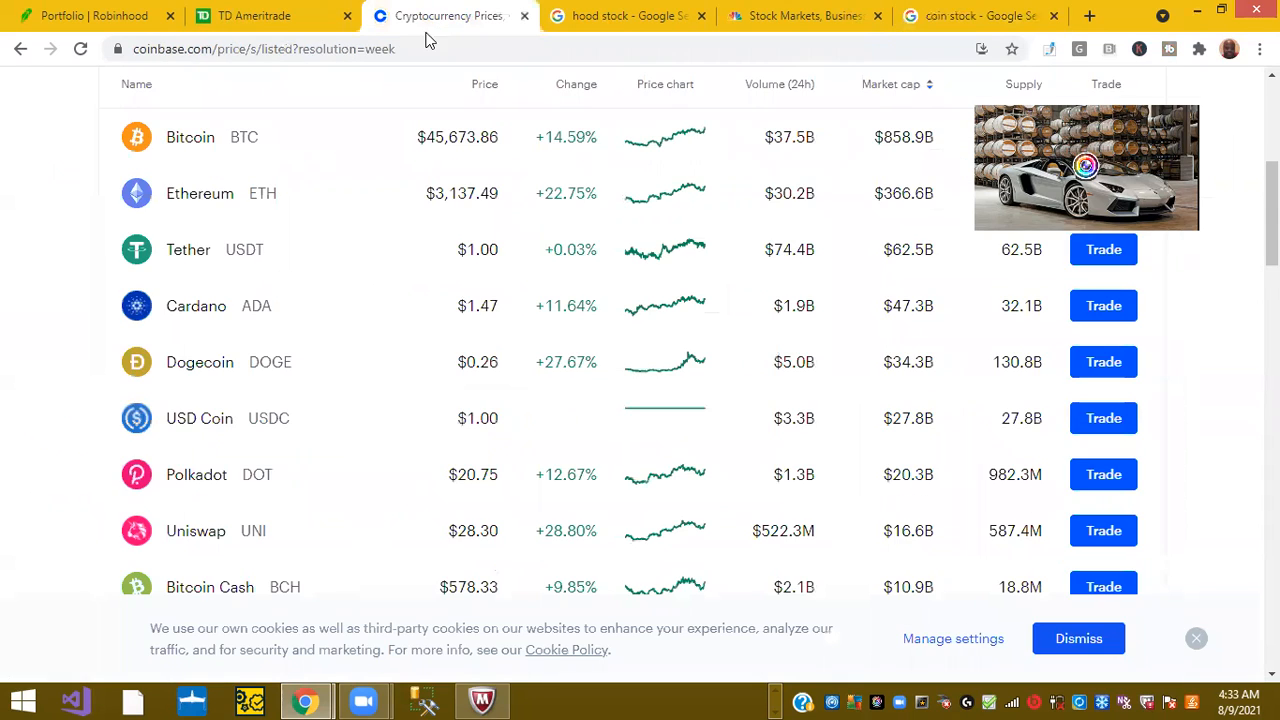
mouse_move(379, 310)
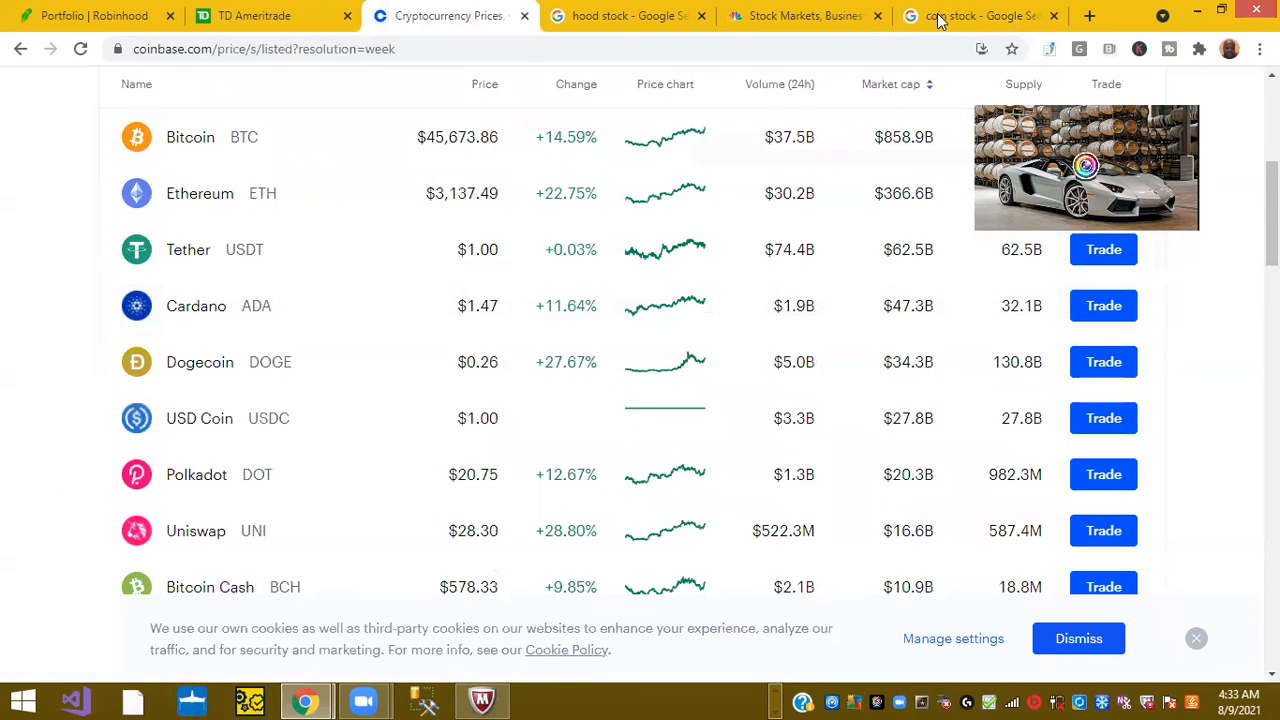
left_click(980, 15)
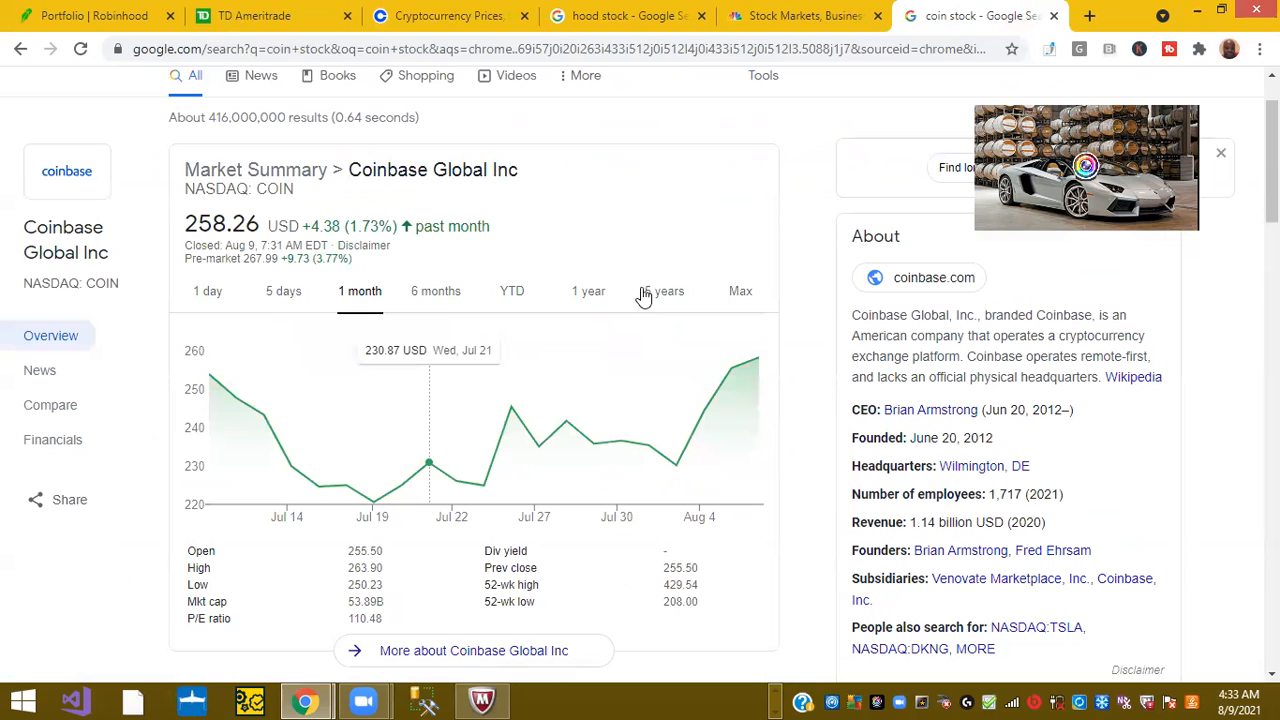
mouse_move(741, 291)
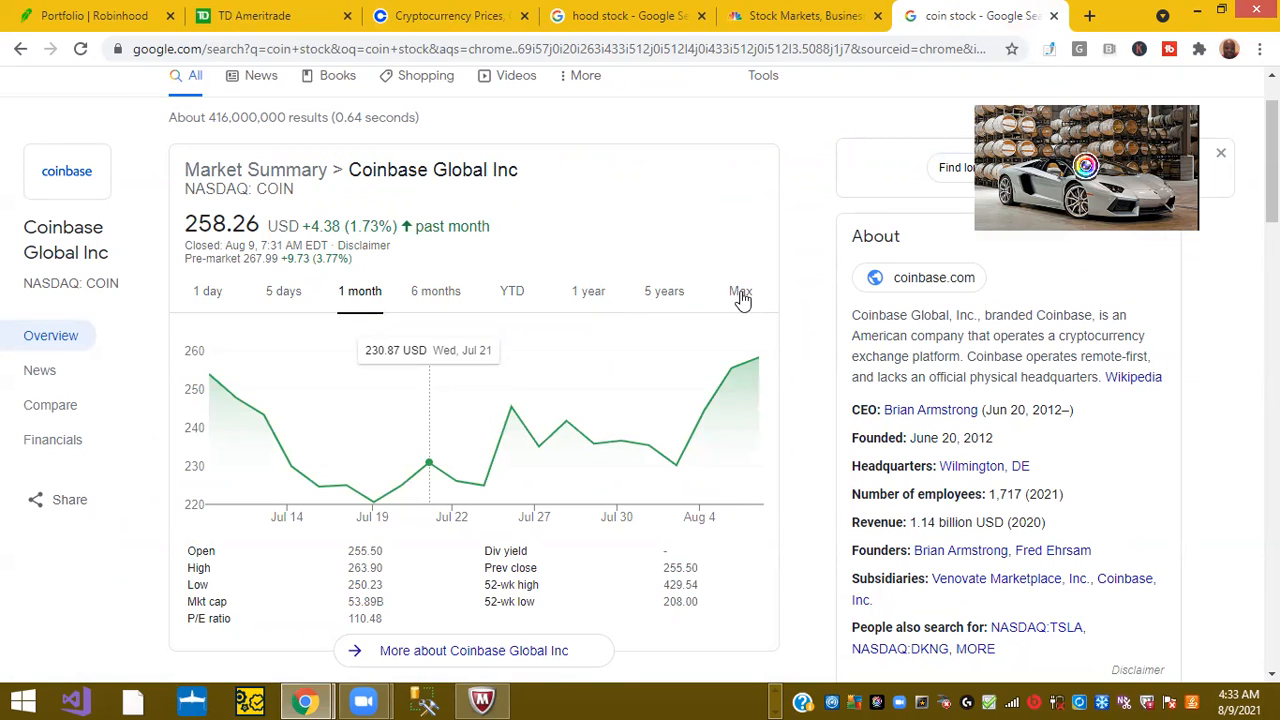
left_click(740, 291)
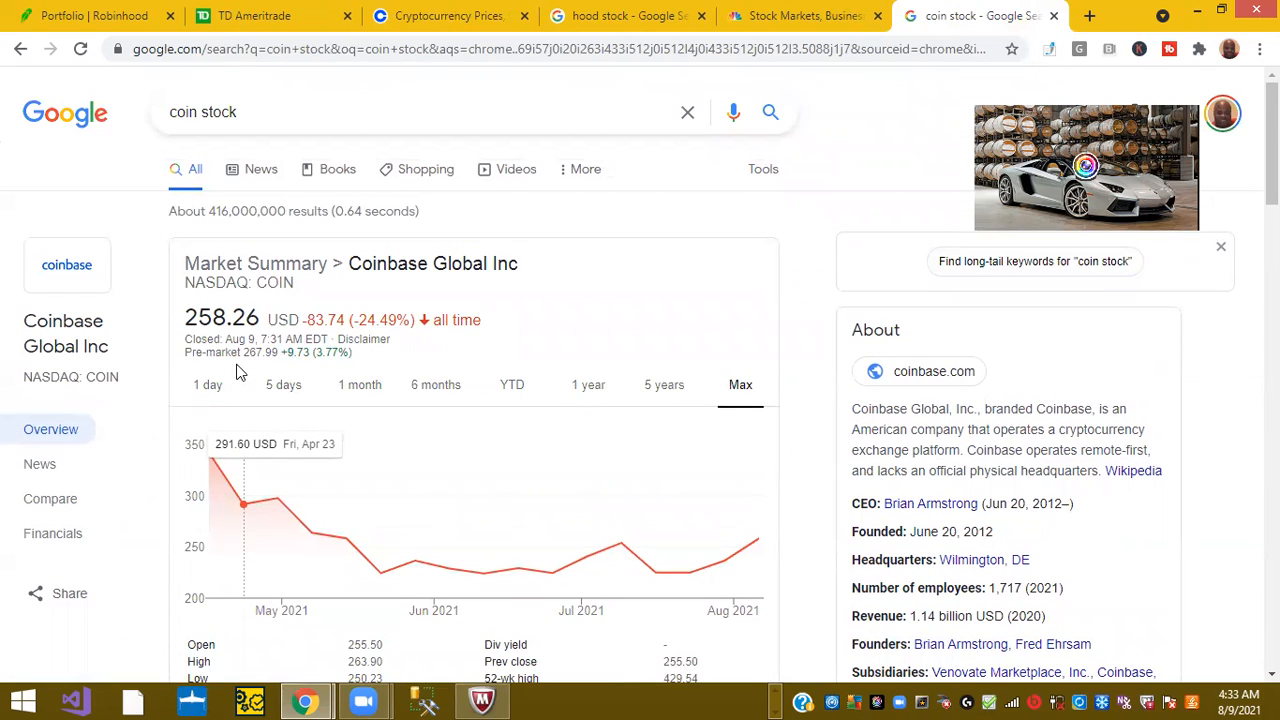
mouse_move(213, 388)
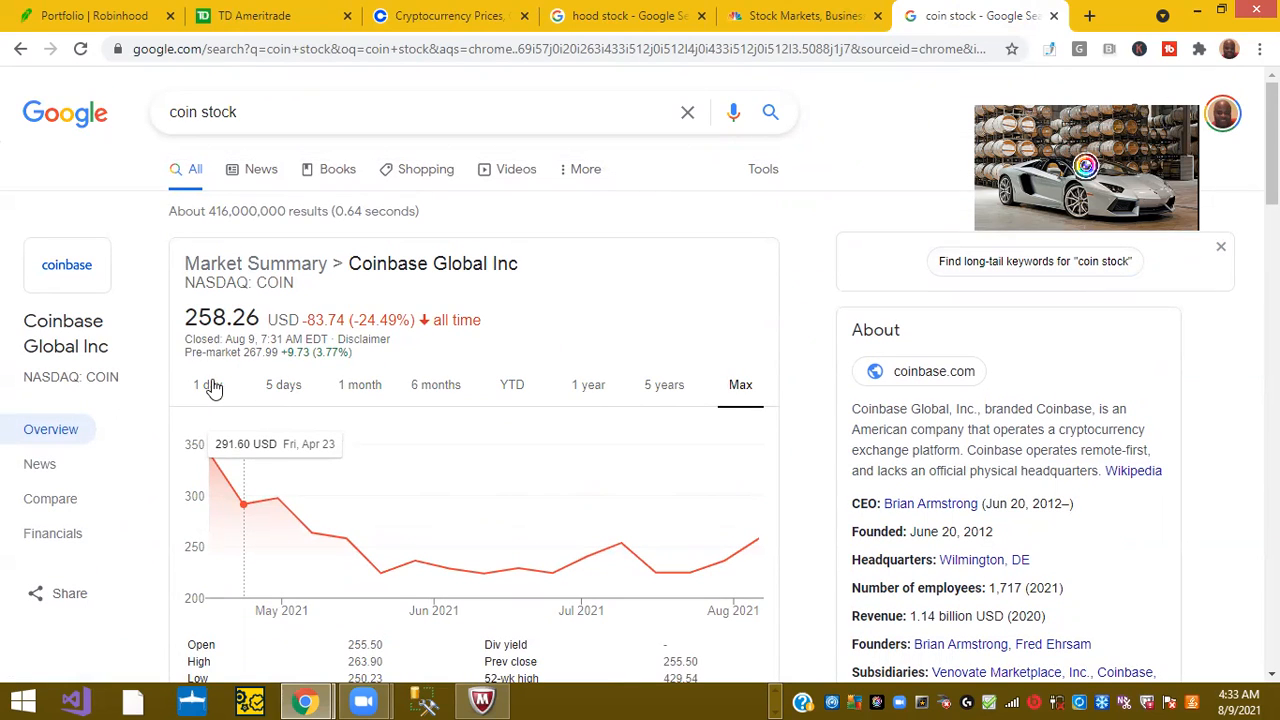
left_click(208, 385)
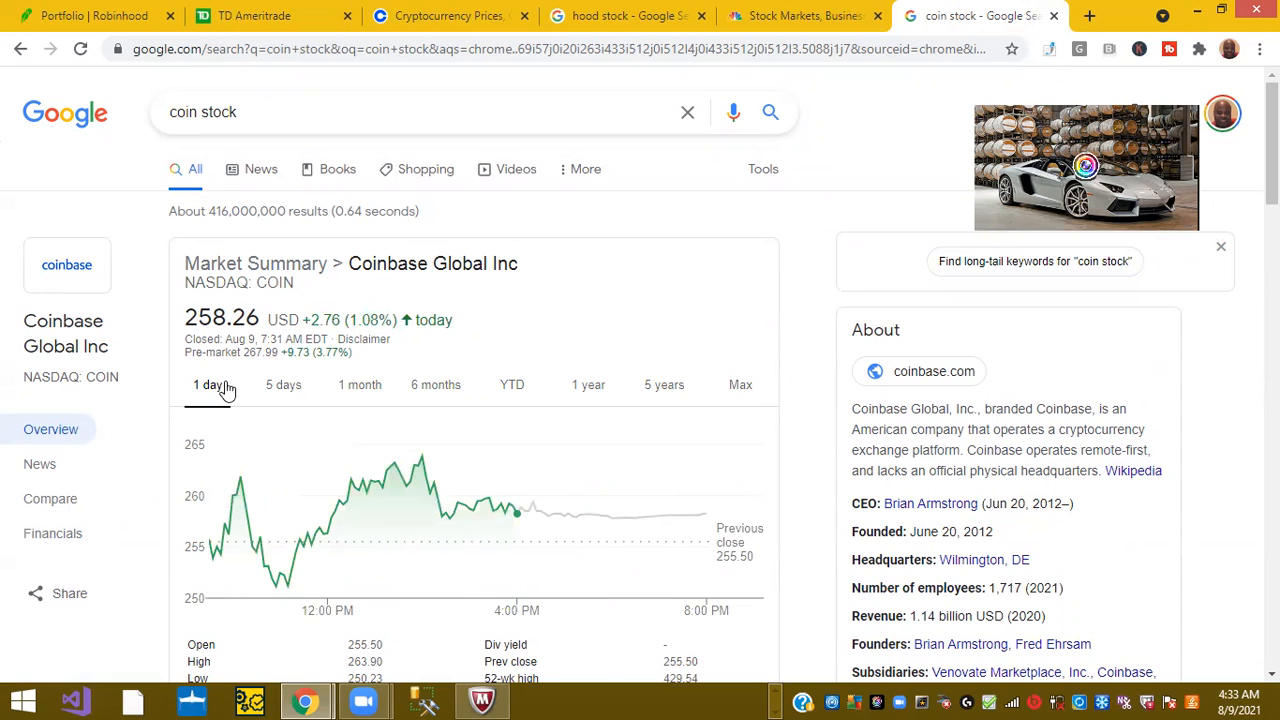
mouse_move(262, 388)
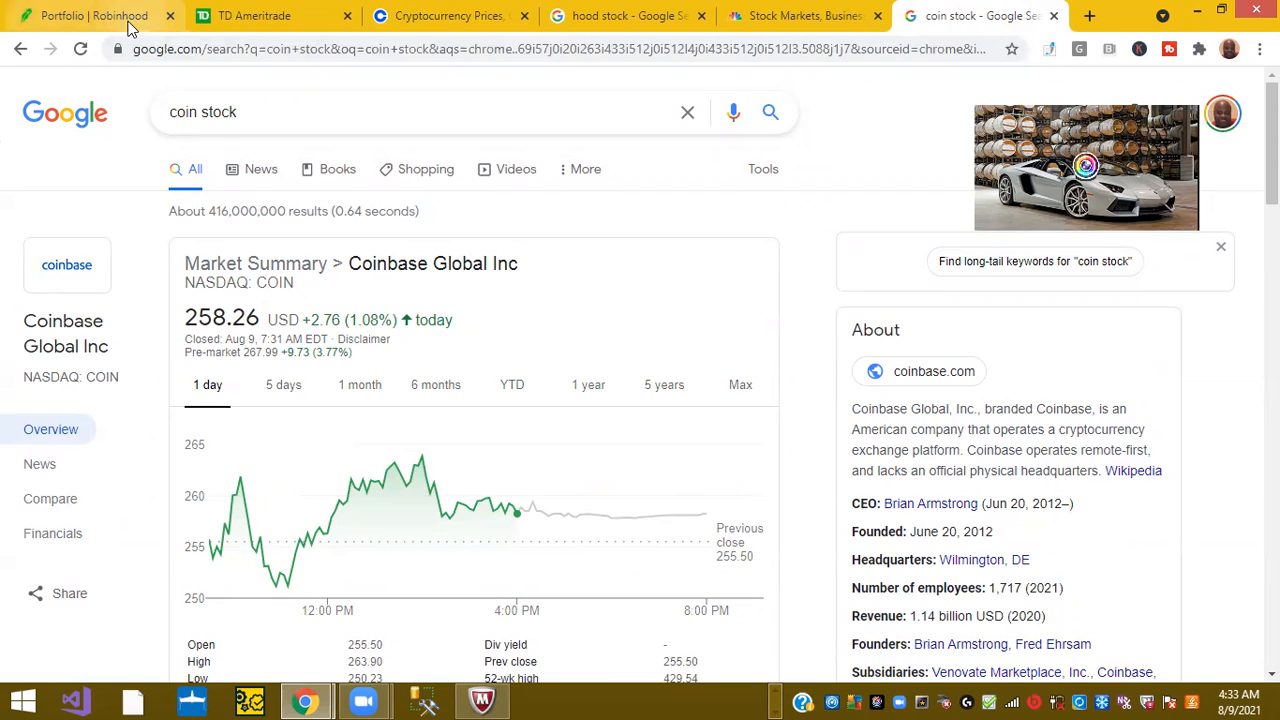
Switch to the Robinhood Portfolio tab, whose news feed opens with the Volkswagen EV batteries story.
left_click(90, 15)
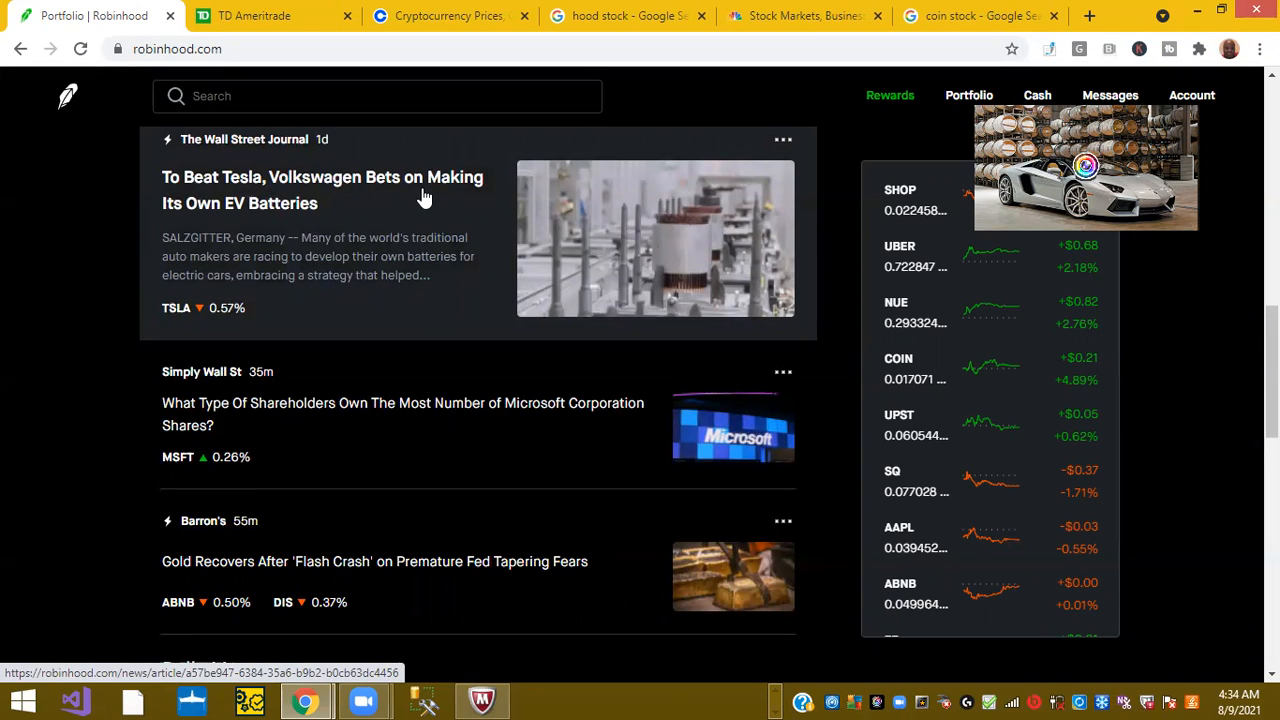
mouse_move(180, 207)
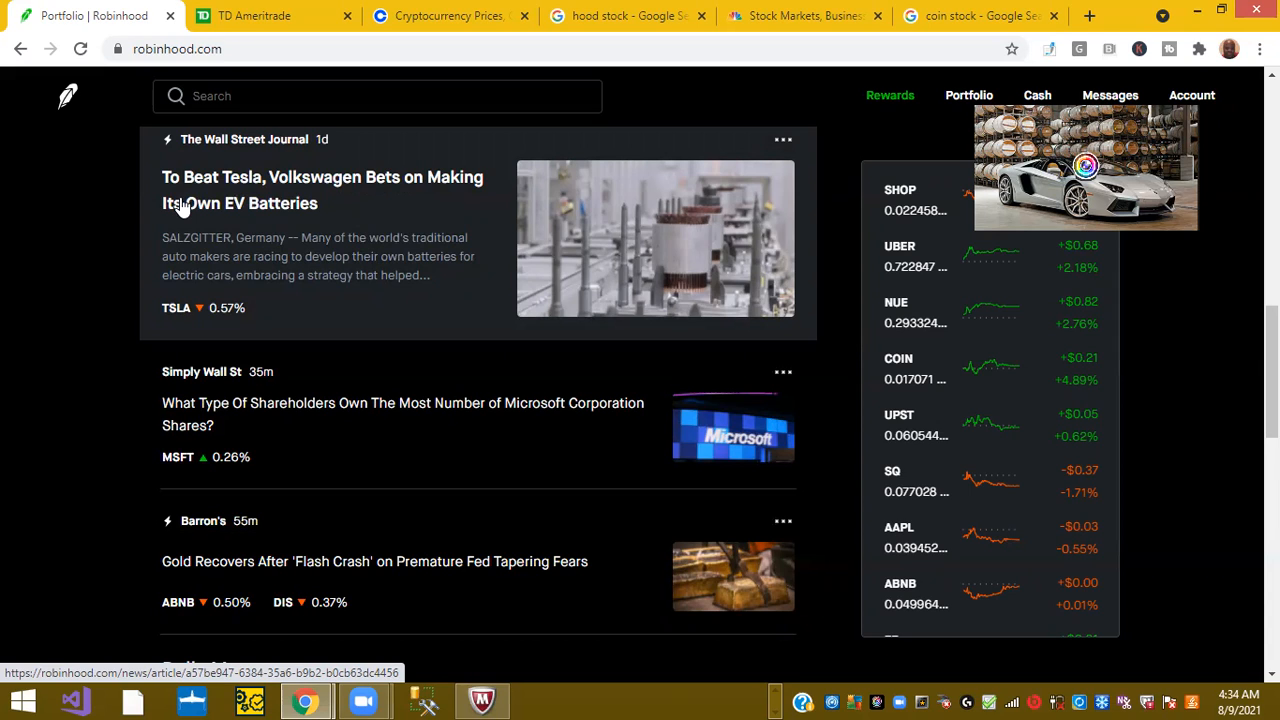
mouse_move(155, 205)
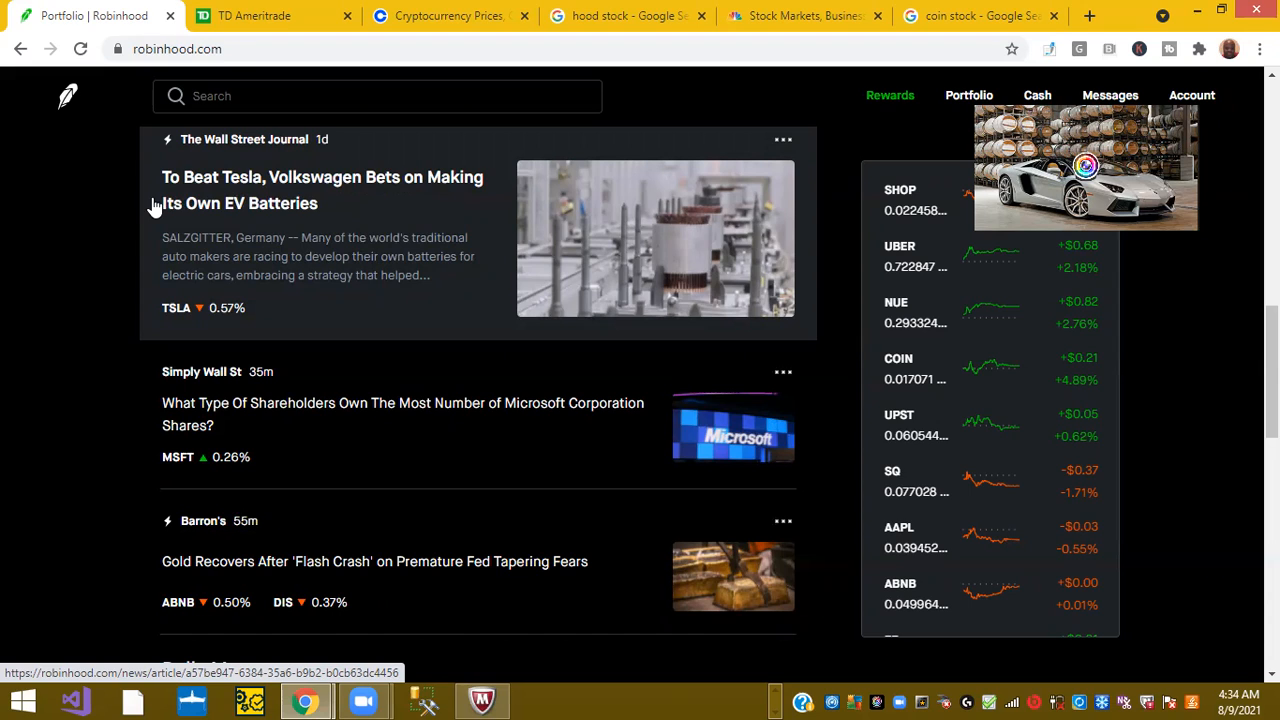
mouse_move(155, 205)
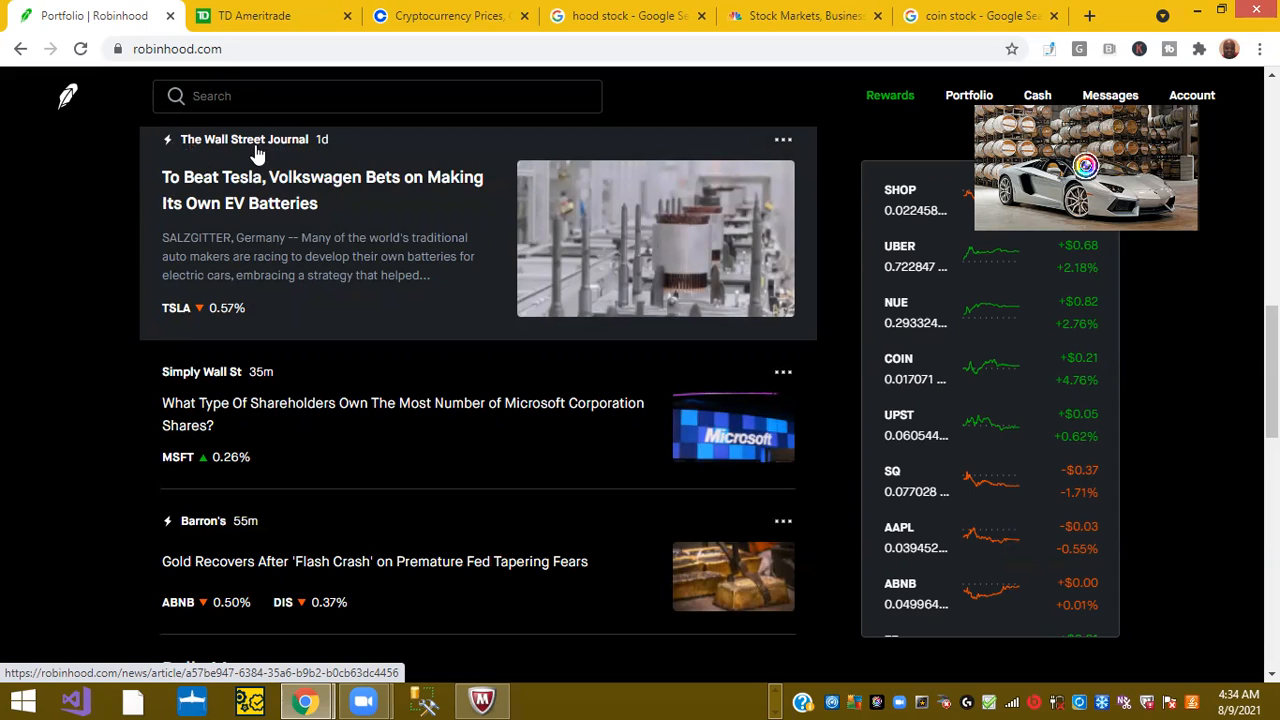
Scroll through Robinhood's news and Daily Movers, then switch to TD Ameritrade positions sorted by day gain.
scroll("down", 3)
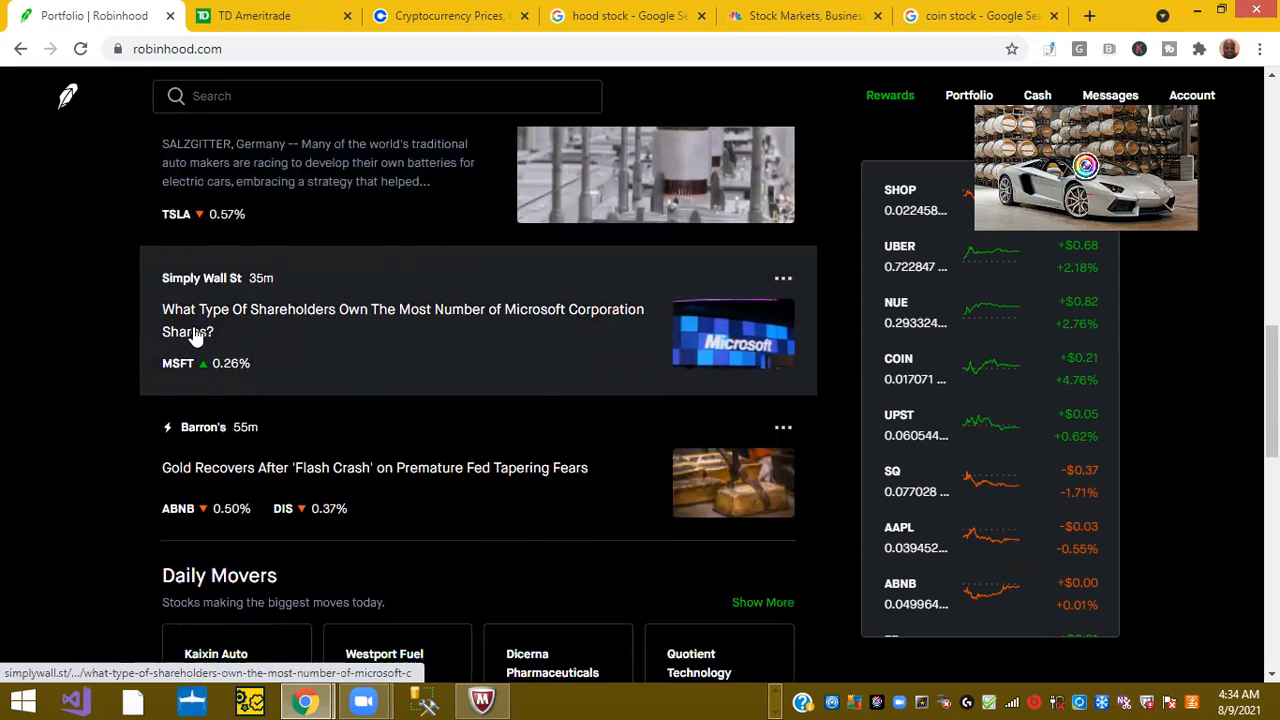
mouse_move(315, 335)
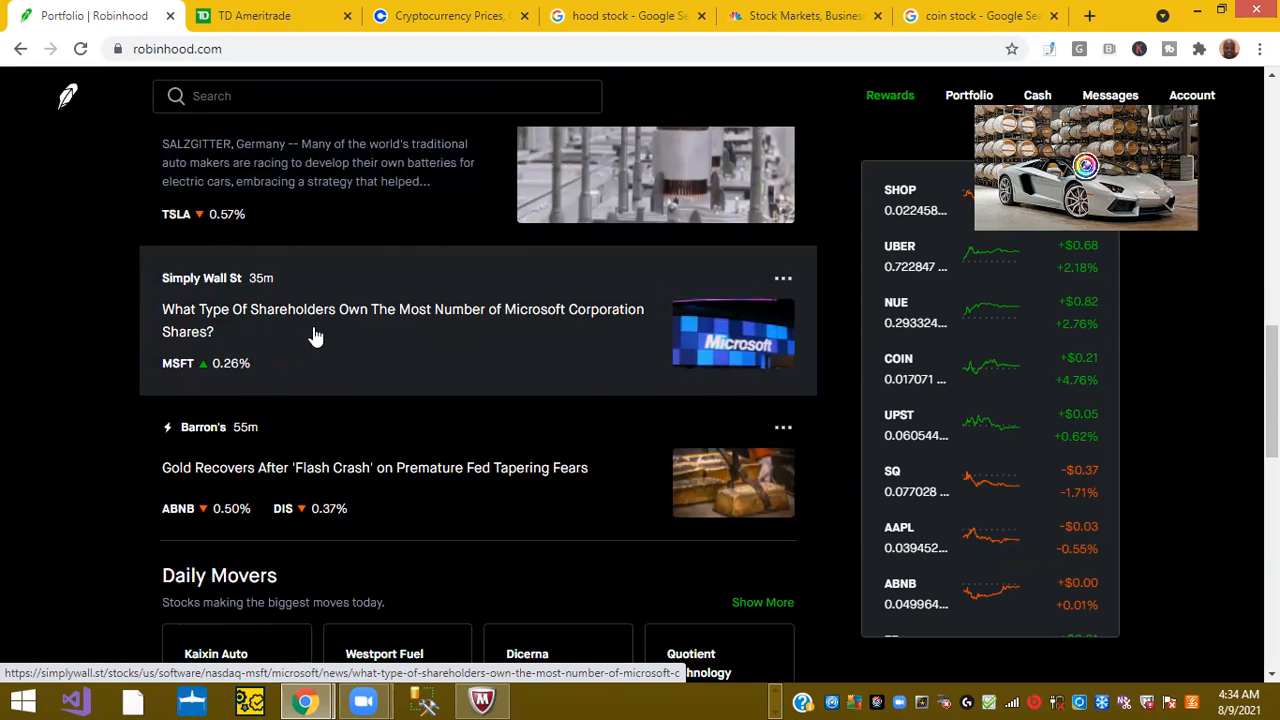
mouse_move(504, 333)
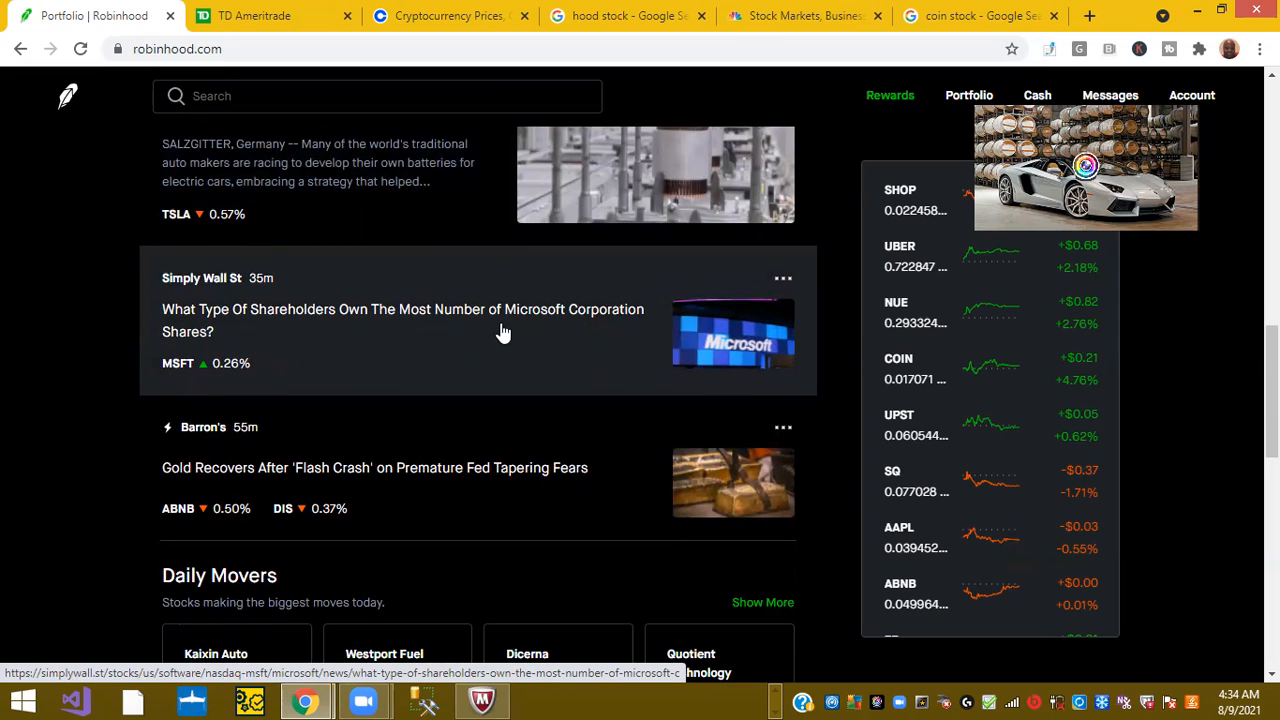
scroll("down", 3)
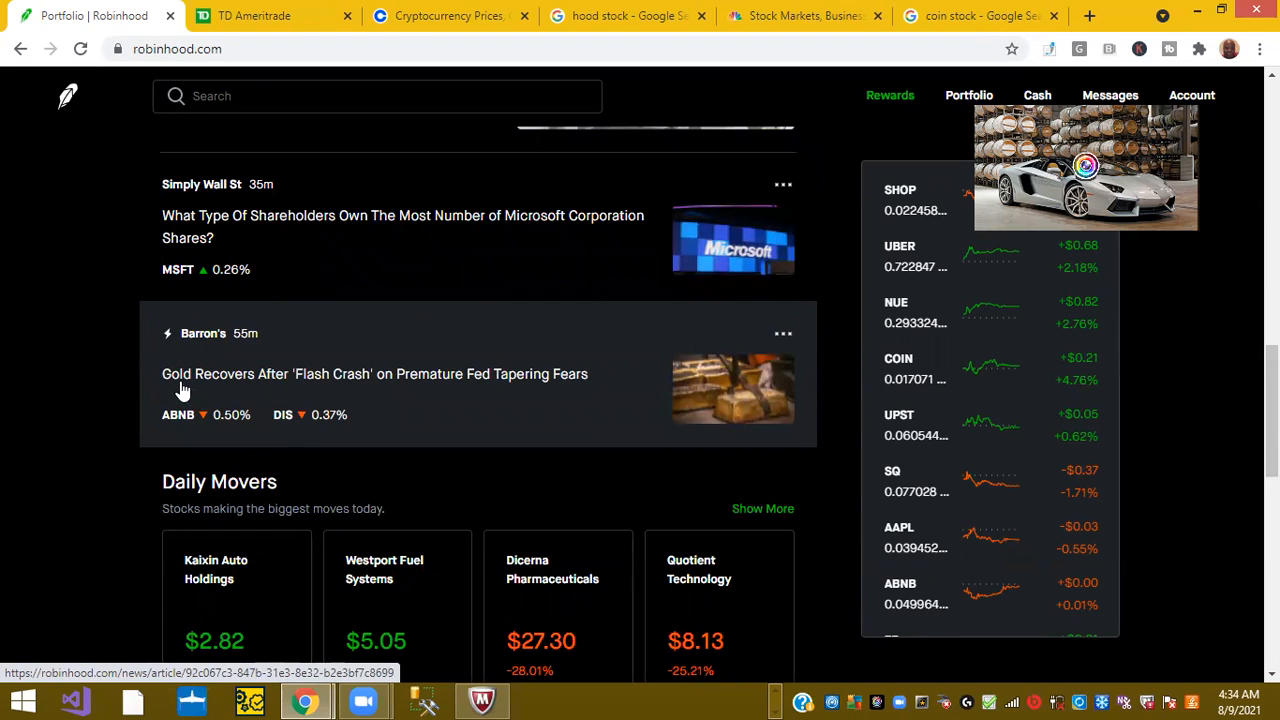
mouse_move(343, 378)
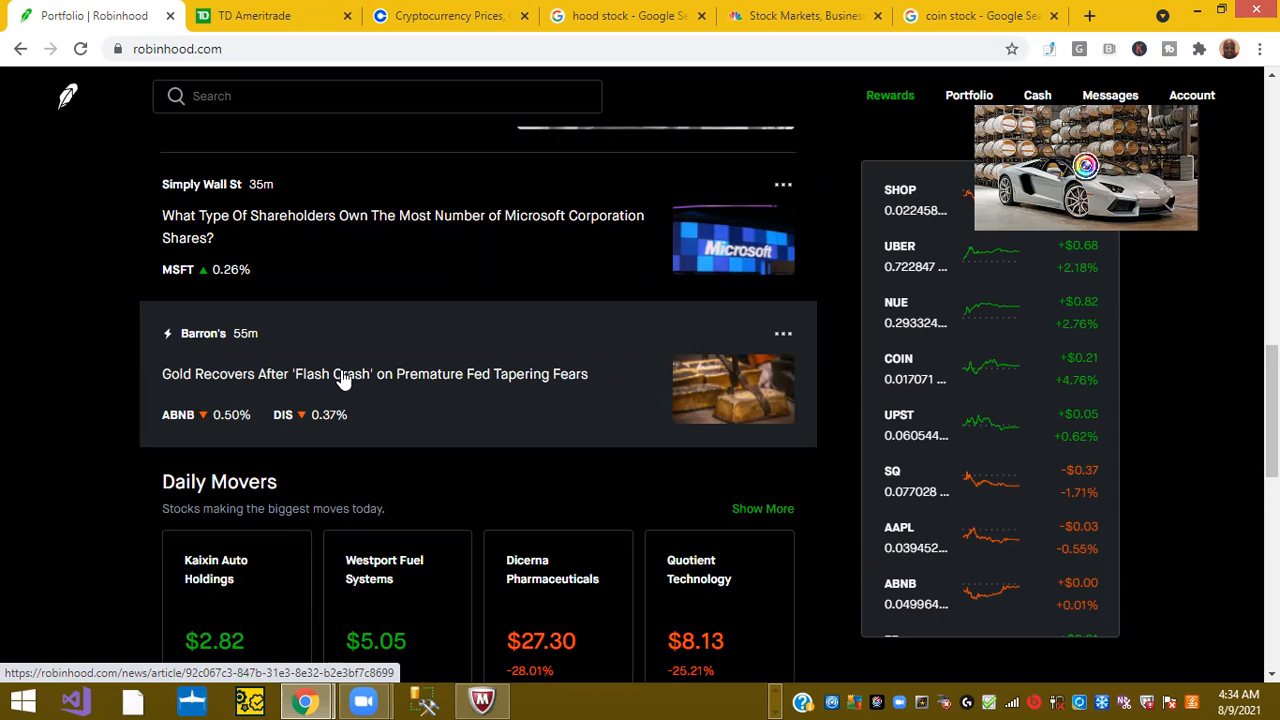
mouse_move(490, 384)
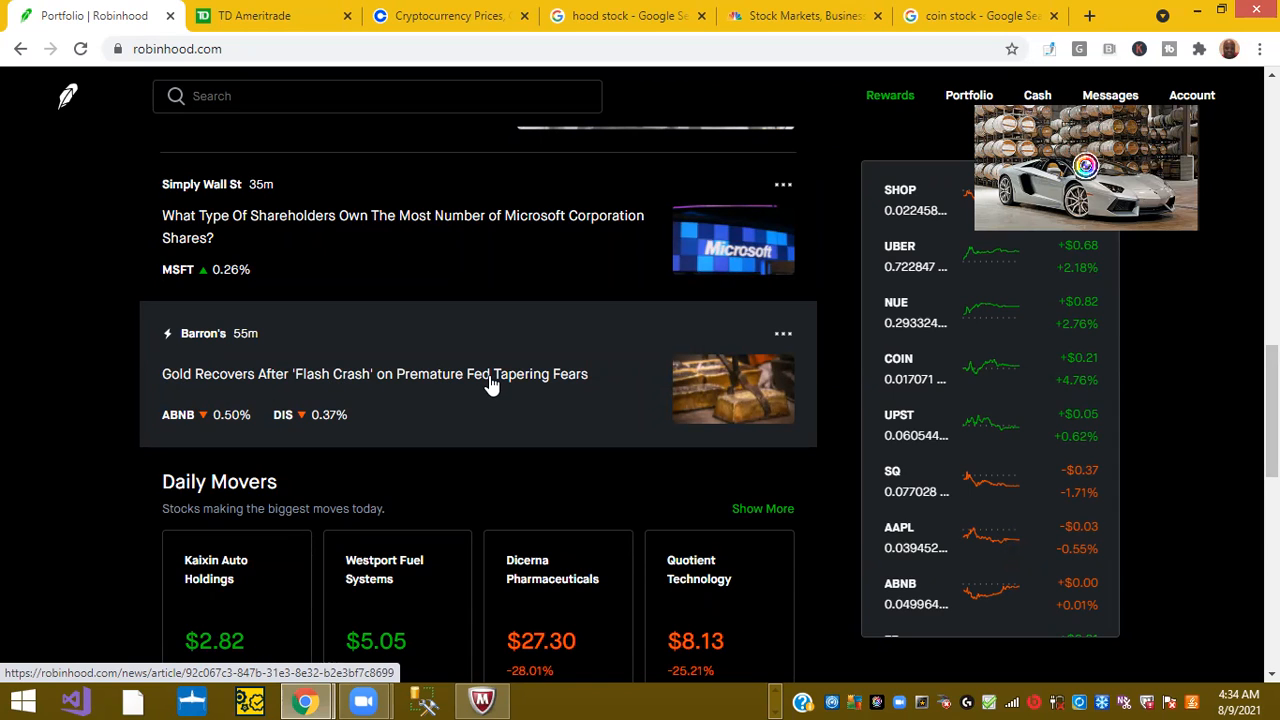
mouse_move(567, 387)
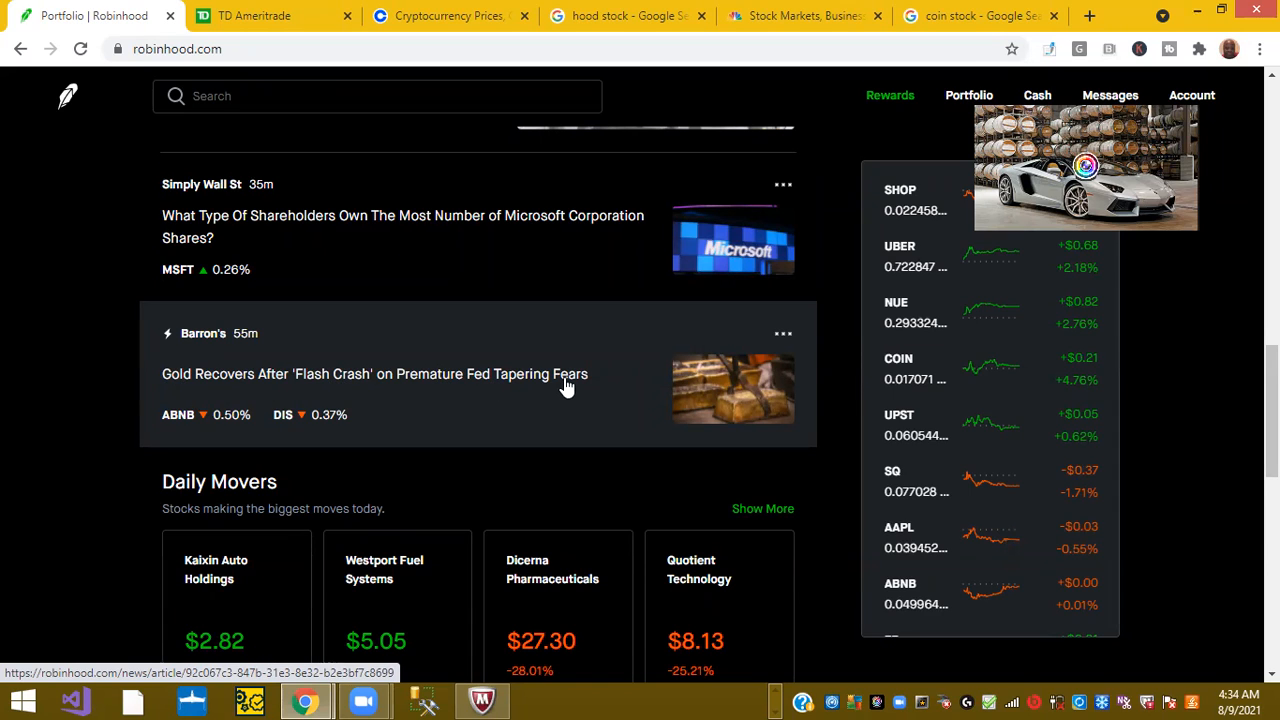
scroll("down", 3)
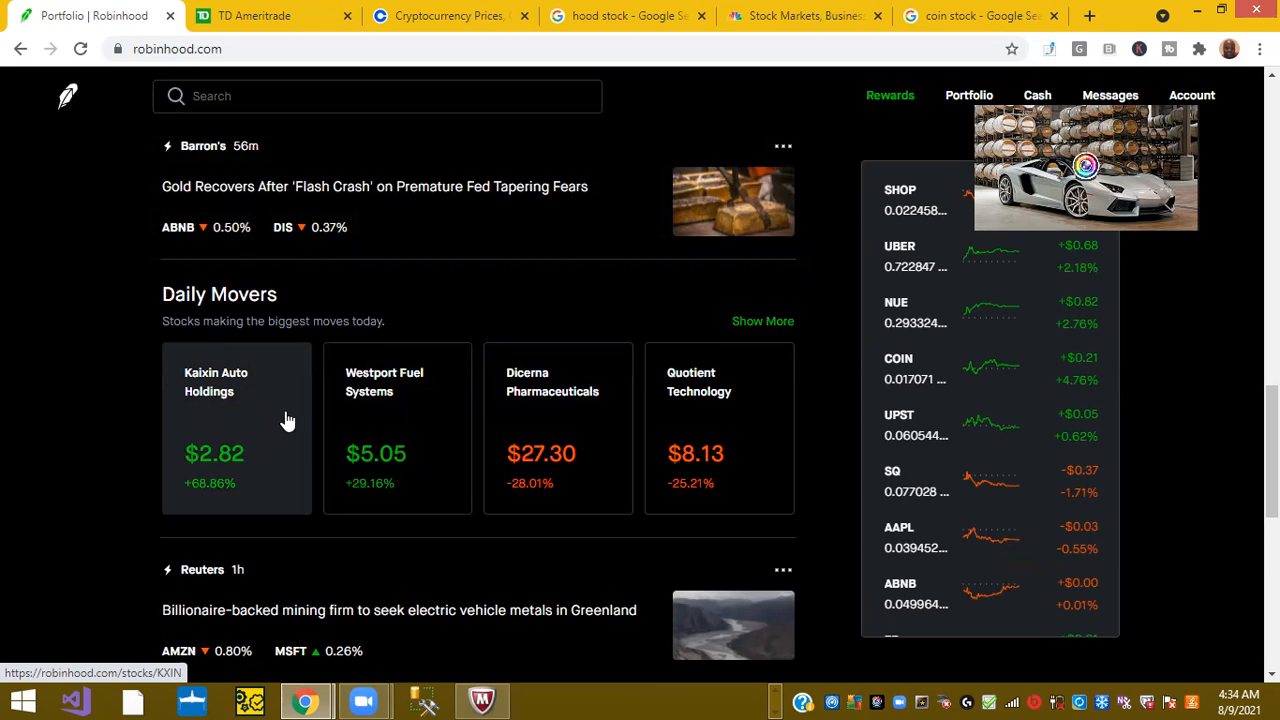
mouse_move(390, 417)
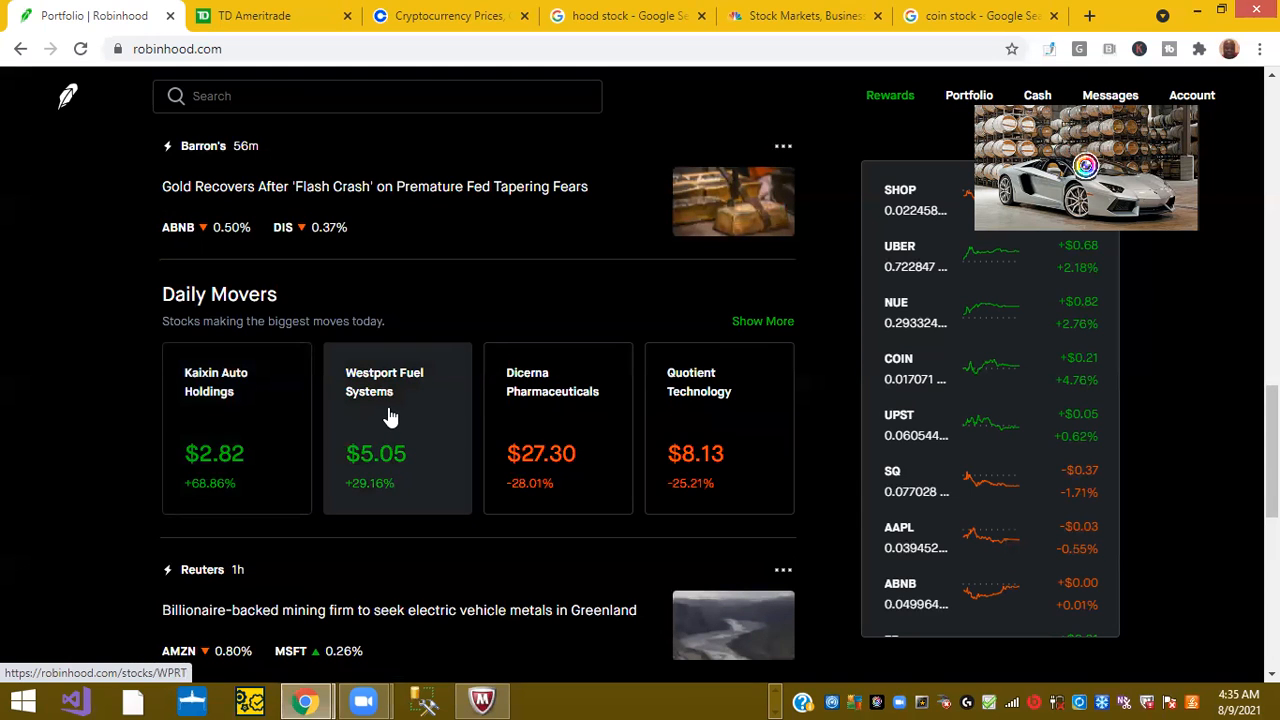
mouse_move(500, 410)
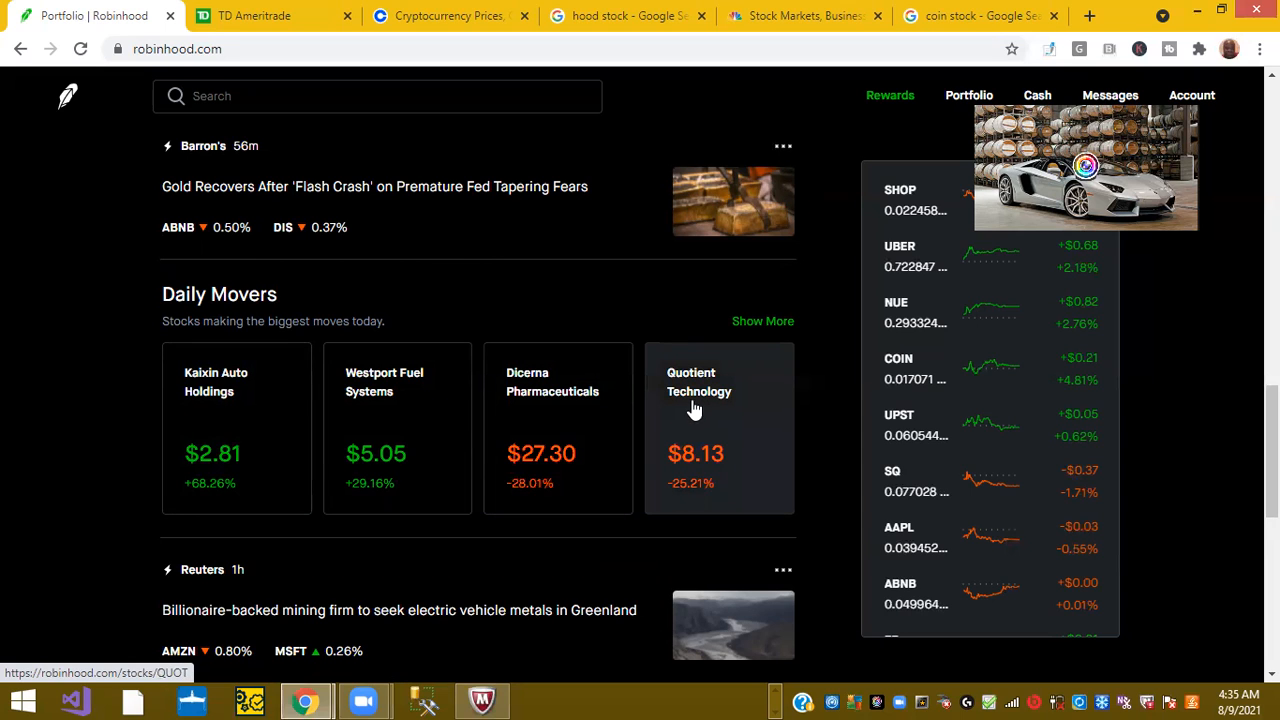
scroll("down", 3)
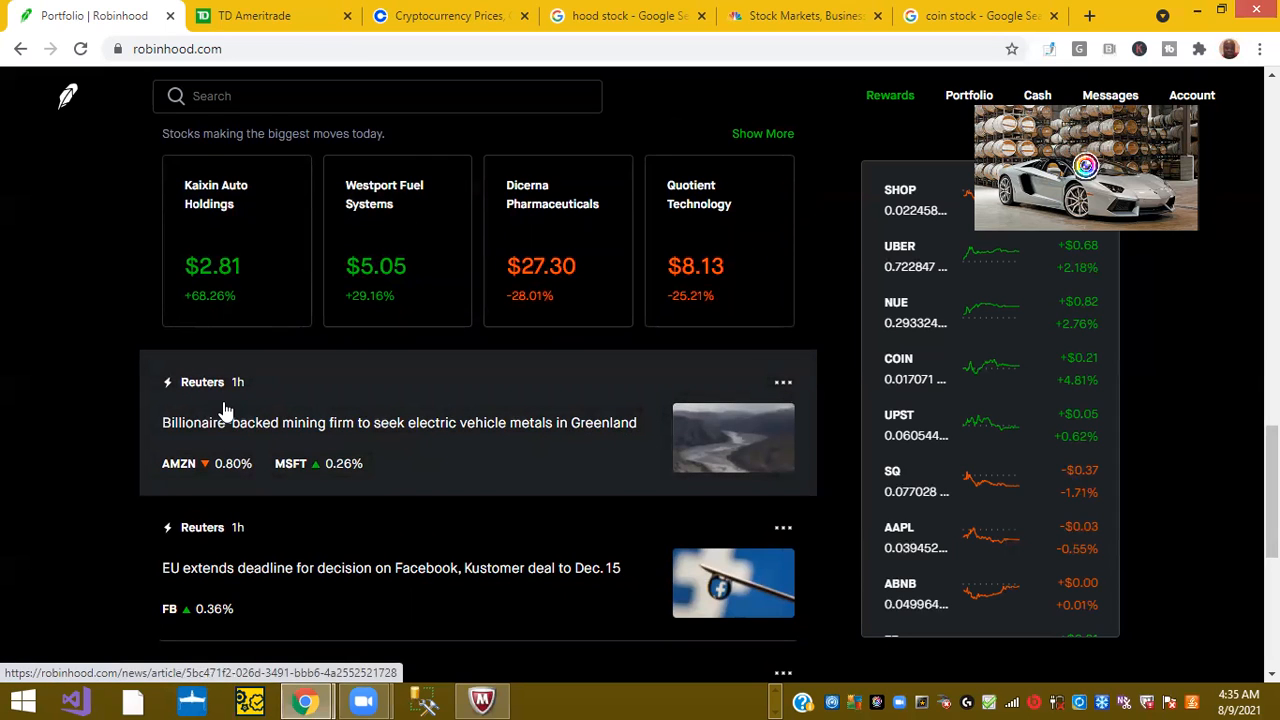
mouse_move(298, 440)
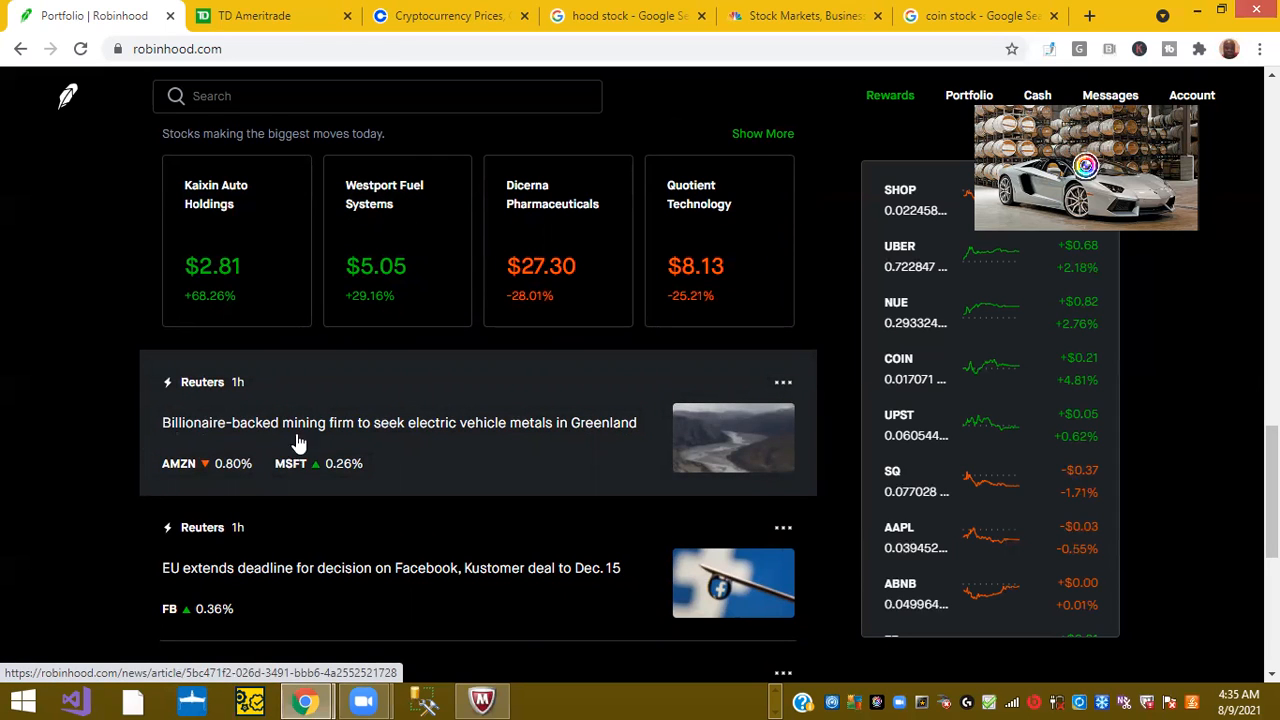
mouse_move(400, 440)
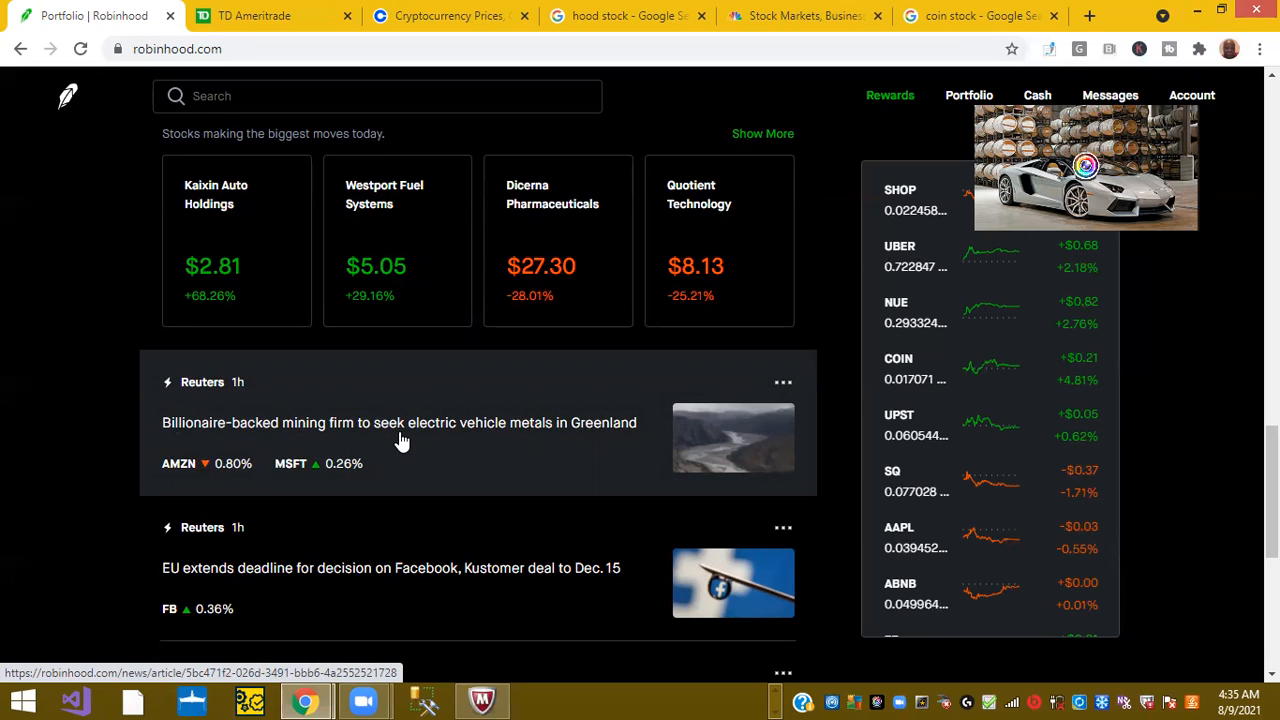
mouse_move(610, 438)
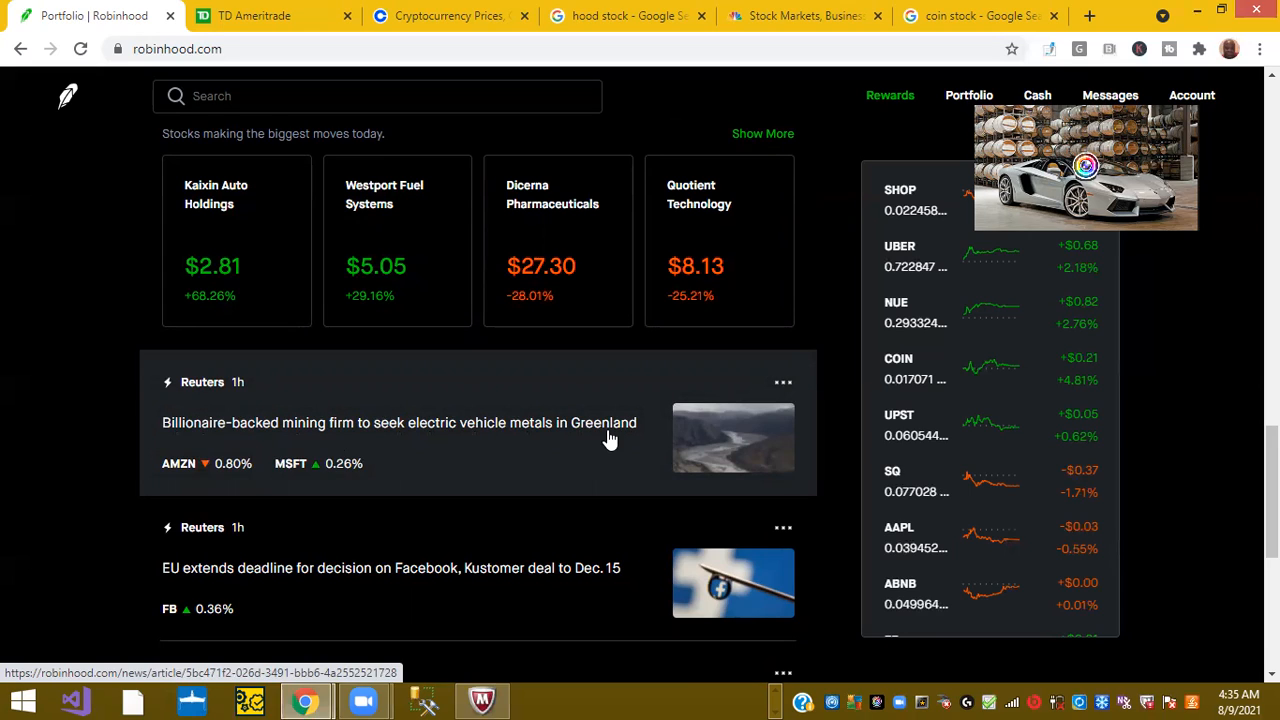
mouse_move(603, 440)
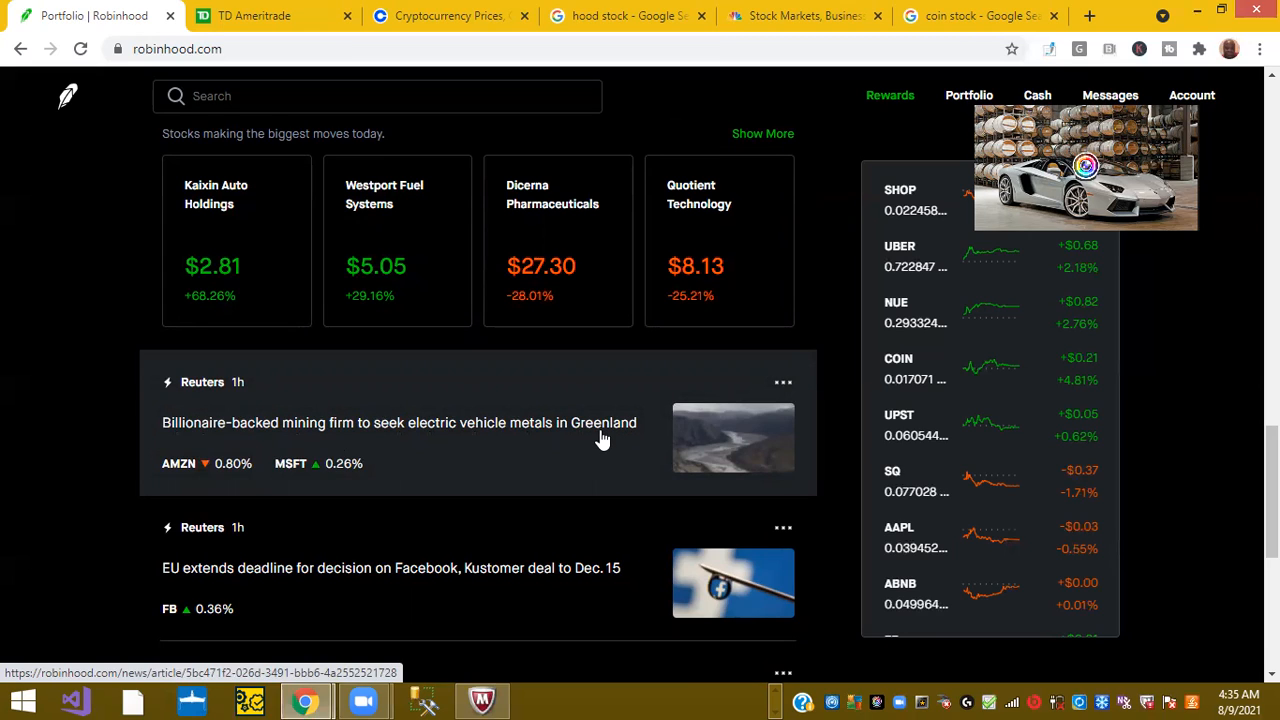
mouse_move(599, 441)
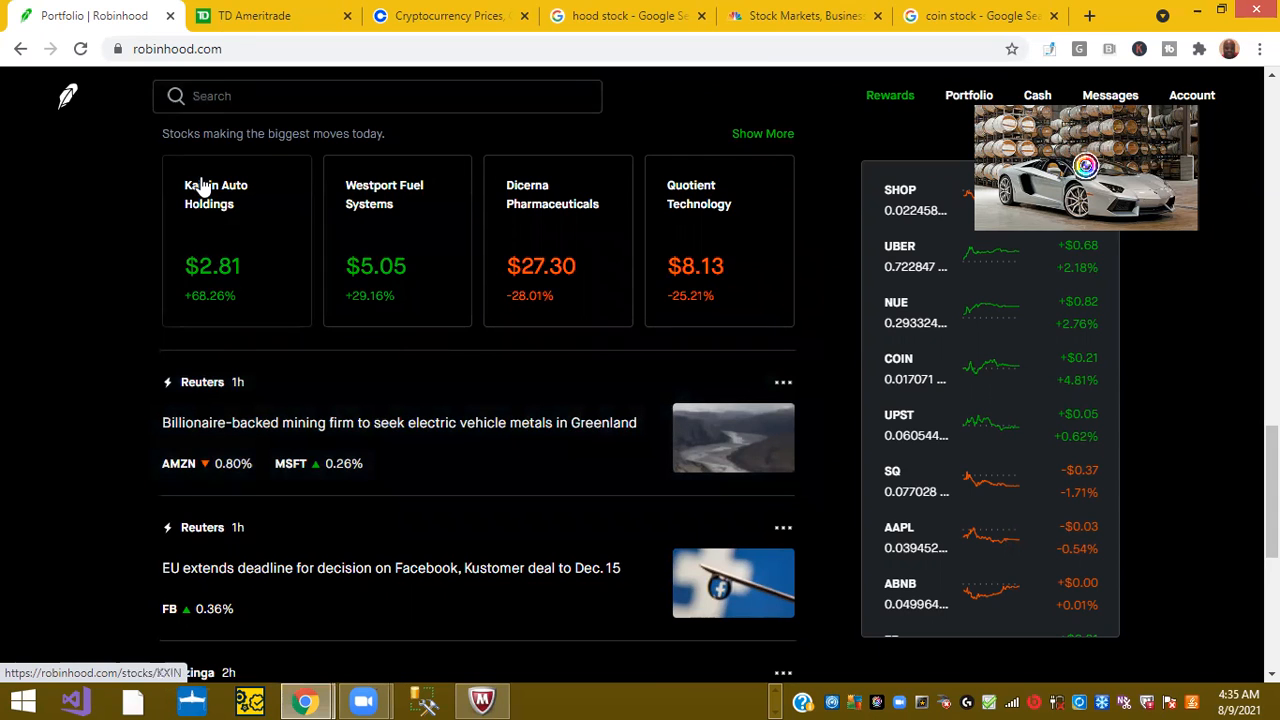
left_click(254, 15)
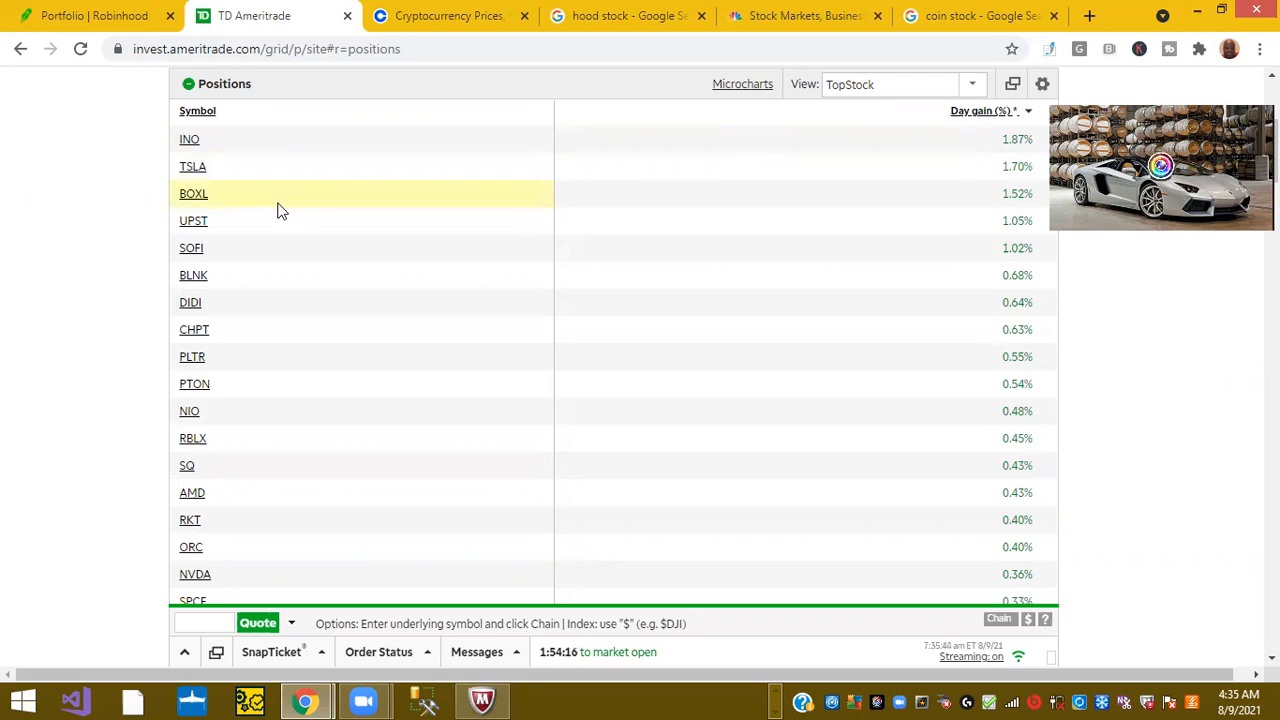
Open quick quotes for INO, UPST, SOFI and BLNK, then close the BLNK quote.
left_click(189, 139)
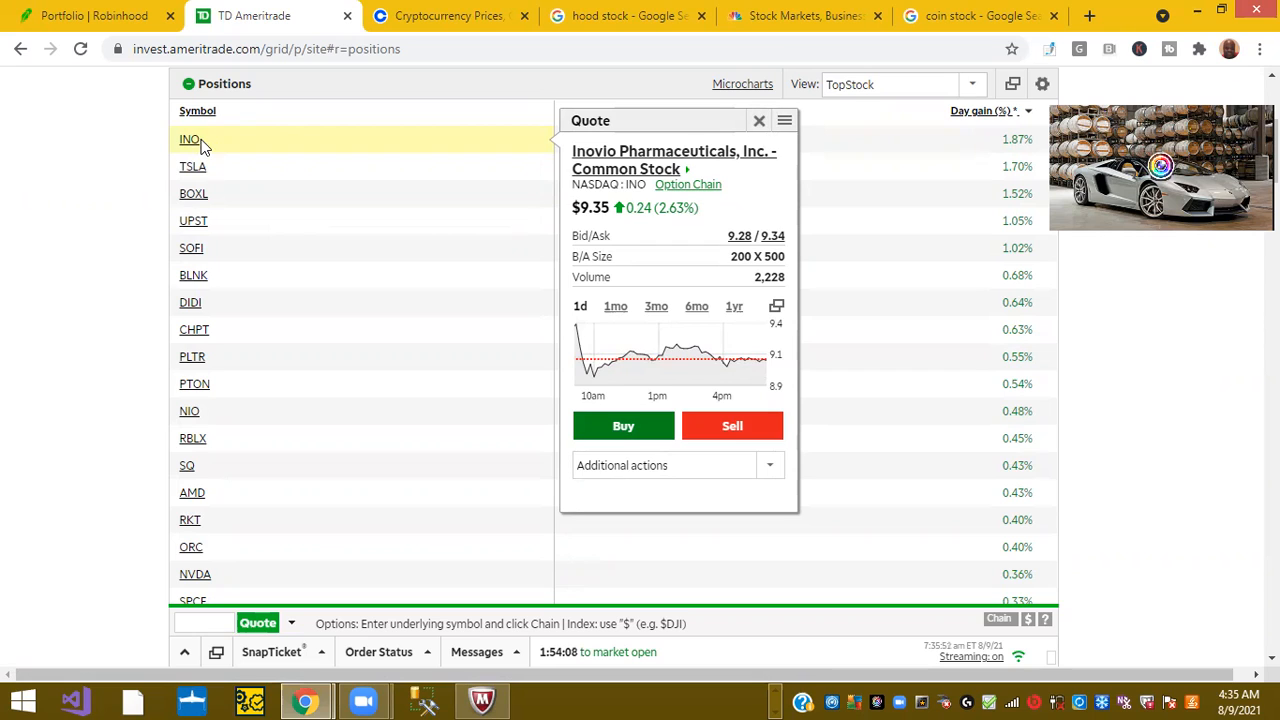
left_click(192, 166)
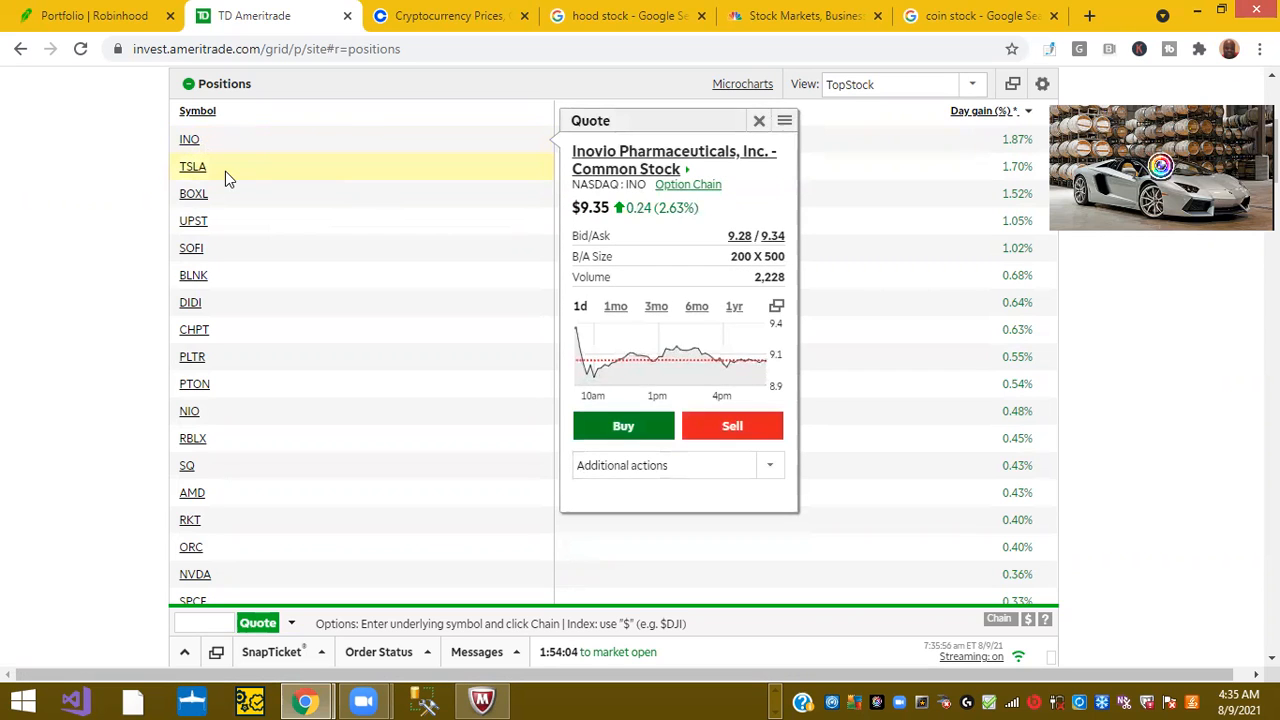
left_click(192, 166)
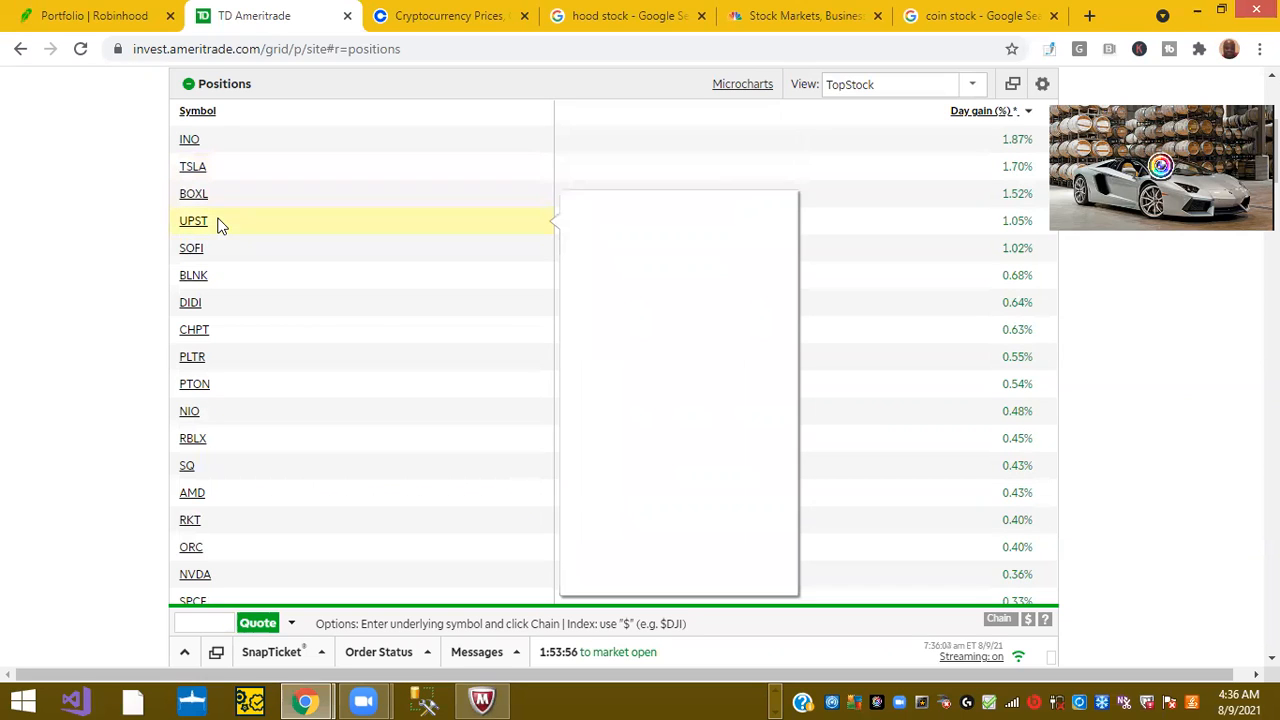
left_click(193, 220)
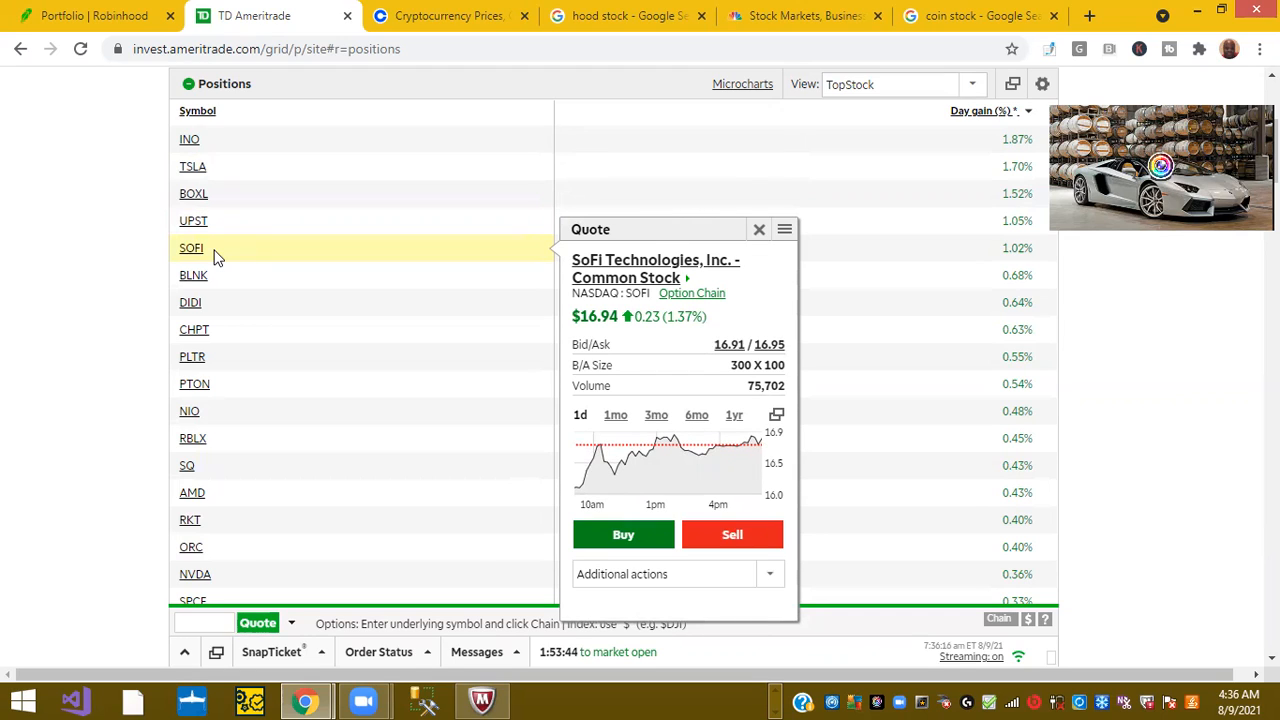
mouse_move(210, 275)
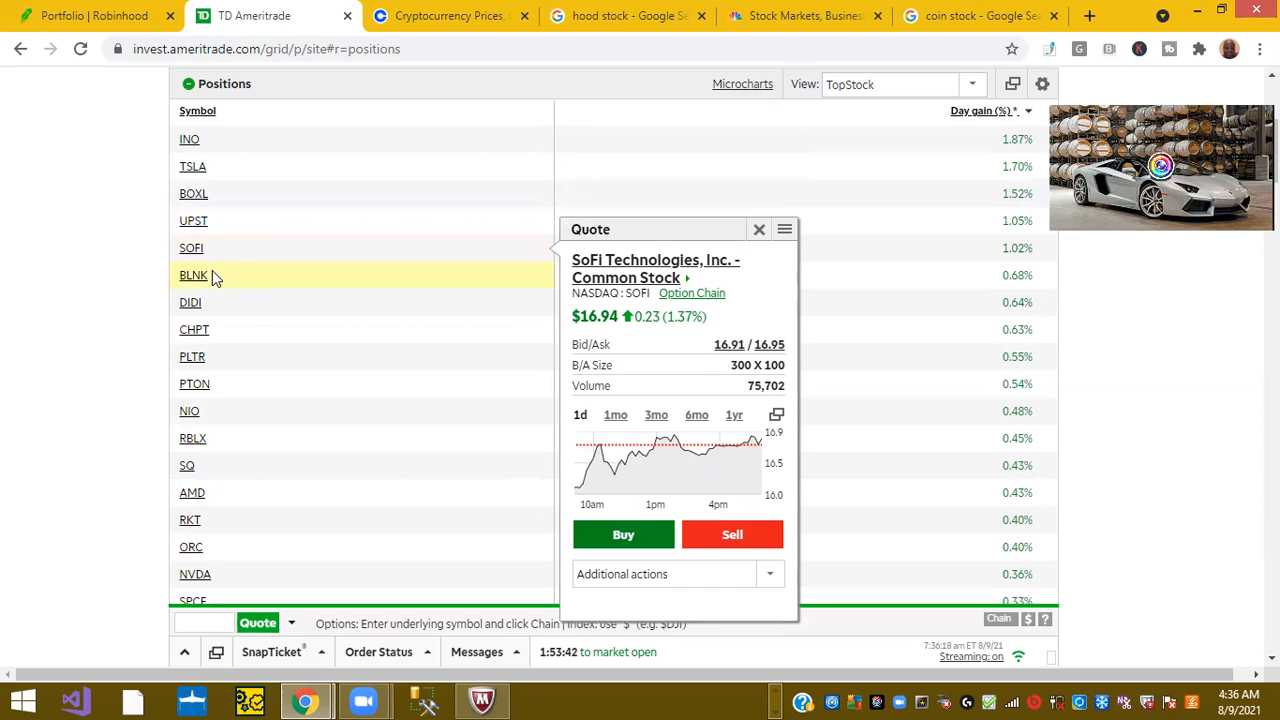
left_click(193, 275)
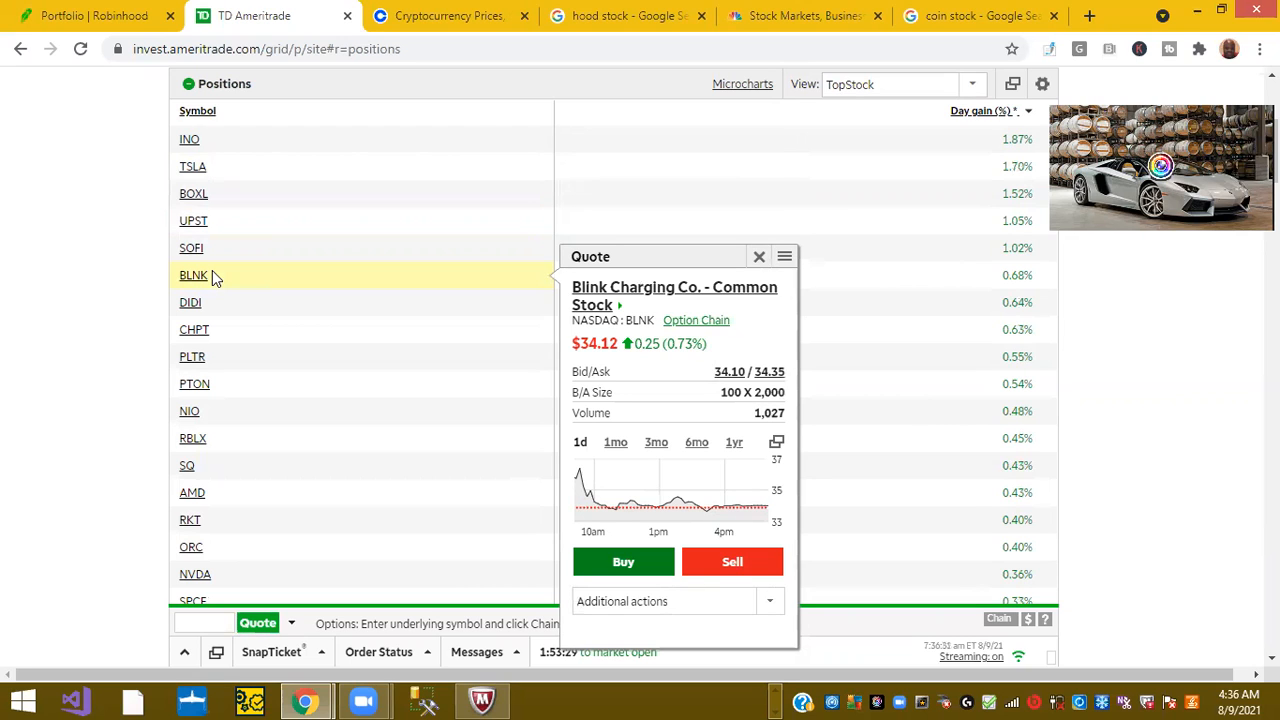
mouse_move(455, 280)
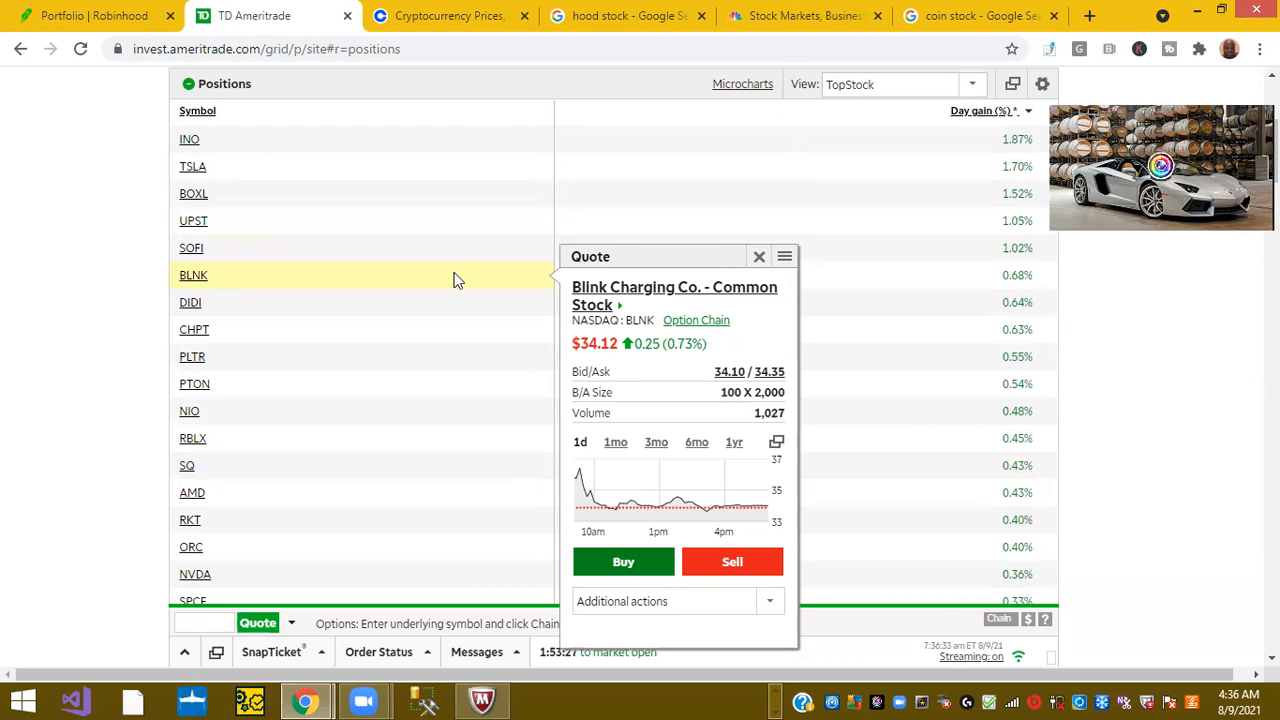
left_click(759, 256)
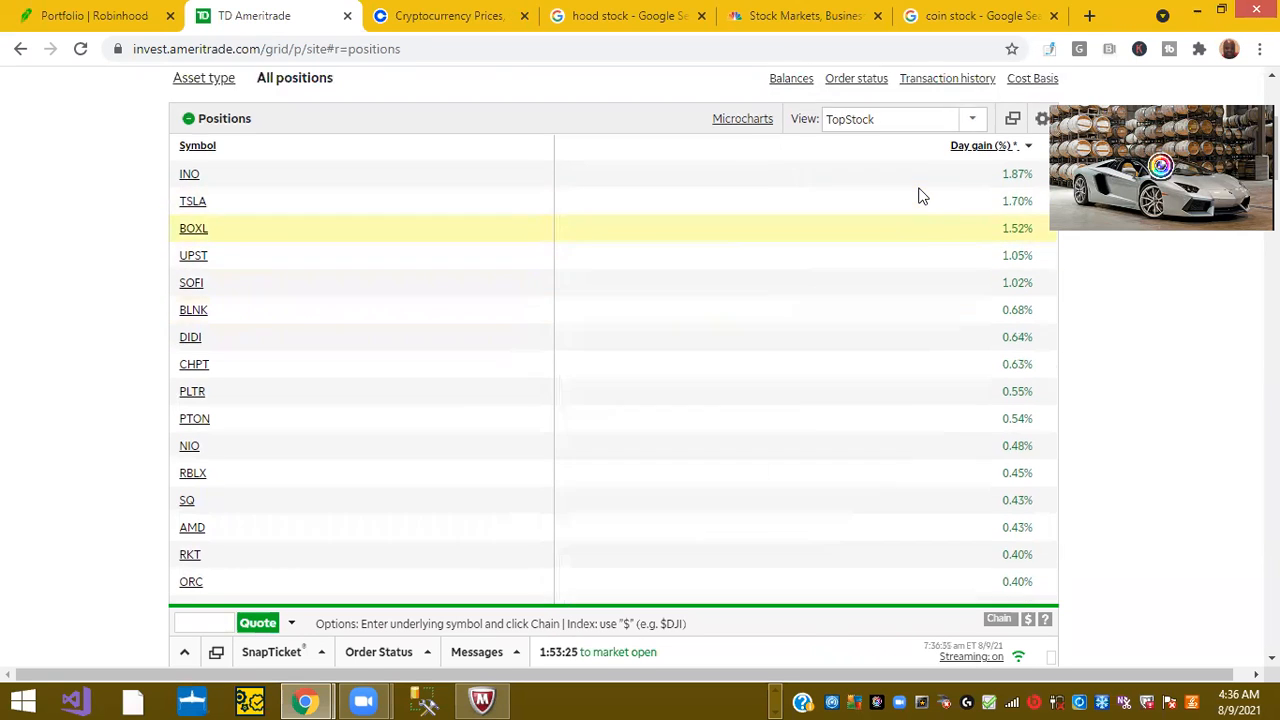
Switch the positions view to DayGainTotalGain and sort by total gain, highest first.
scroll("down", 3)
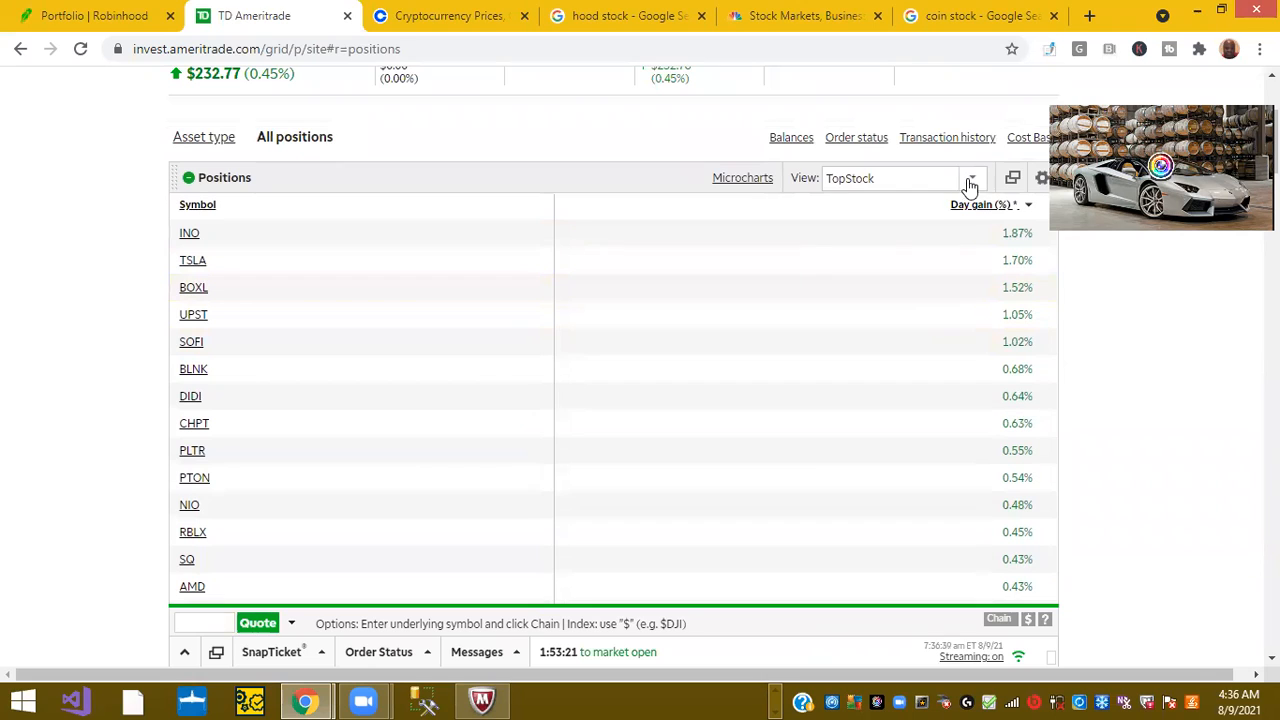
left_click(970, 178)
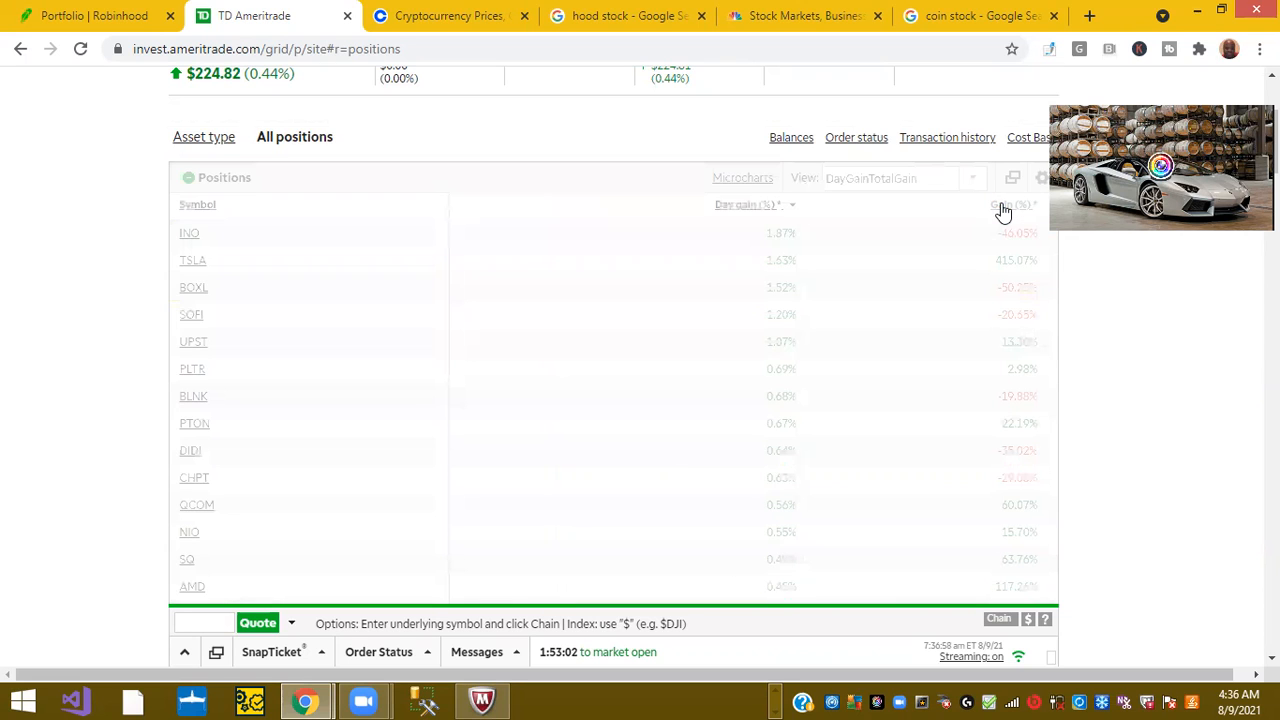
left_click(1003, 205)
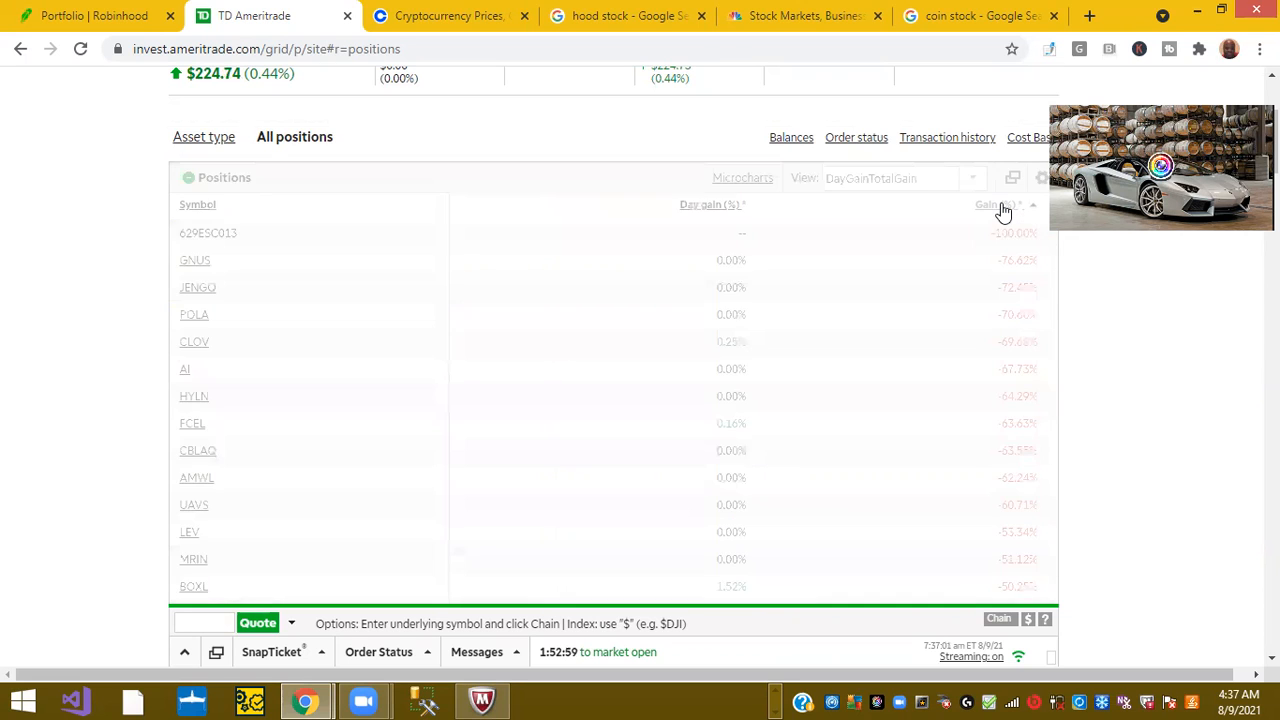
left_click(995, 204)
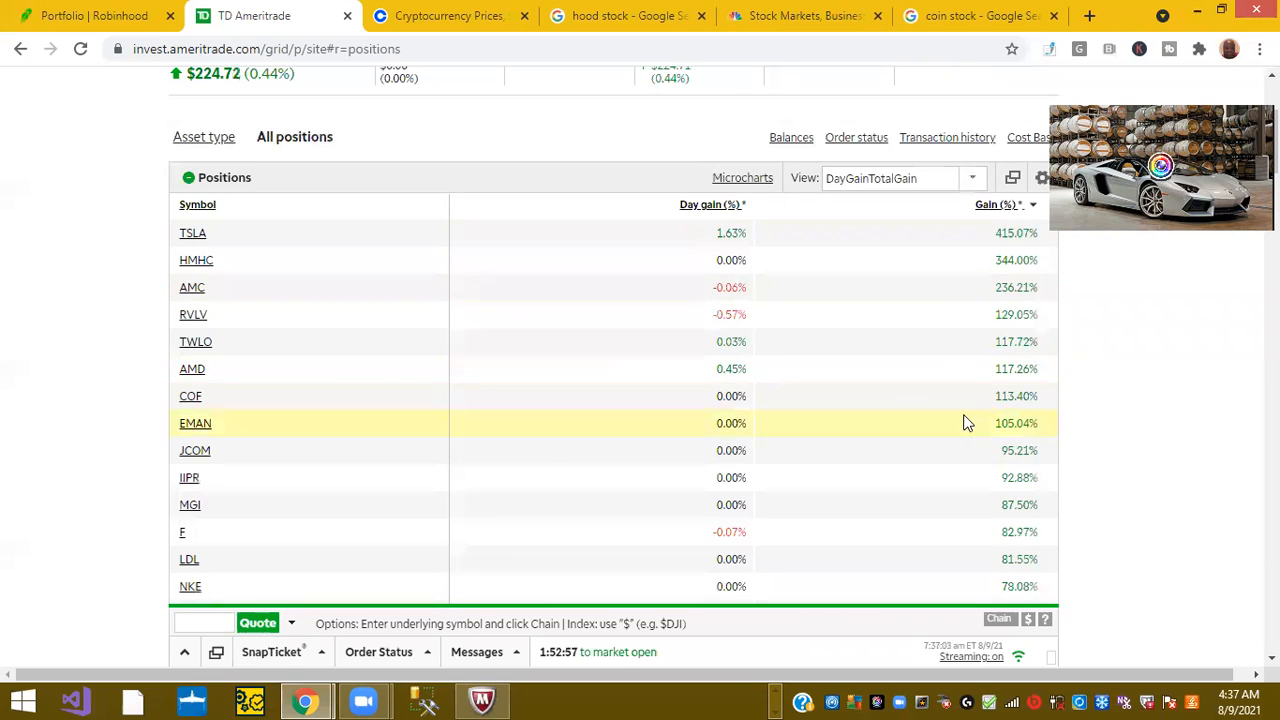
scroll("down", 3)
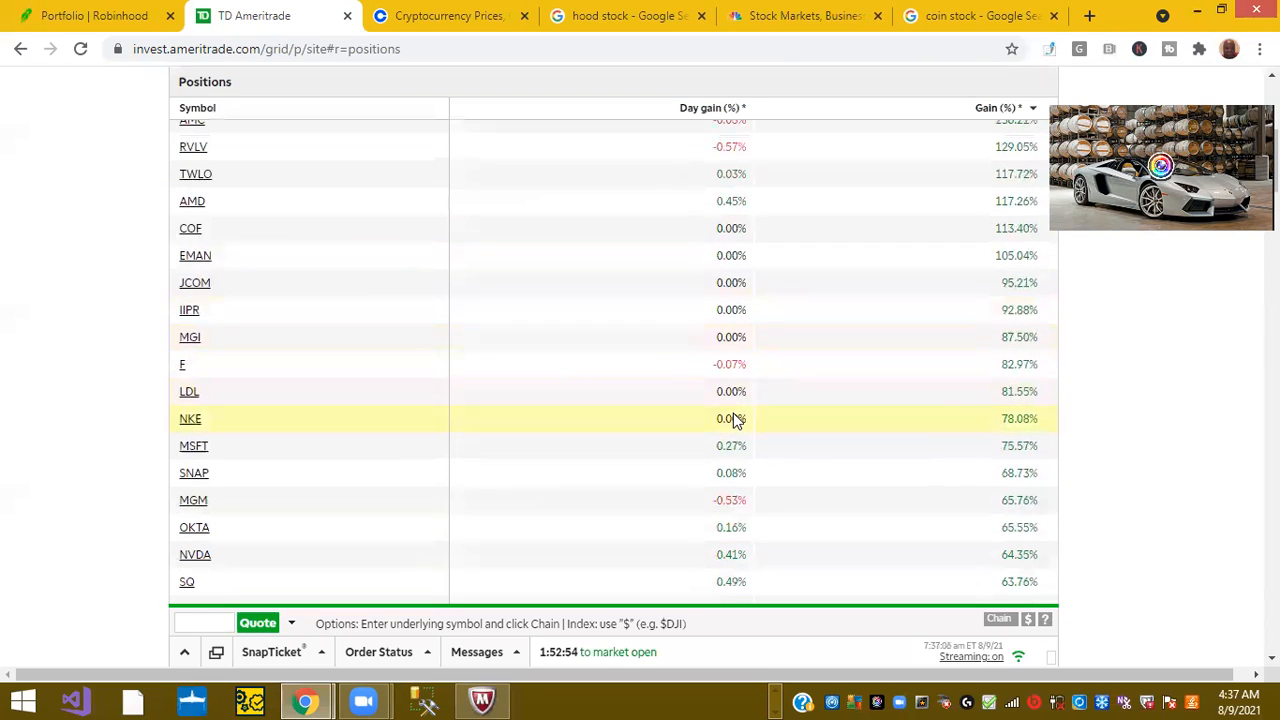
scroll("down", 3)
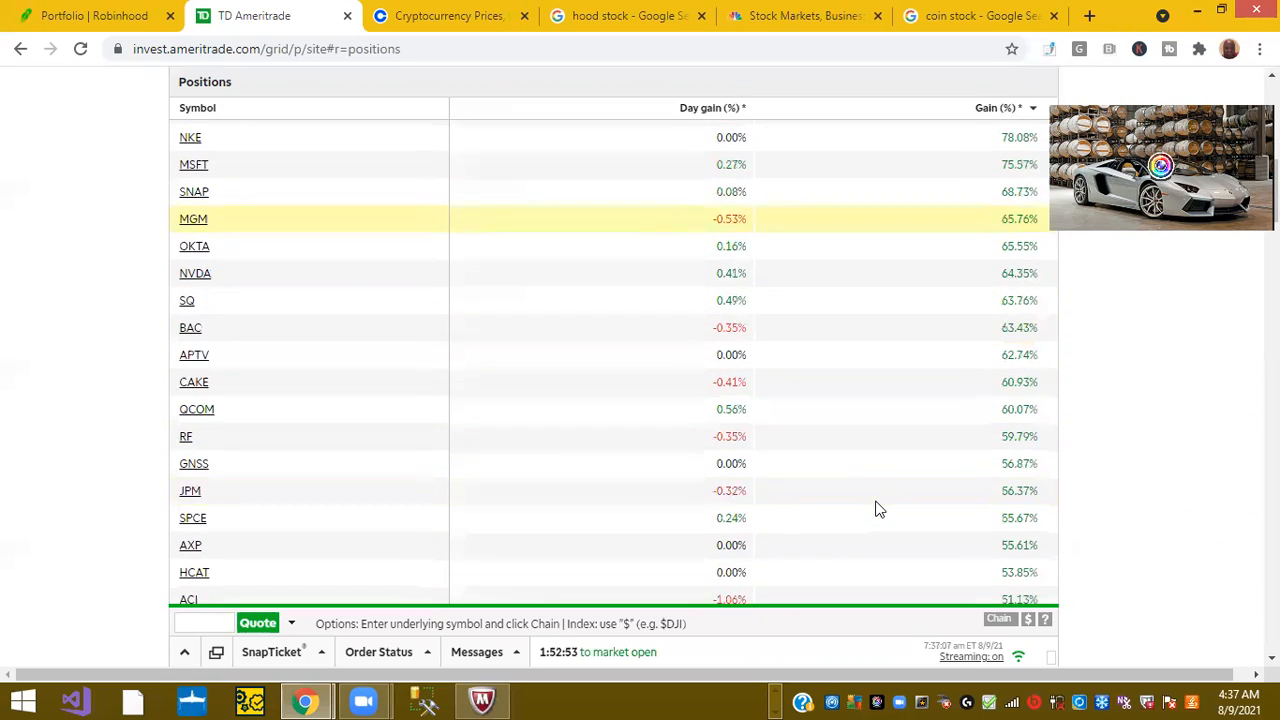
scroll("down", 3)
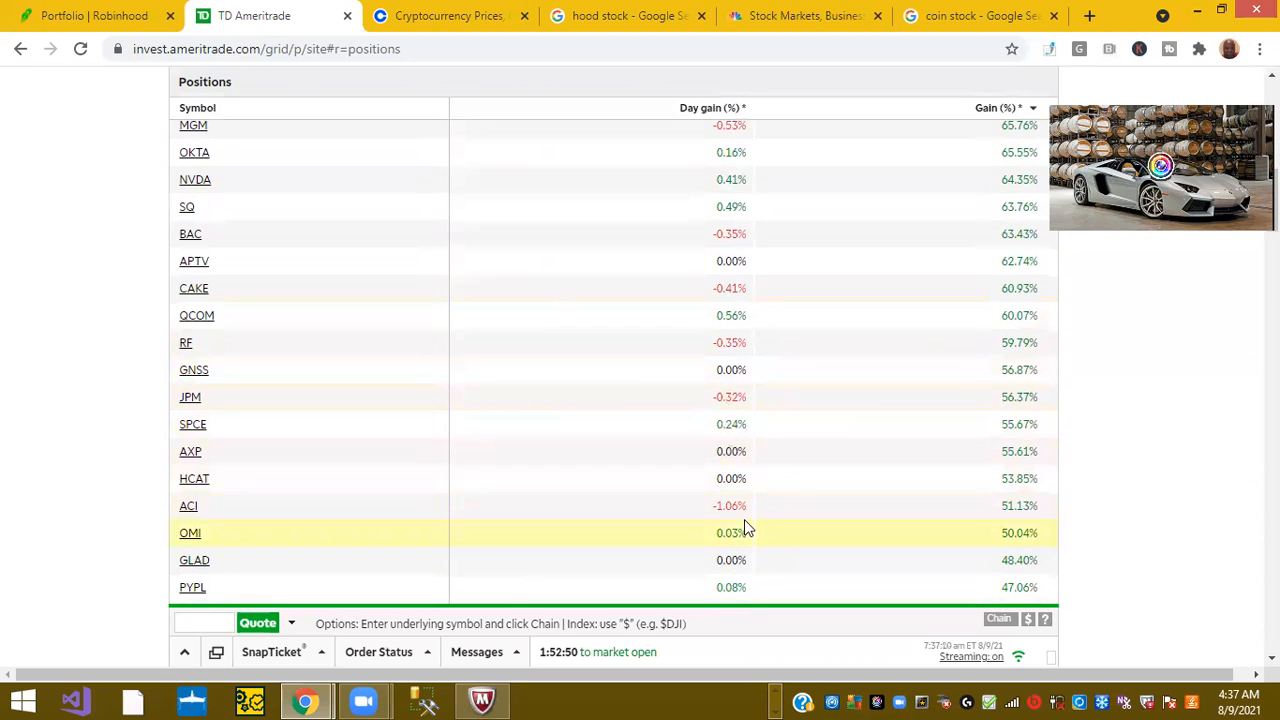
scroll("down", 3)
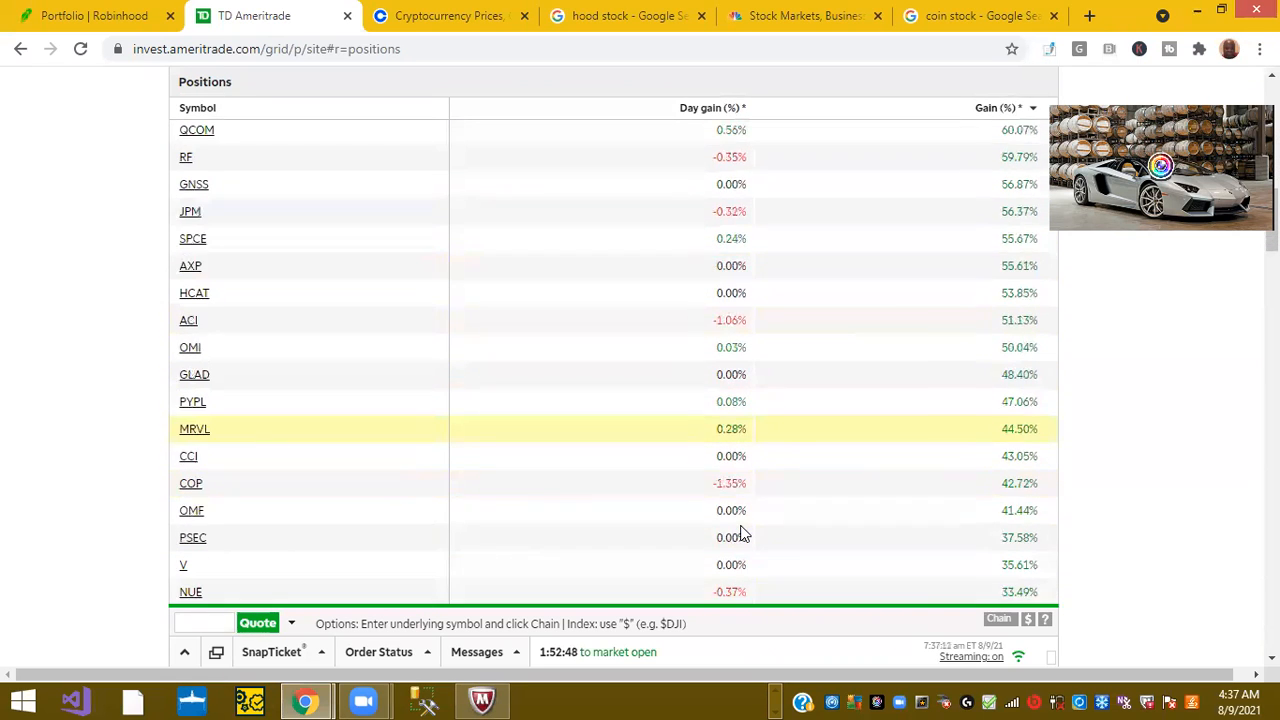
scroll("down", 3)
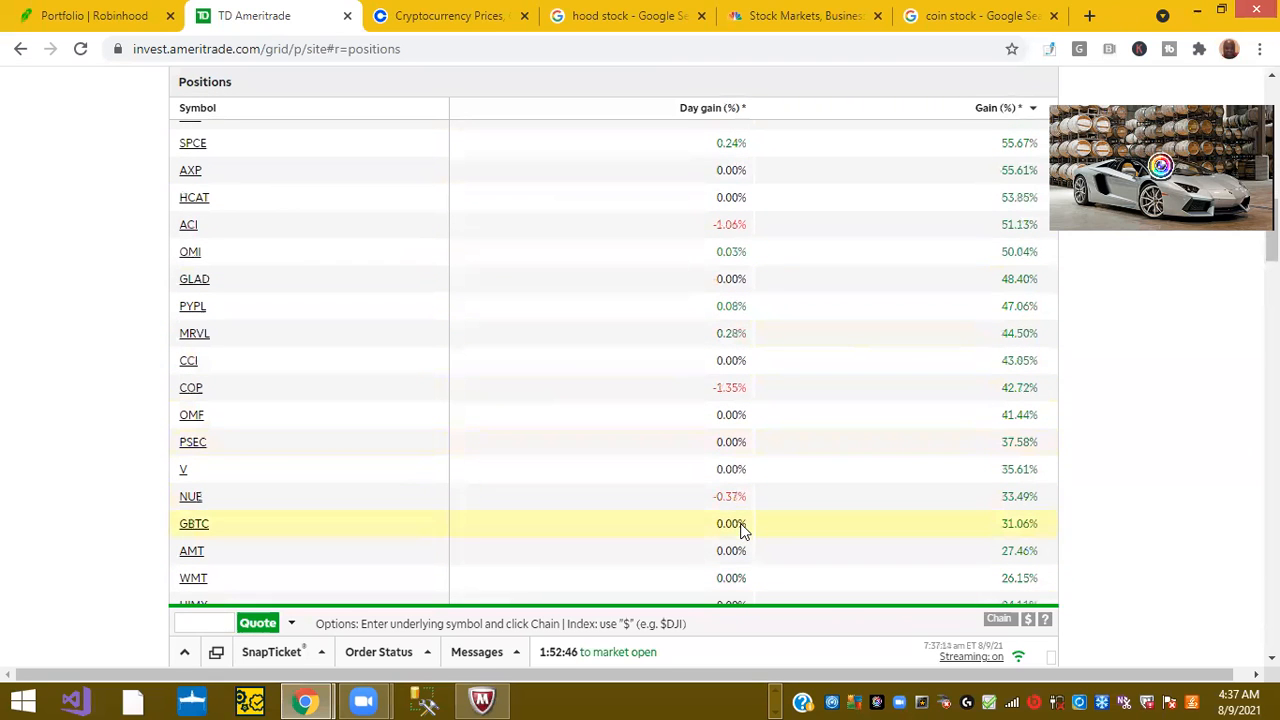
scroll("up", 3)
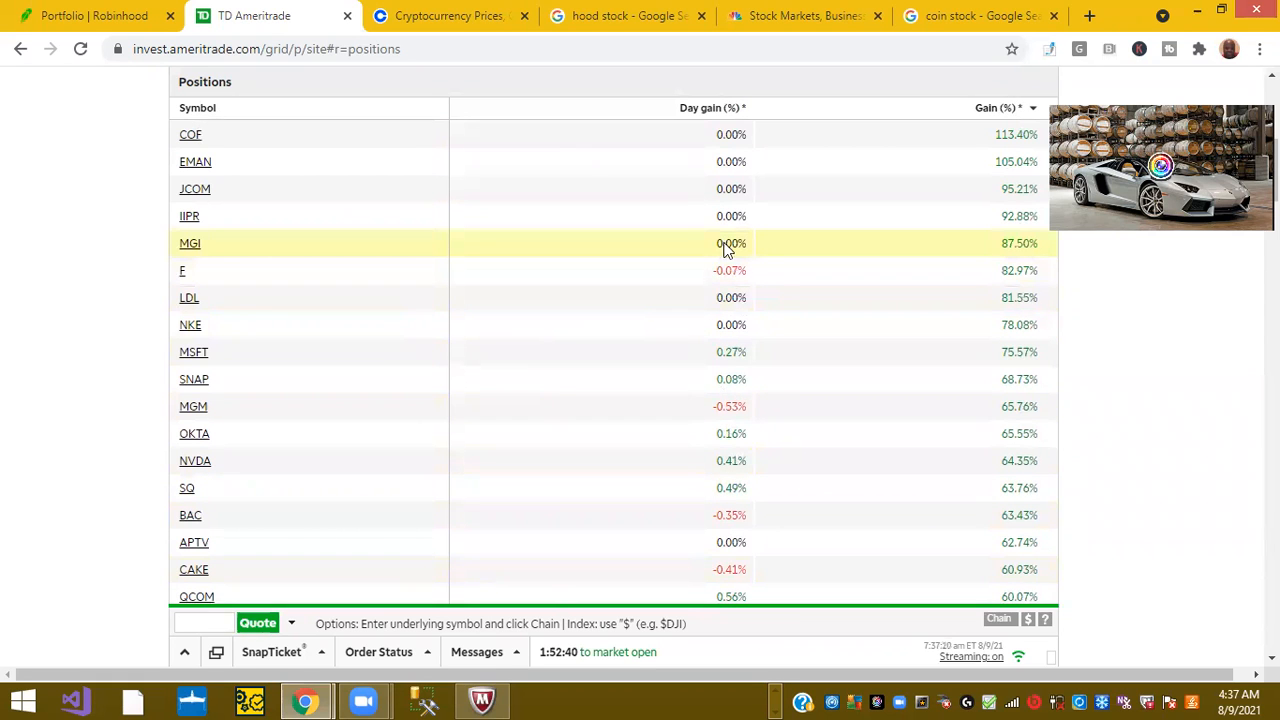
scroll("down", 3)
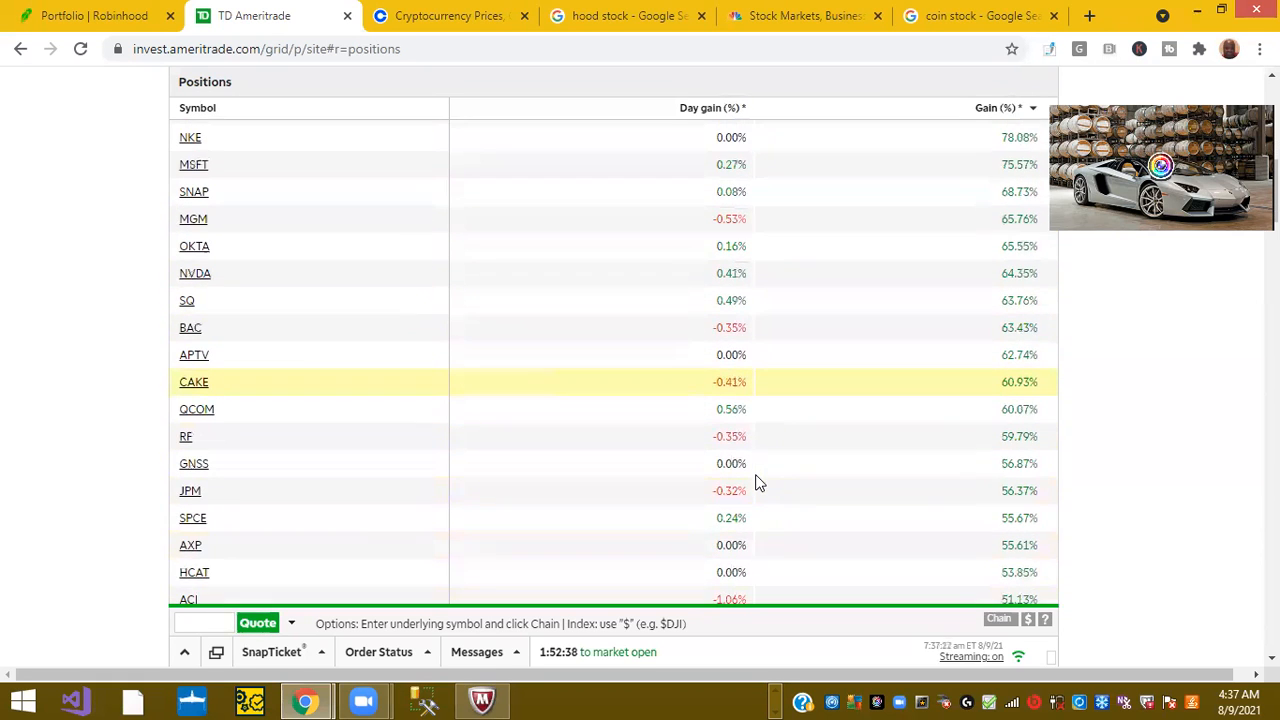
scroll("down", 3)
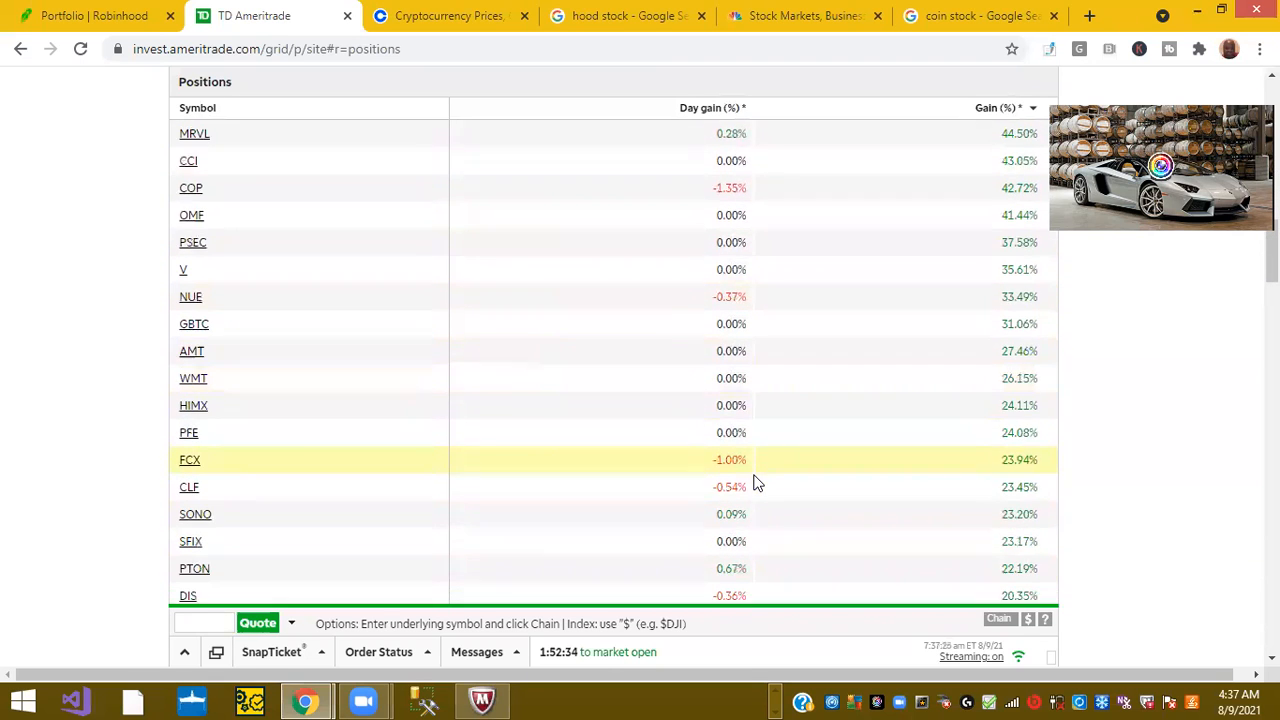
scroll("down", 3)
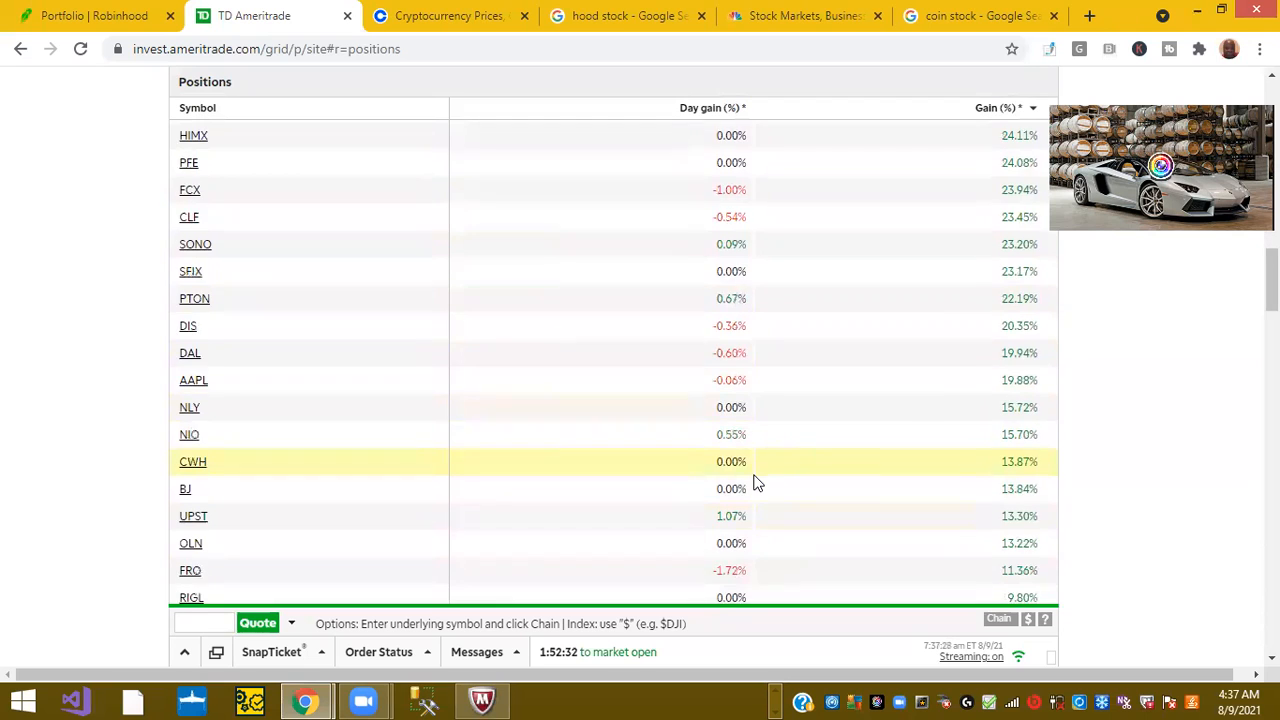
scroll("down", 3)
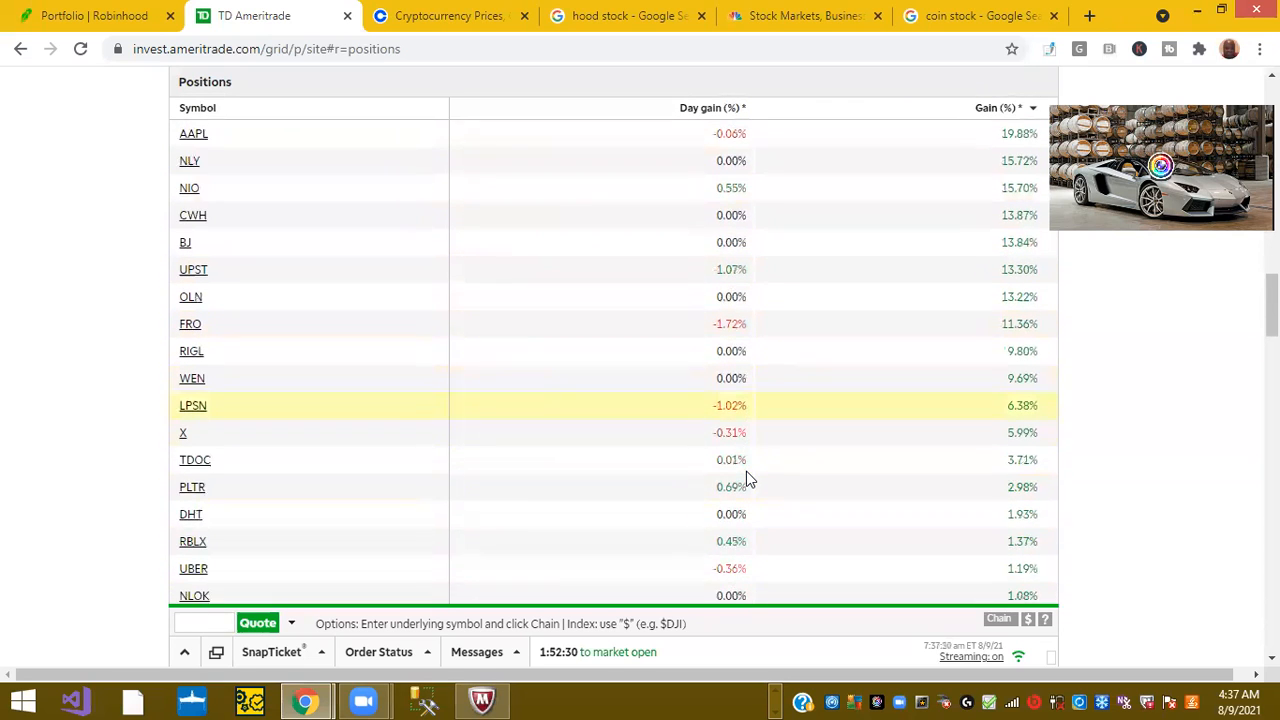
scroll("down", 3)
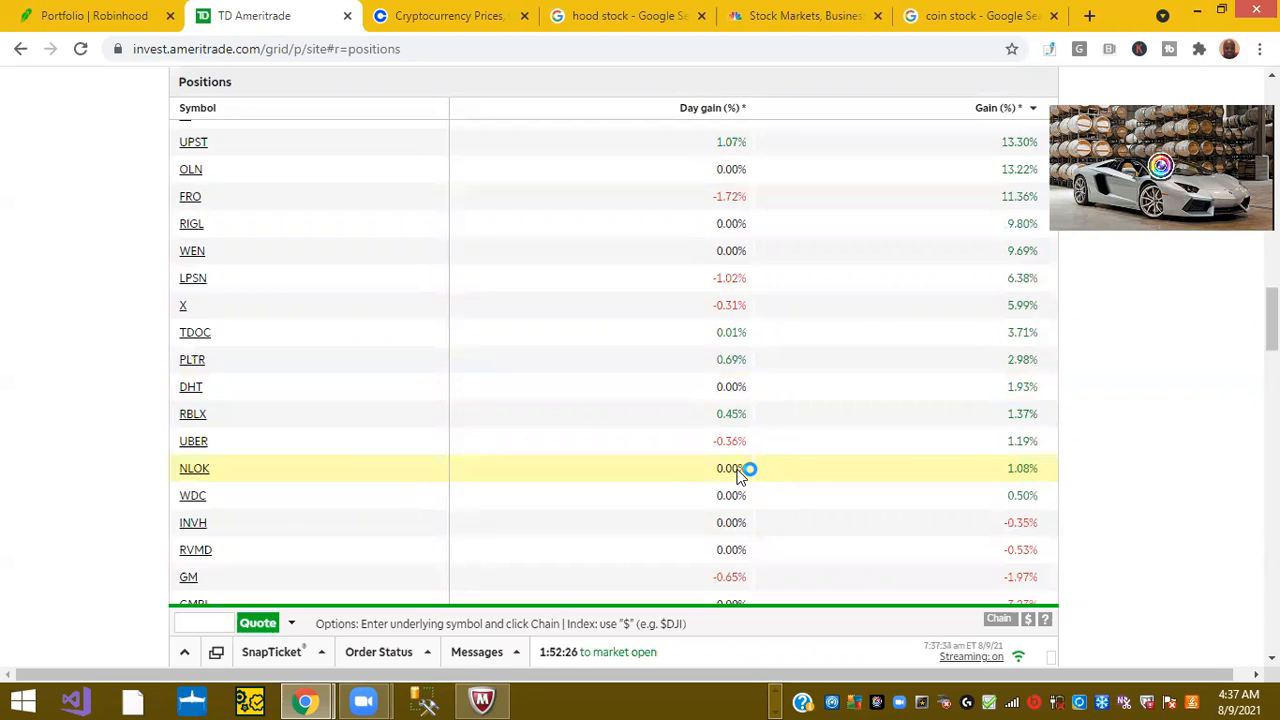
scroll("down", 3)
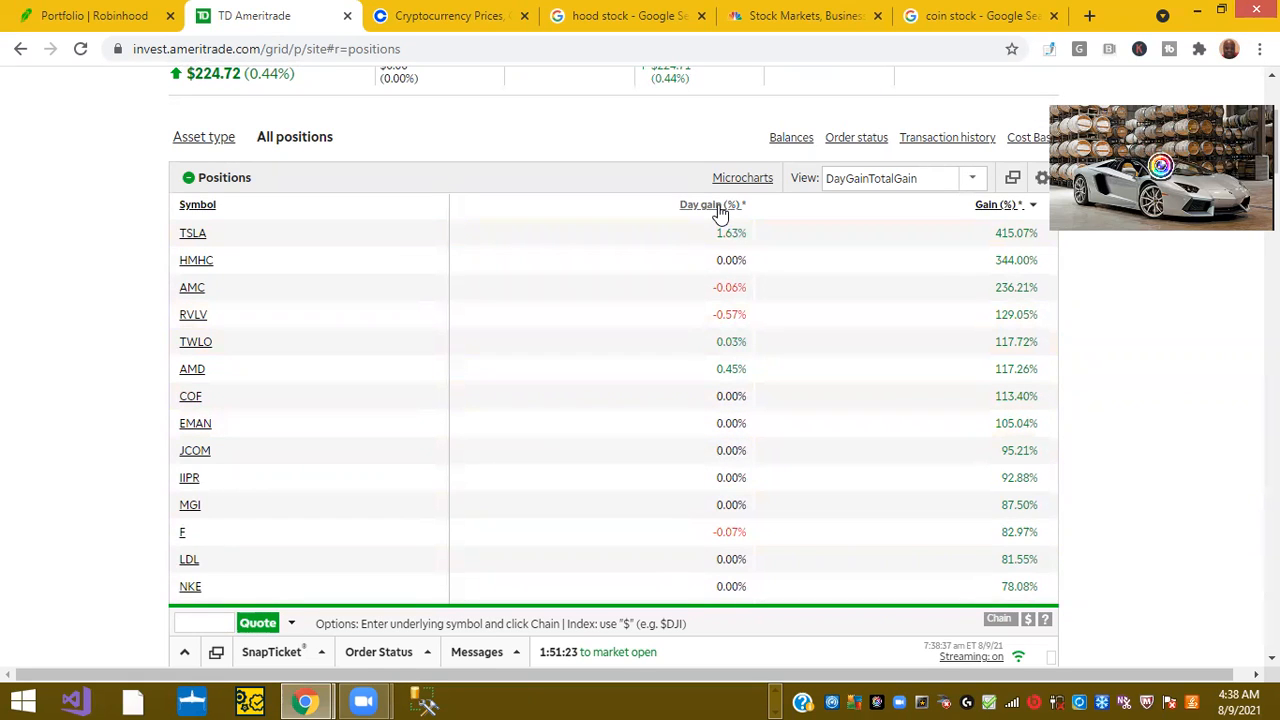
Sort positions by day gain descending, then view and close the TSLA and INO quotes.
left_click(710, 204)
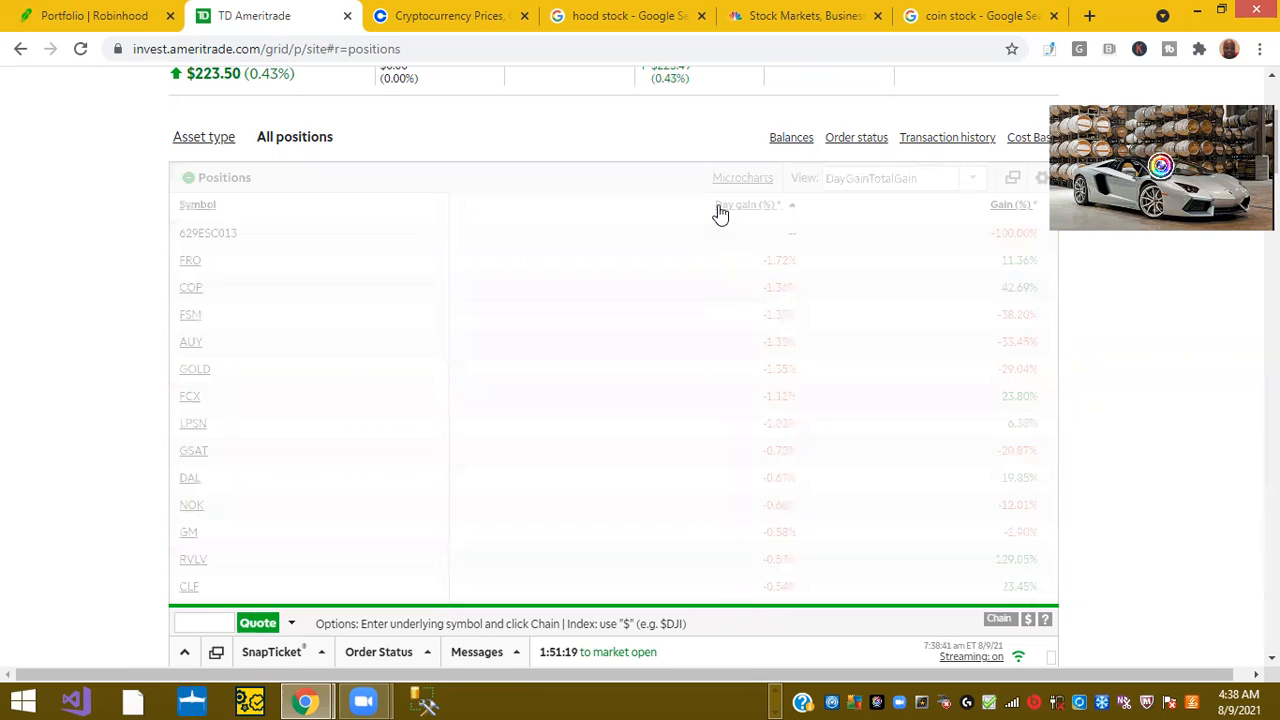
left_click(745, 204)
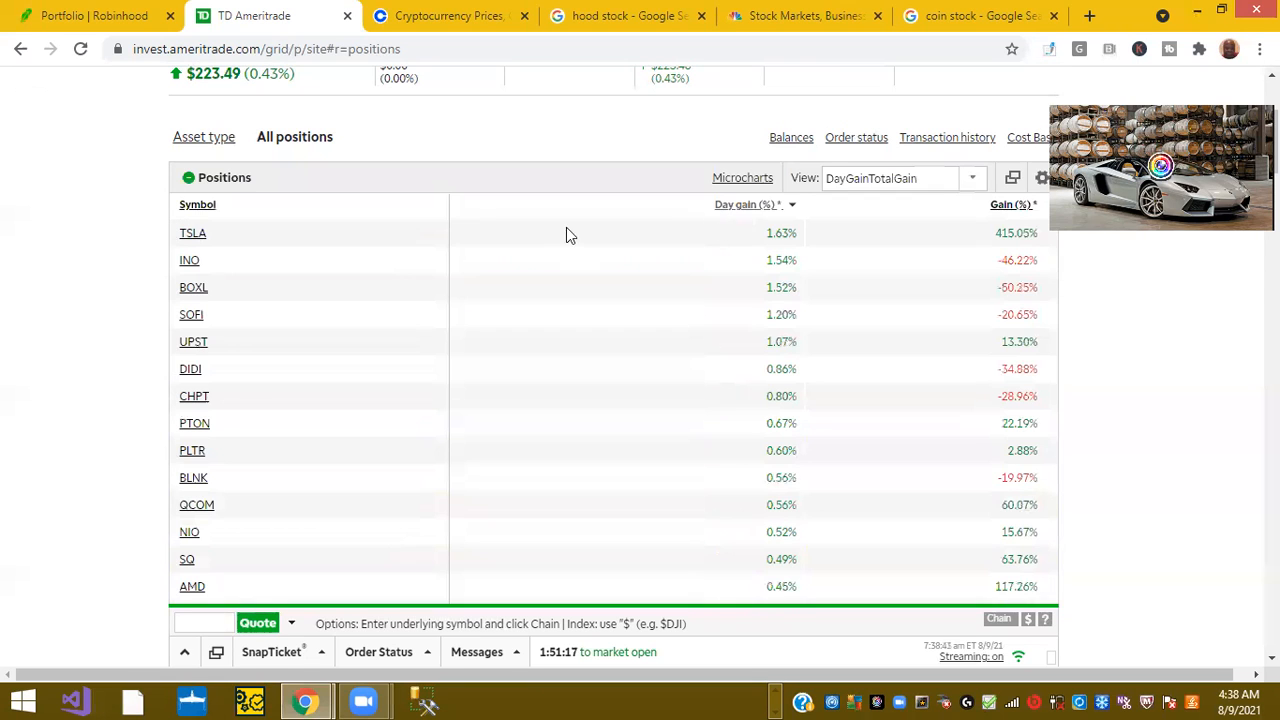
left_click(192, 233)
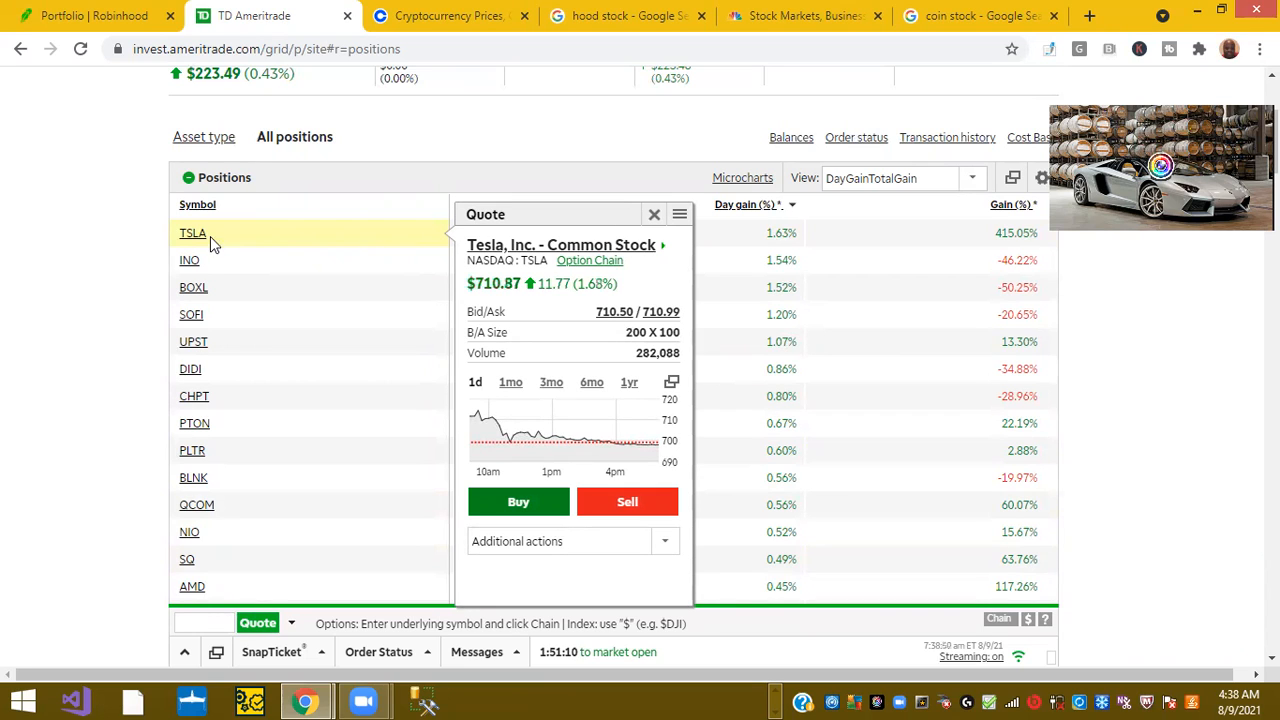
left_click(189, 260)
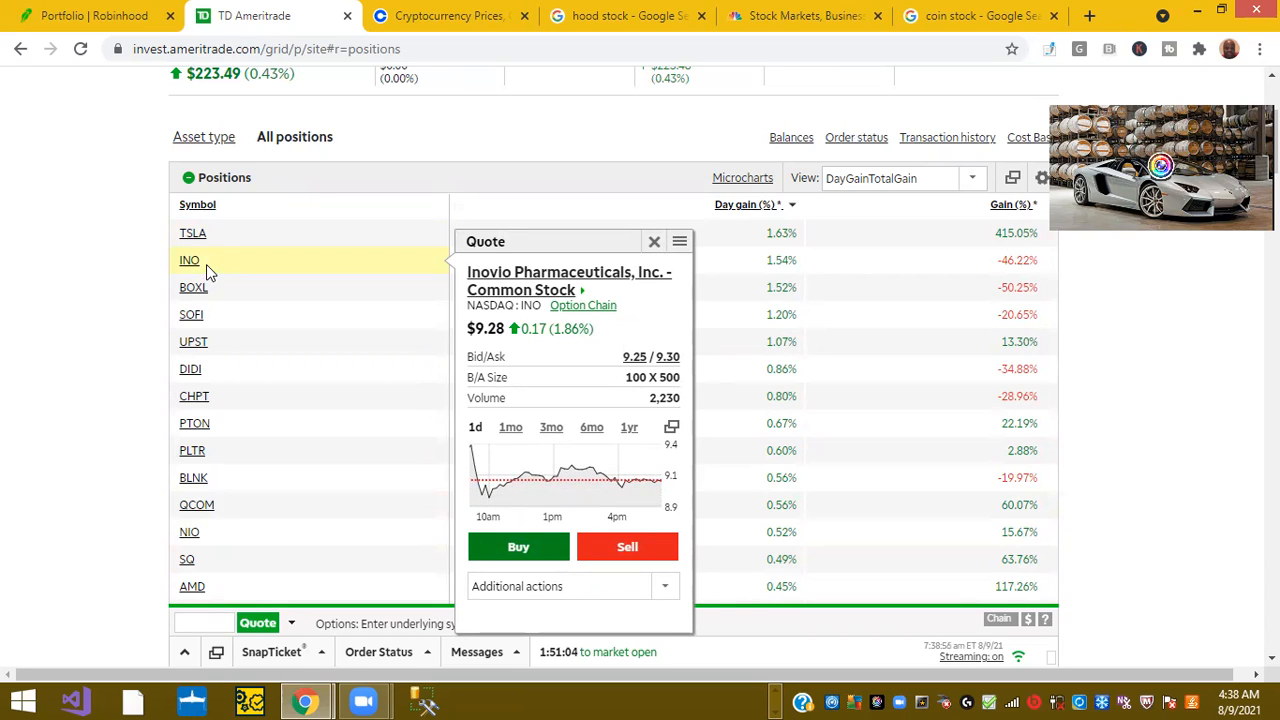
left_click(654, 241)
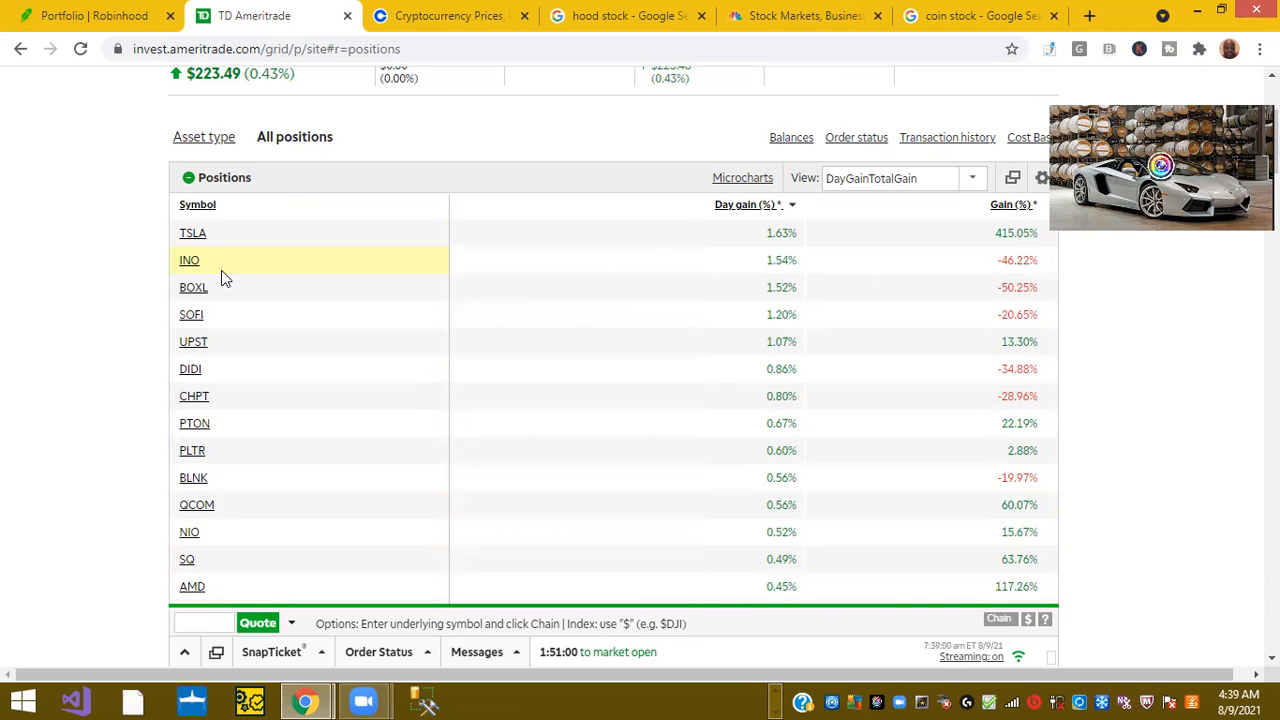
mouse_move(659, 217)
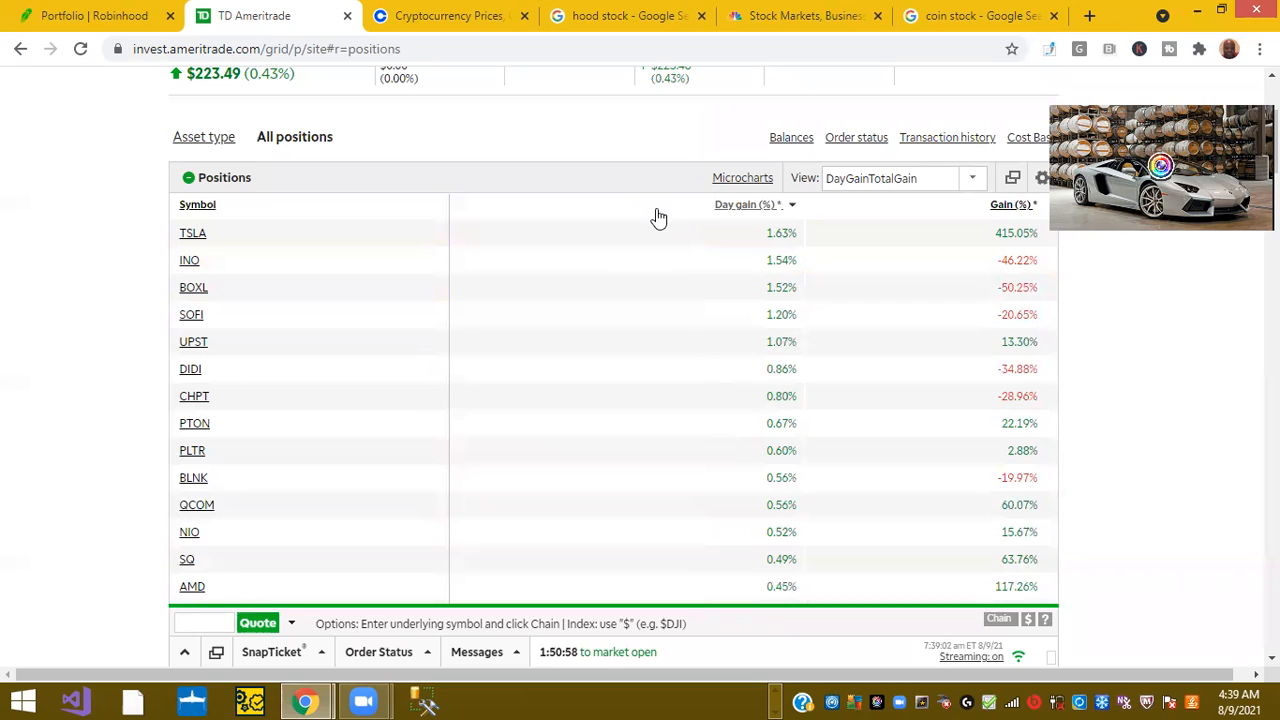